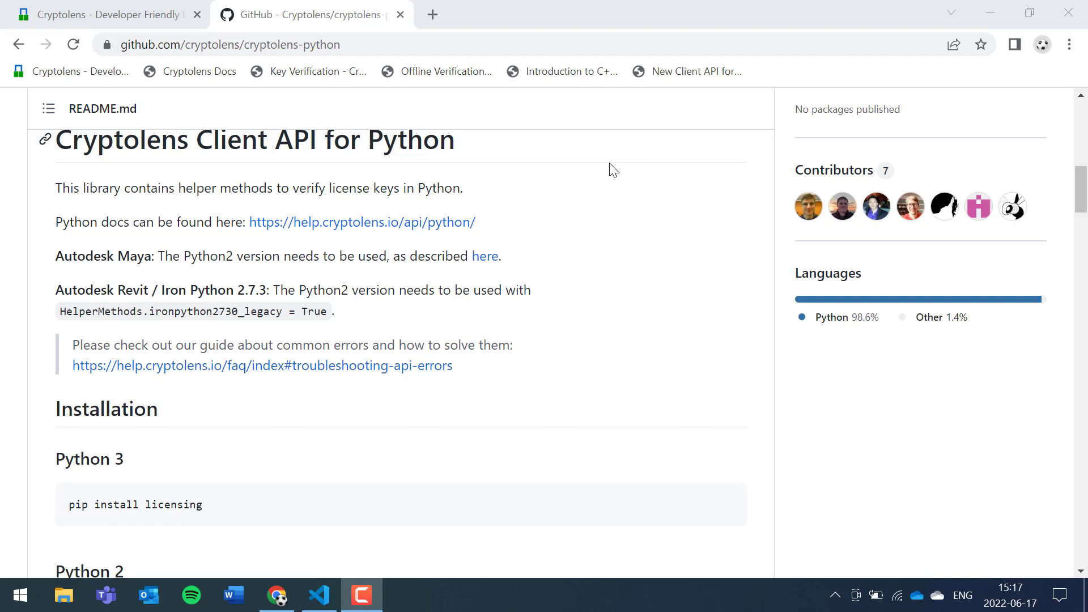
mouse_move(430, 53)
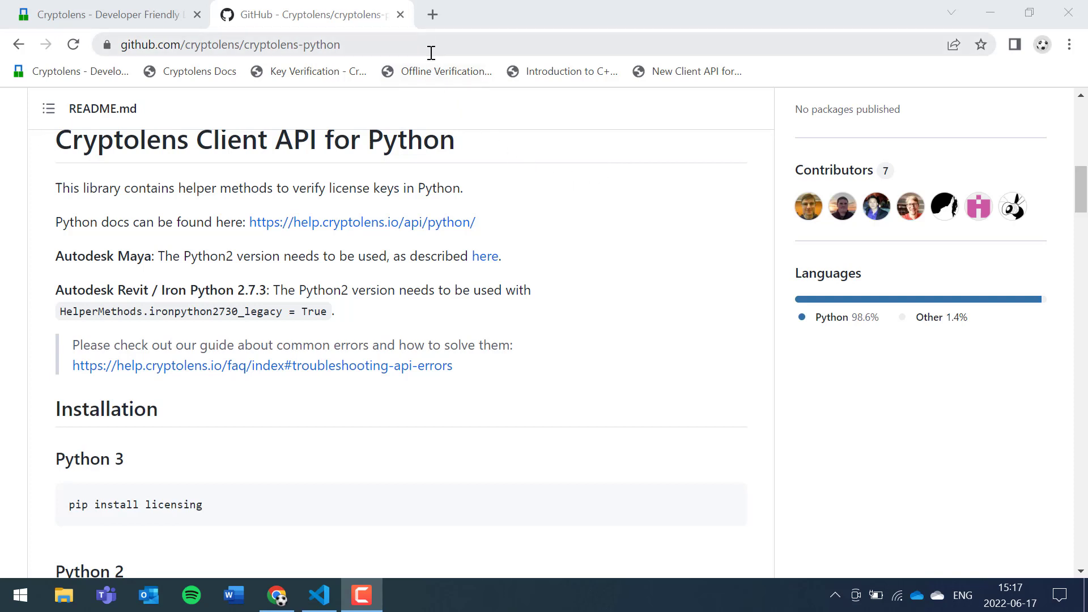
Scroll the cryptolens-python README past Installation to the IsOnRightMachine key verification example
scroll("down", 3)
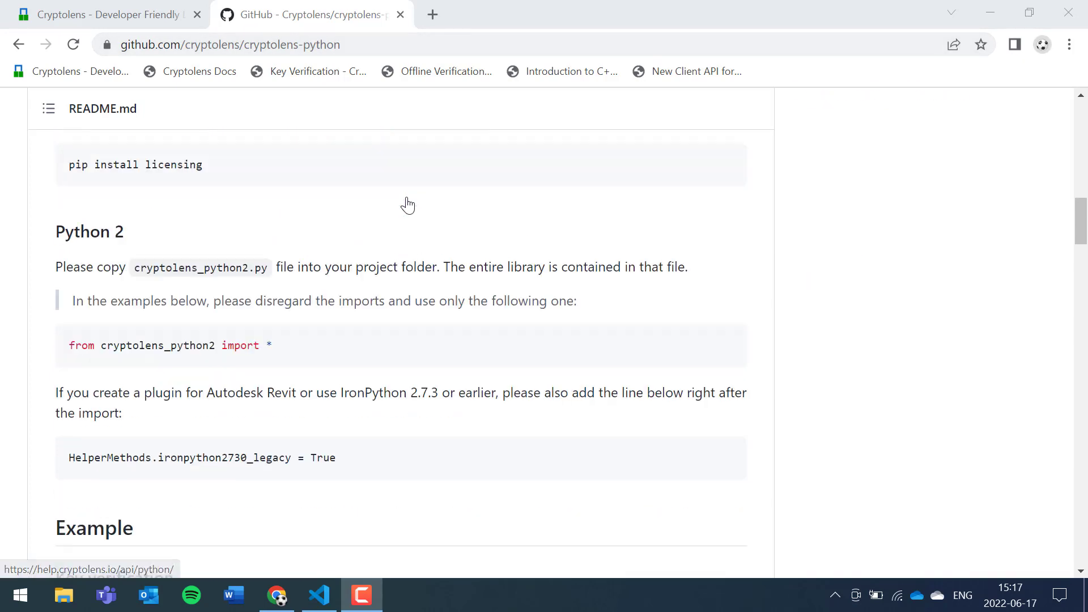
scroll("down", 3)
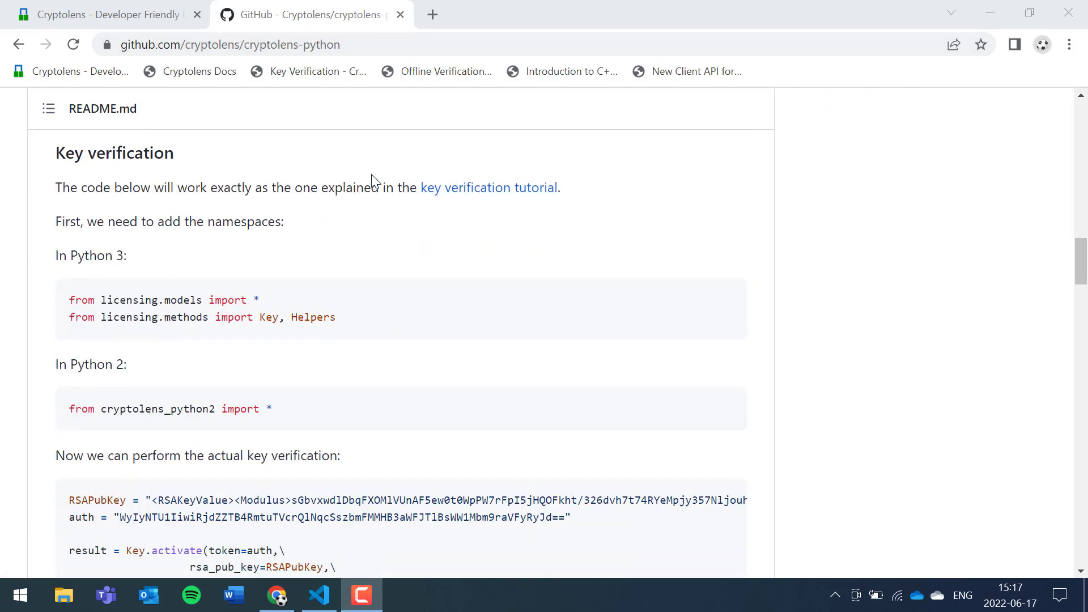
scroll("down", 3)
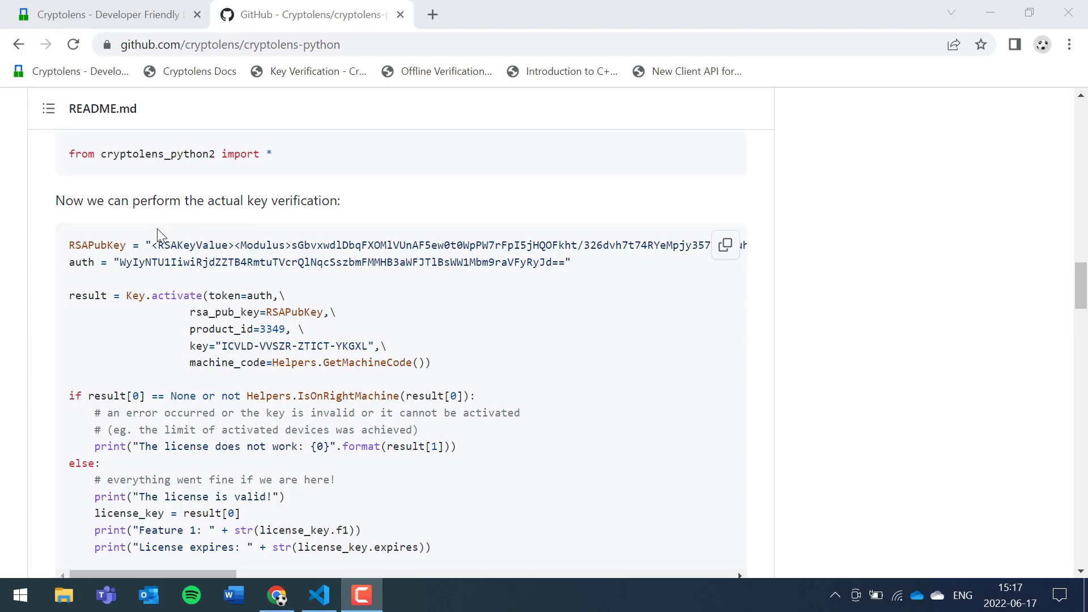
mouse_move(66, 222)
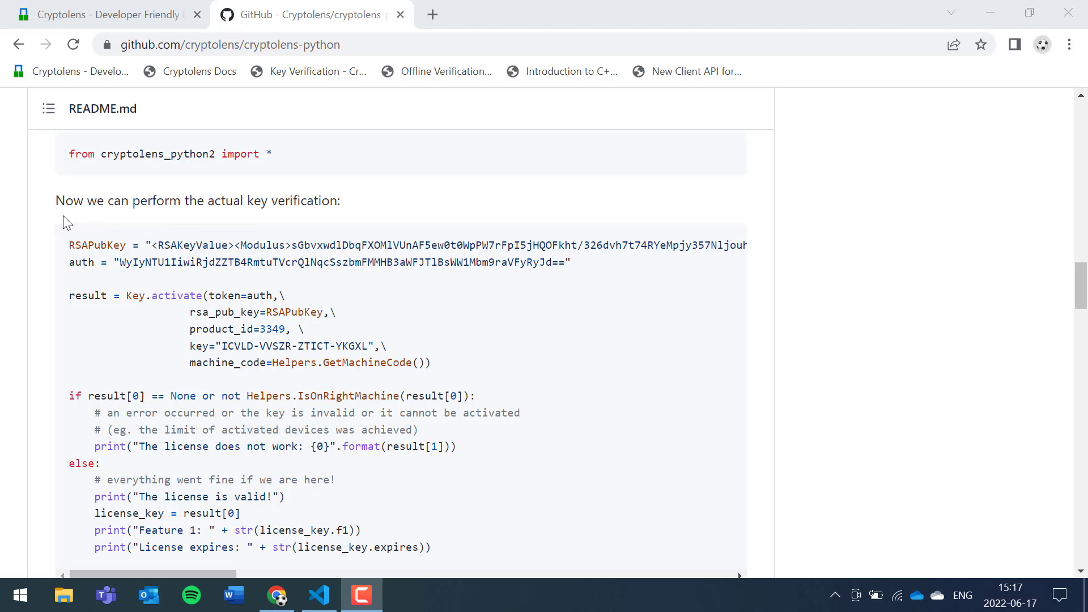
scroll("up", 3)
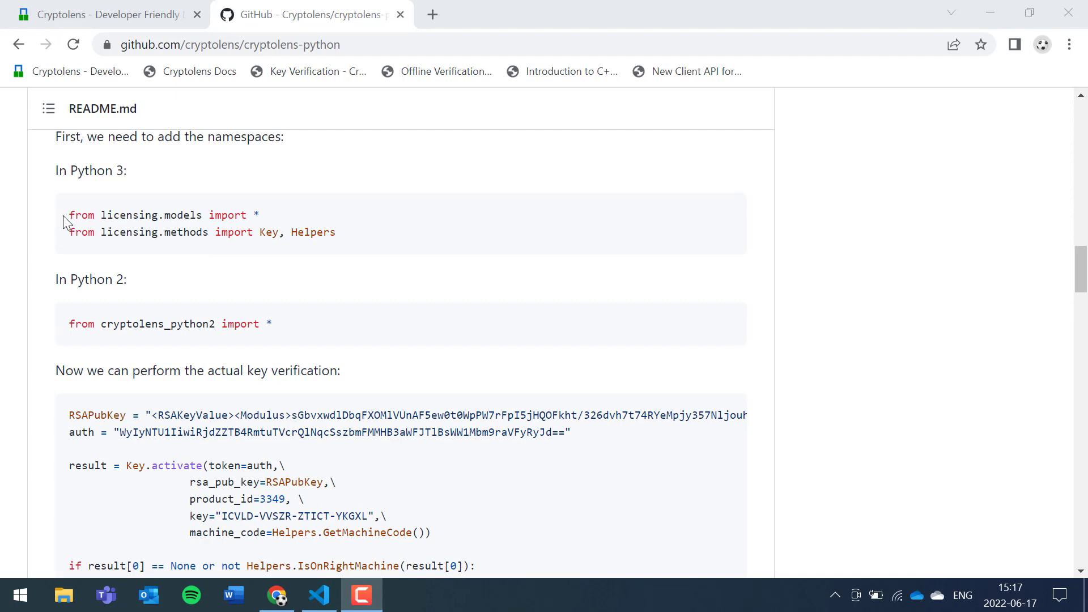
mouse_move(66, 219)
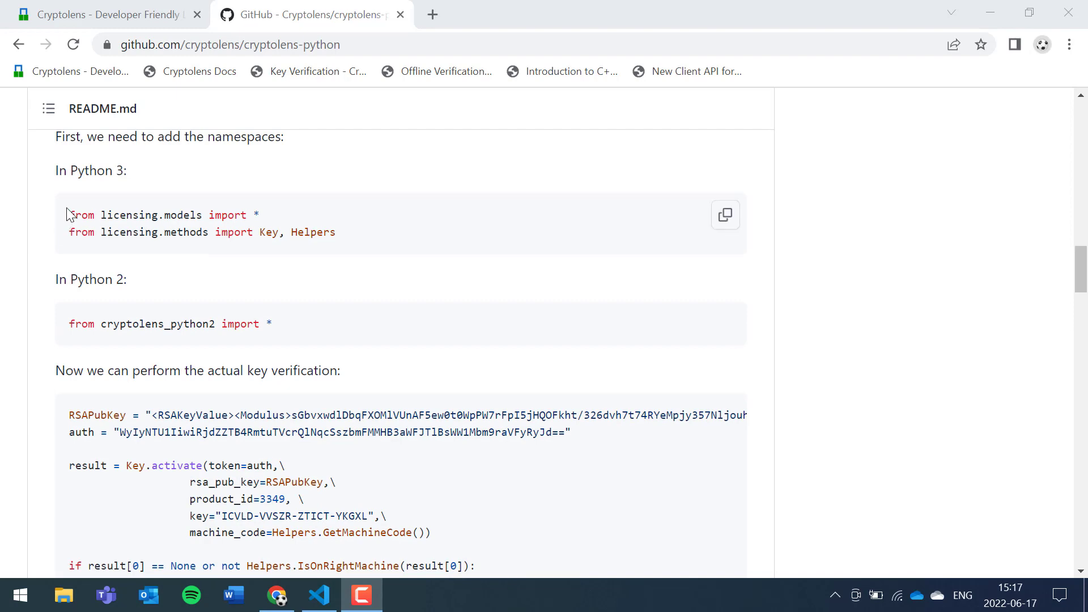
scroll("up", 3)
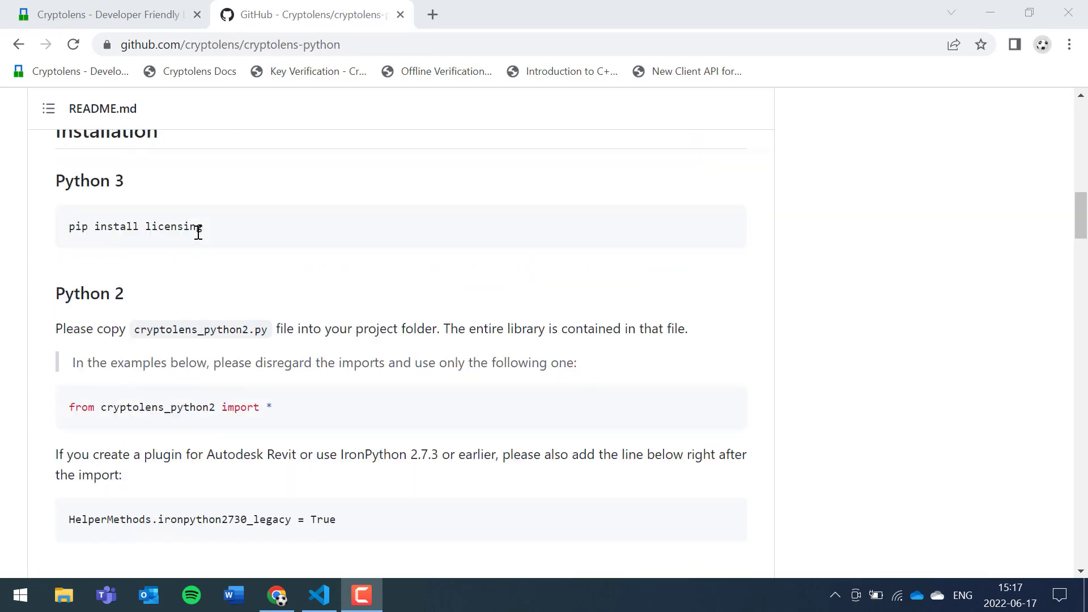
scroll("up", 3)
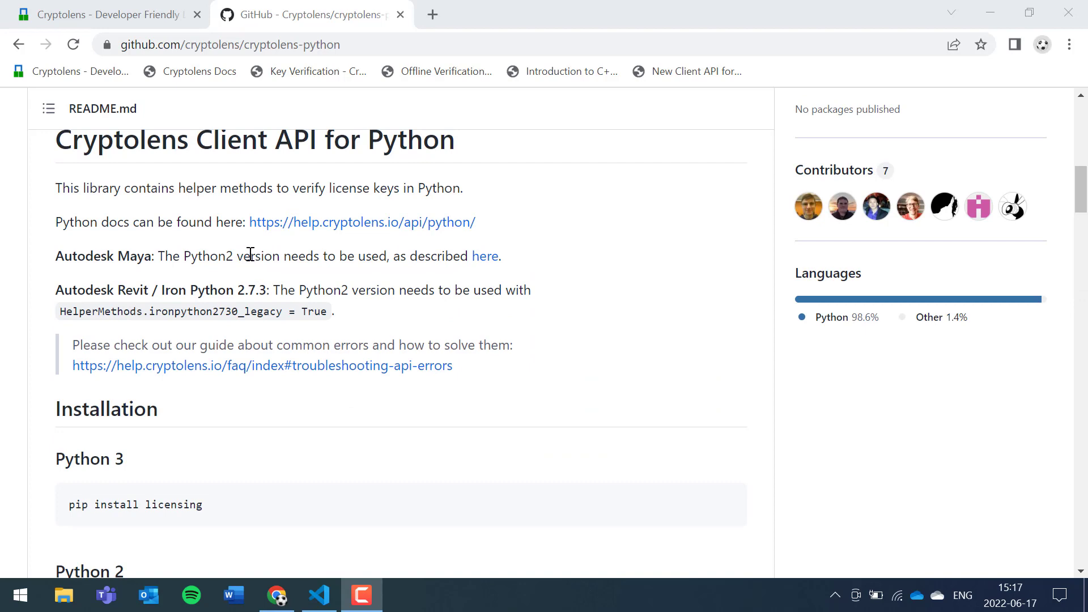
scroll("down", 3)
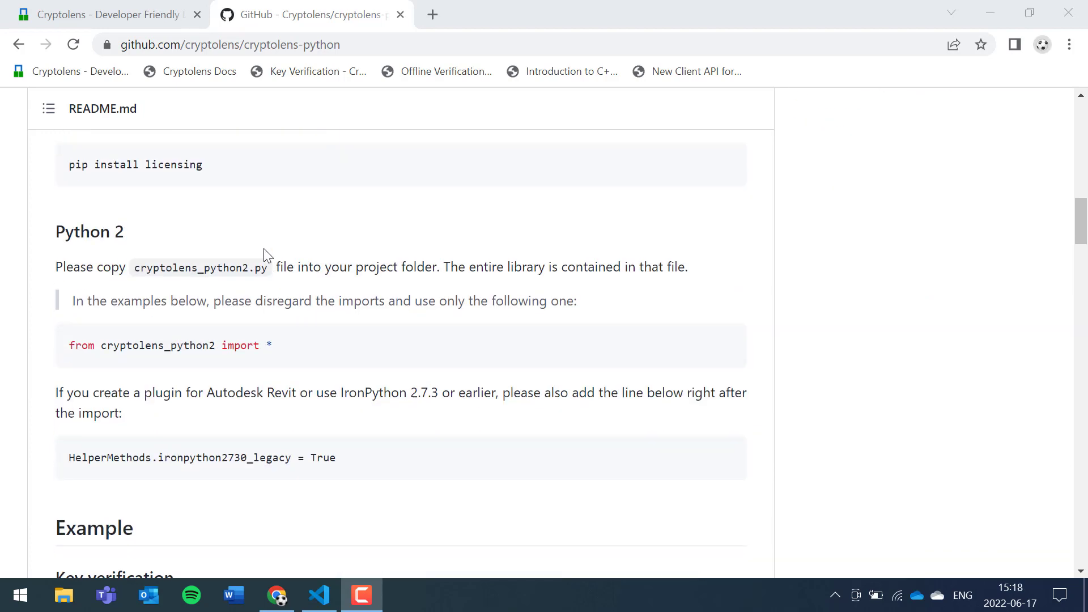
scroll("up", 3)
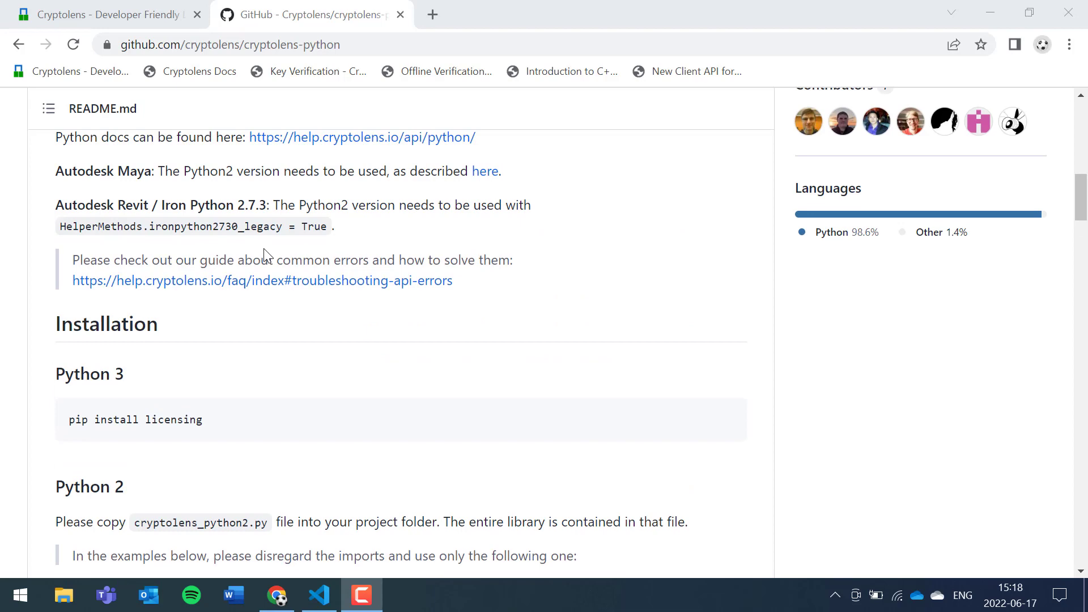
scroll("up", 3)
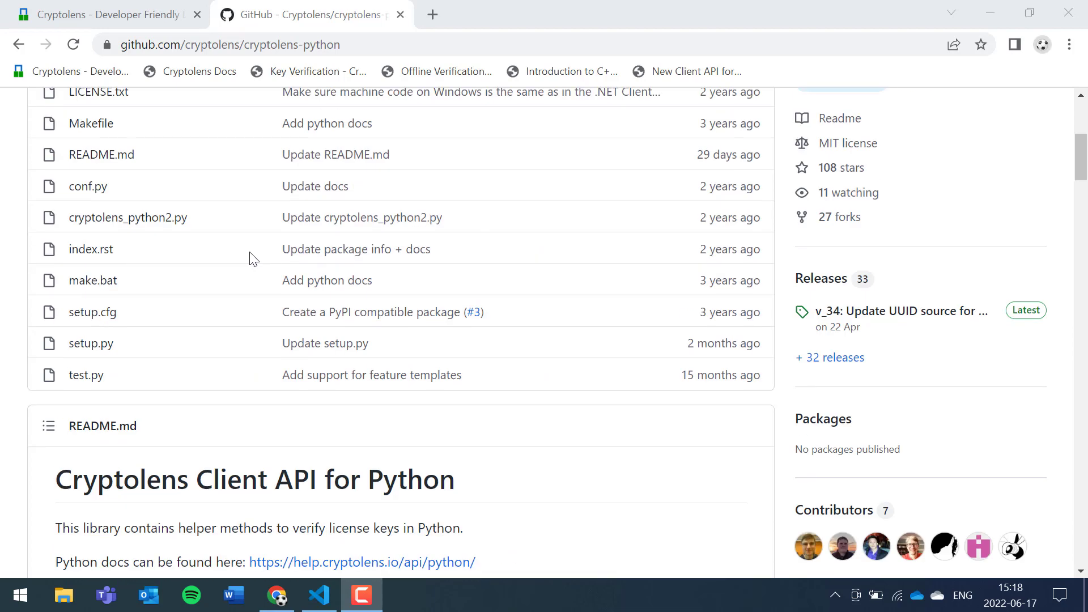
mouse_move(223, 242)
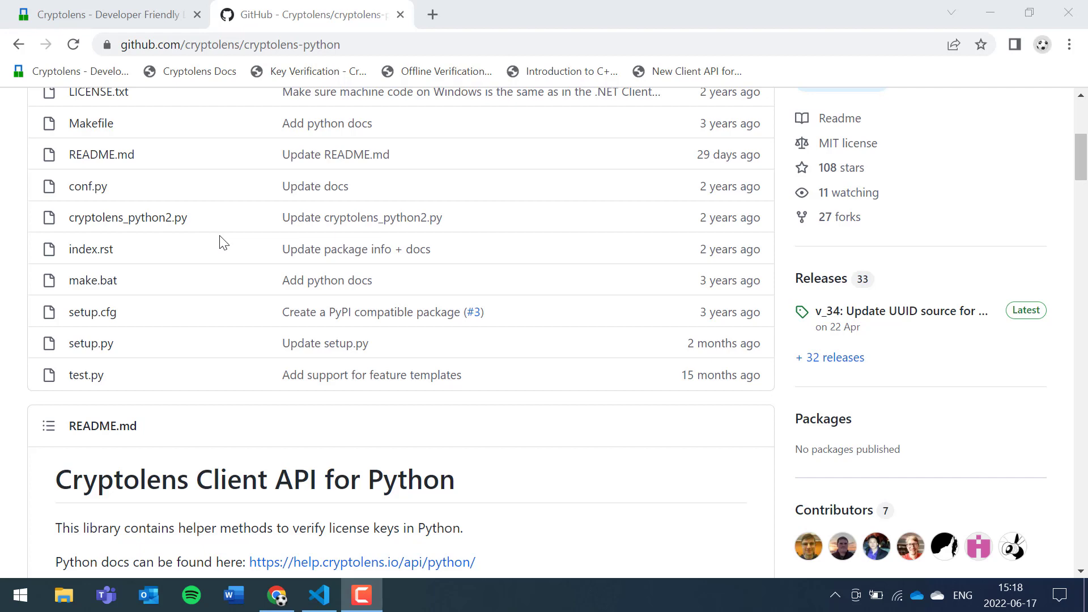
scroll("down", 3)
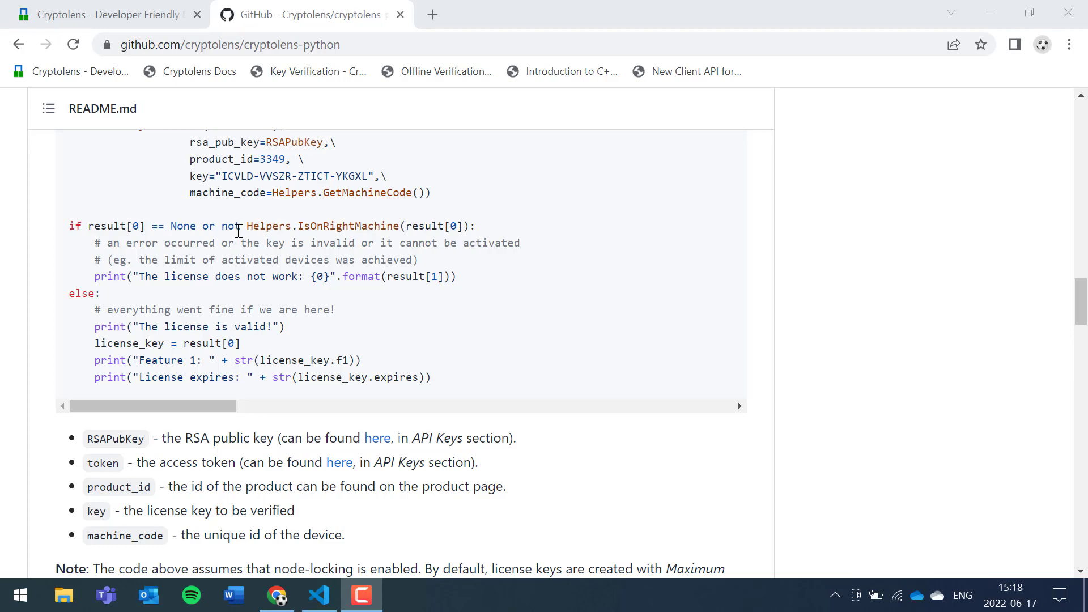
scroll("up", 3)
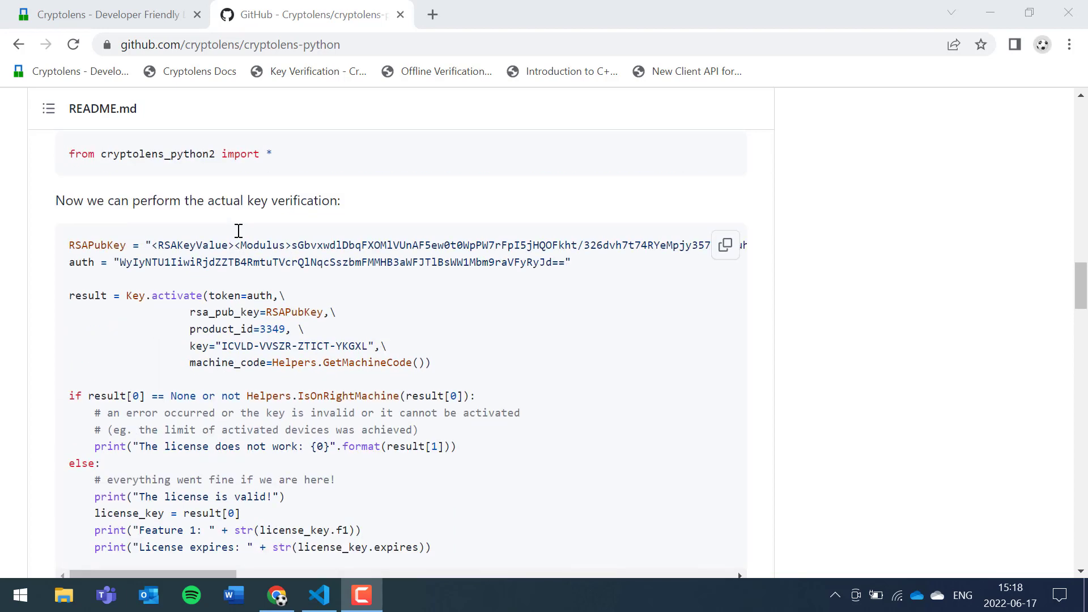
scroll("up", 3)
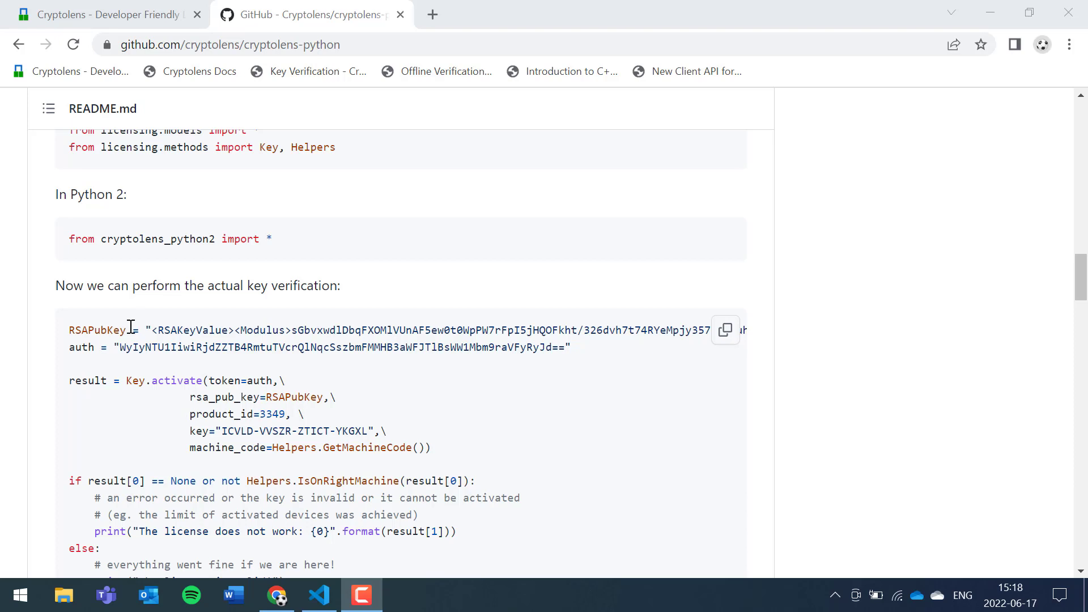
mouse_move(231, 374)
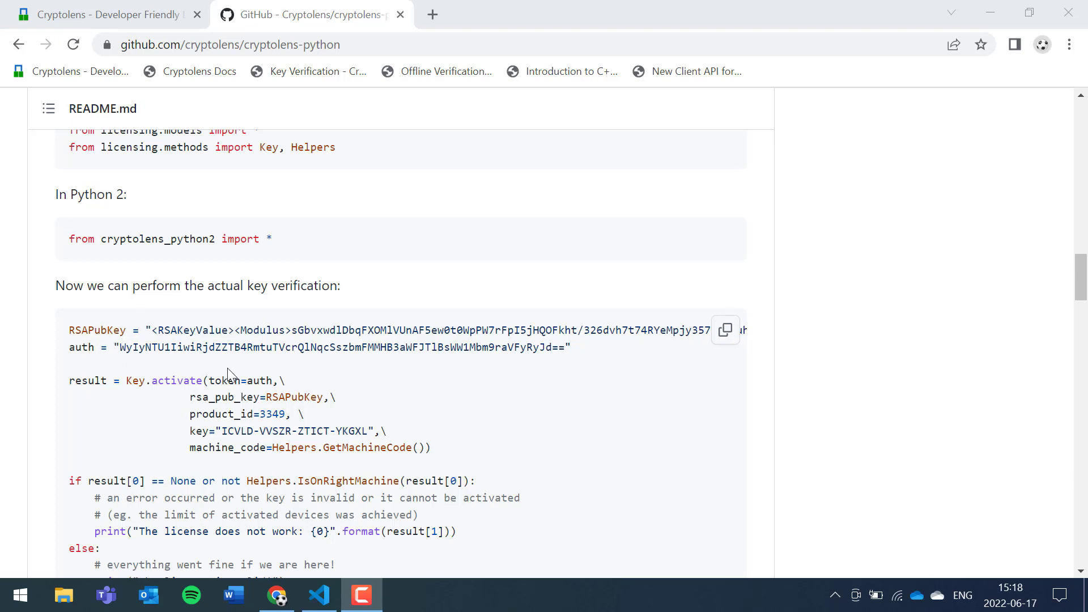
mouse_move(236, 414)
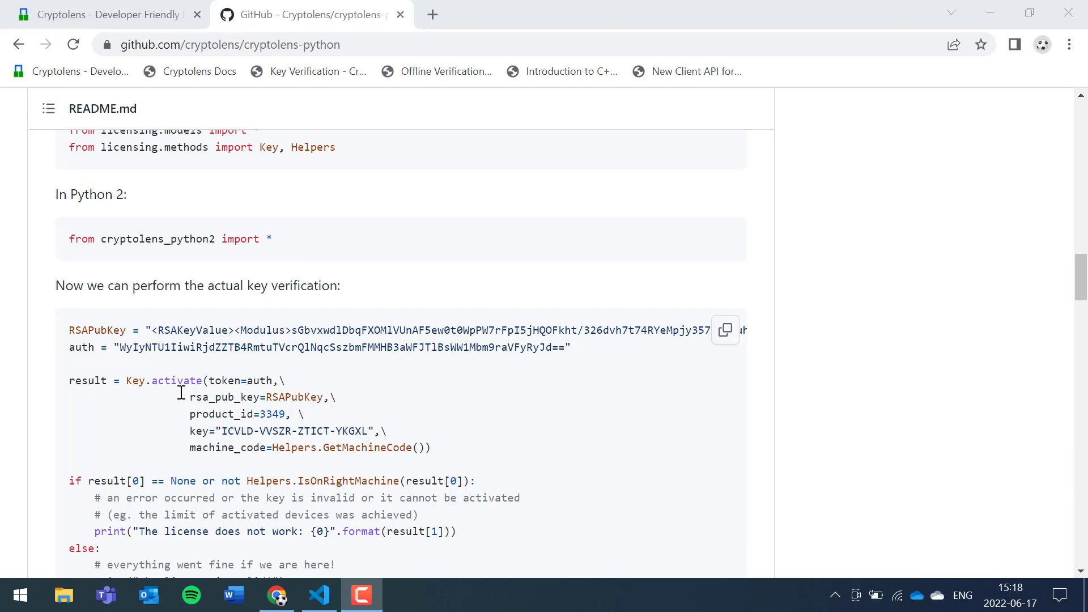
mouse_move(106, 344)
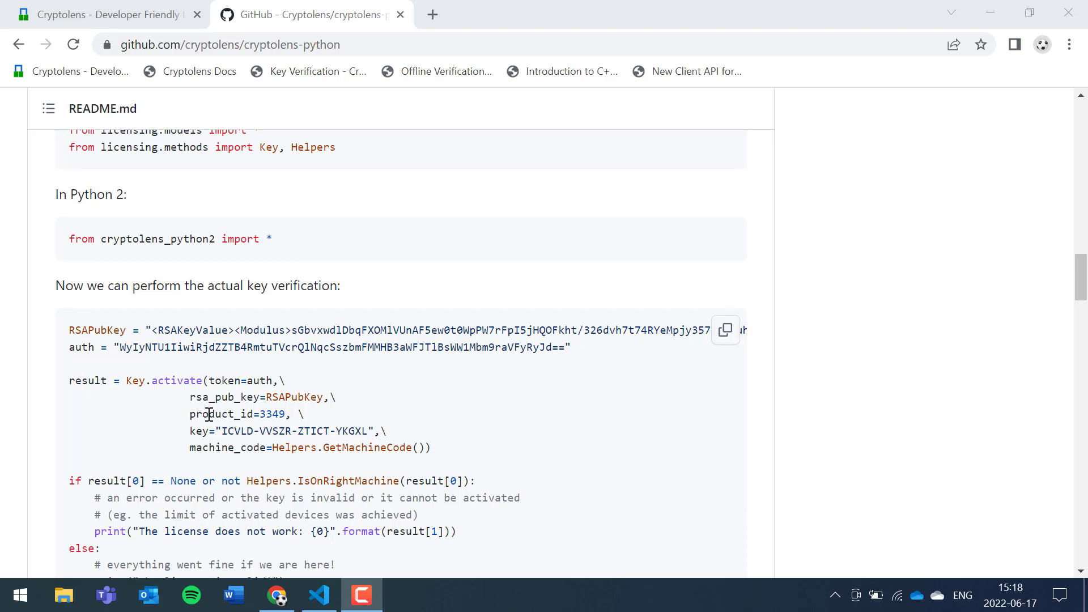
mouse_move(386, 431)
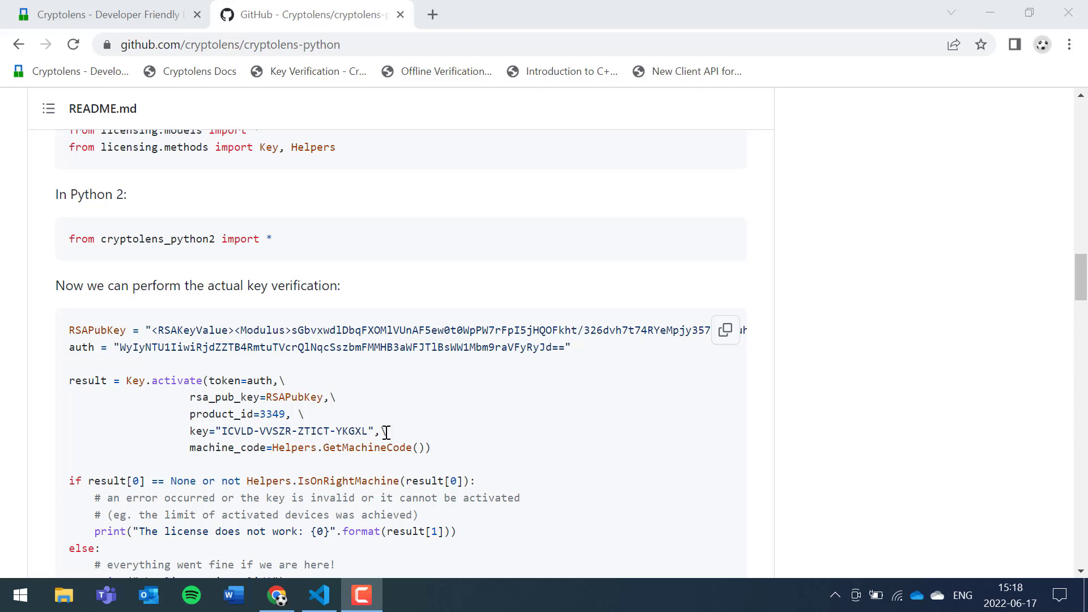
mouse_move(353, 431)
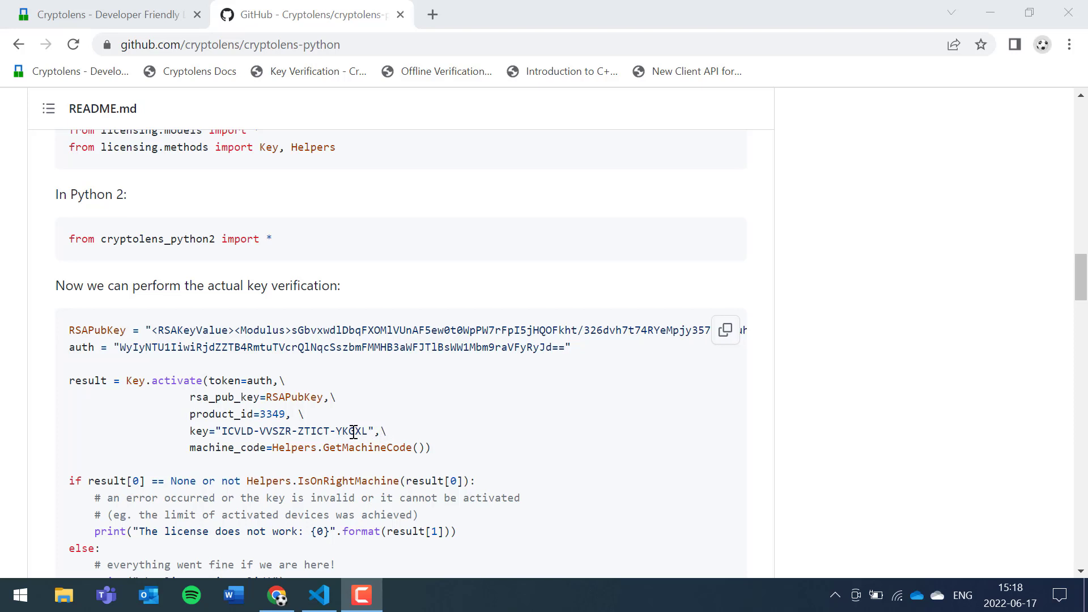
mouse_move(217, 430)
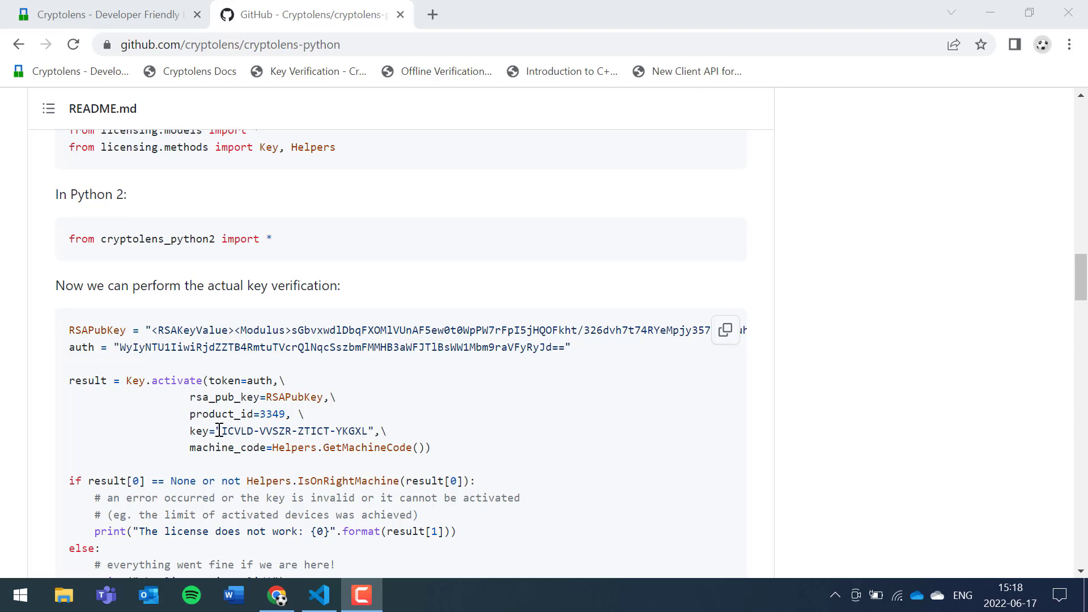
mouse_move(309, 401)
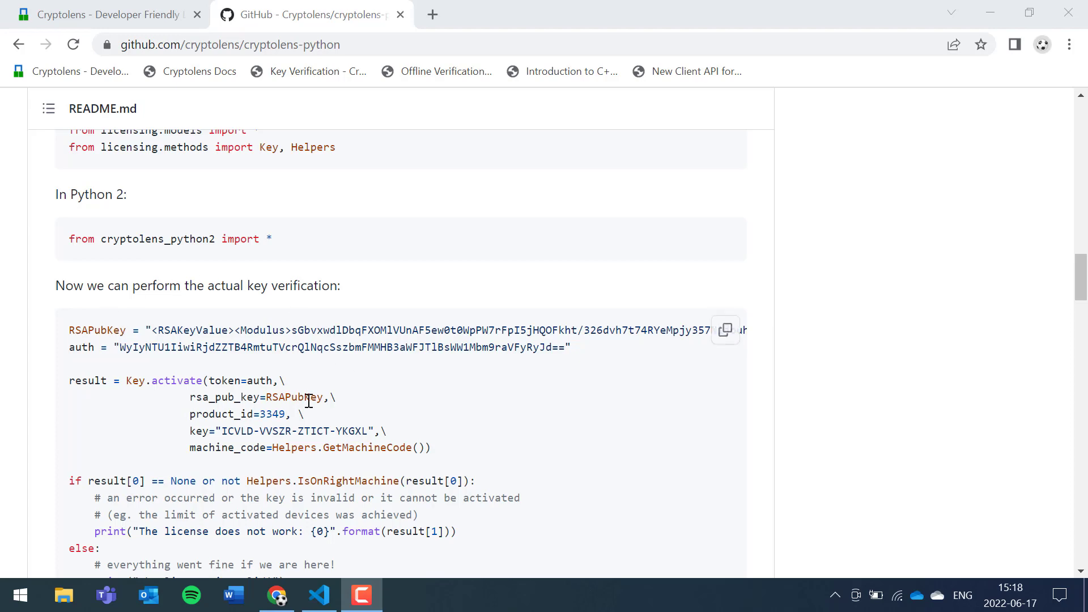
scroll("up", 3)
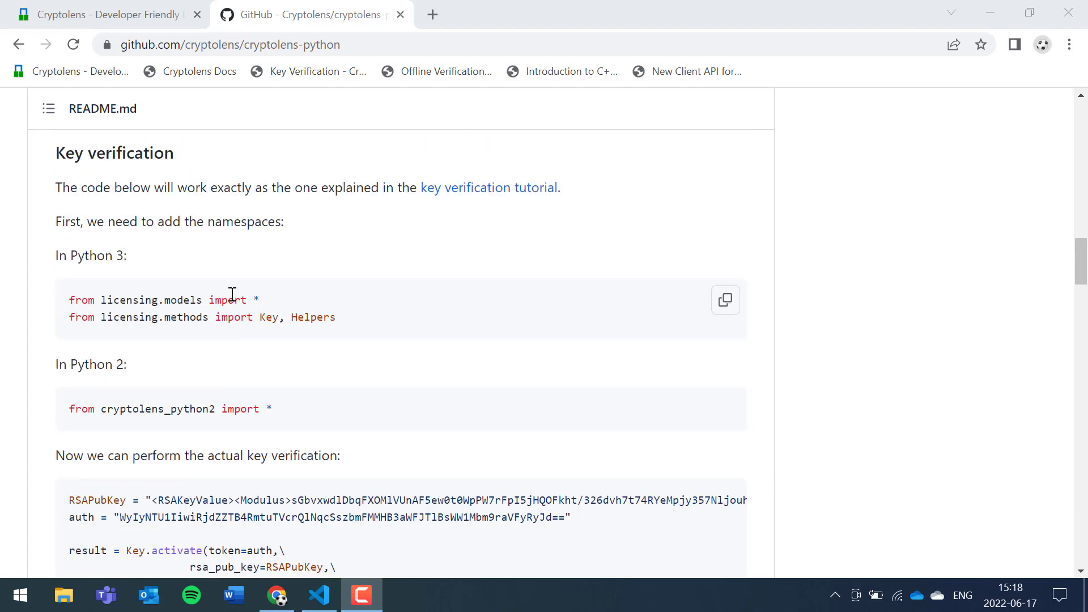
Copy the Python key verification code block from the GitHub README
left_click(318, 594)
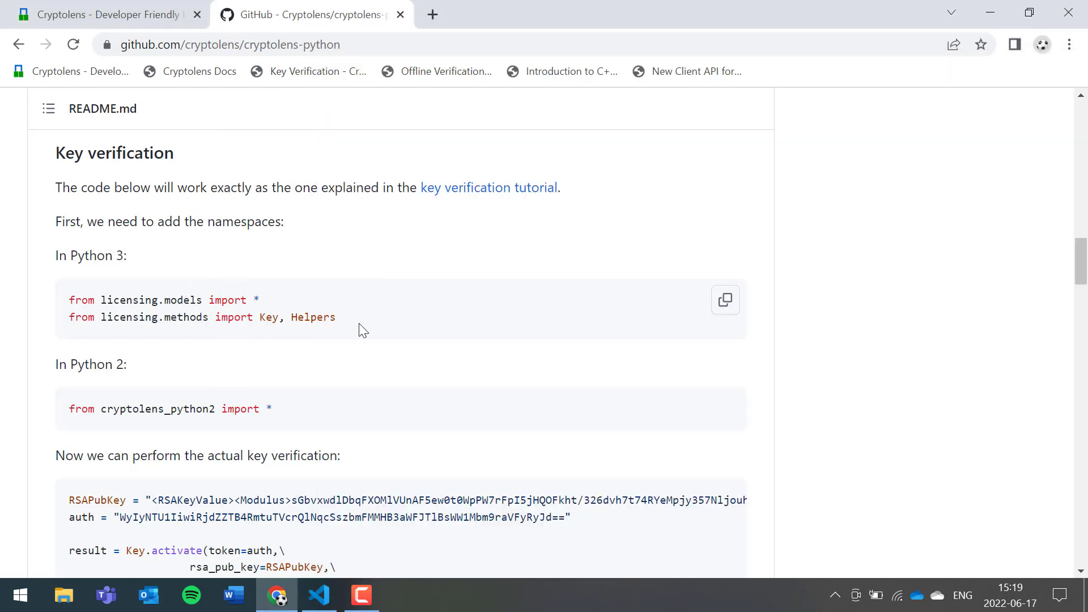
mouse_move(725, 299)
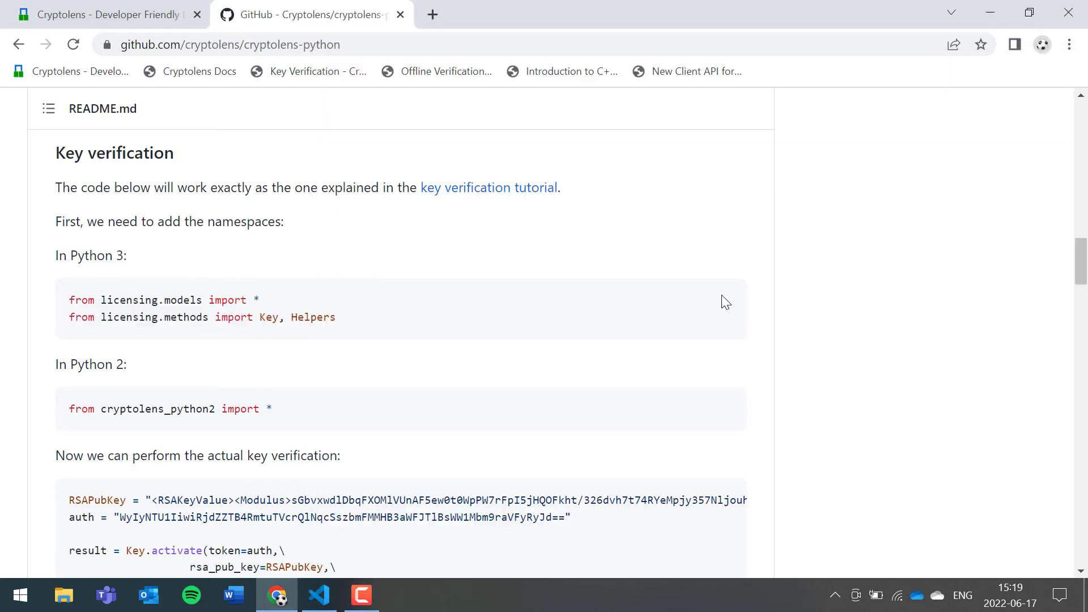
mouse_move(417, 593)
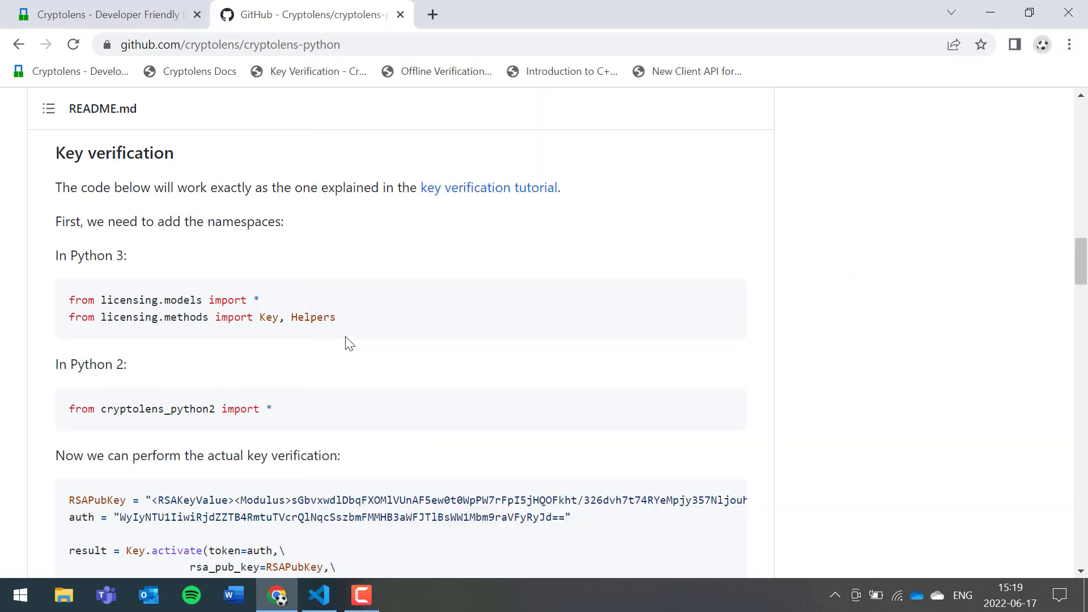
mouse_move(271, 392)
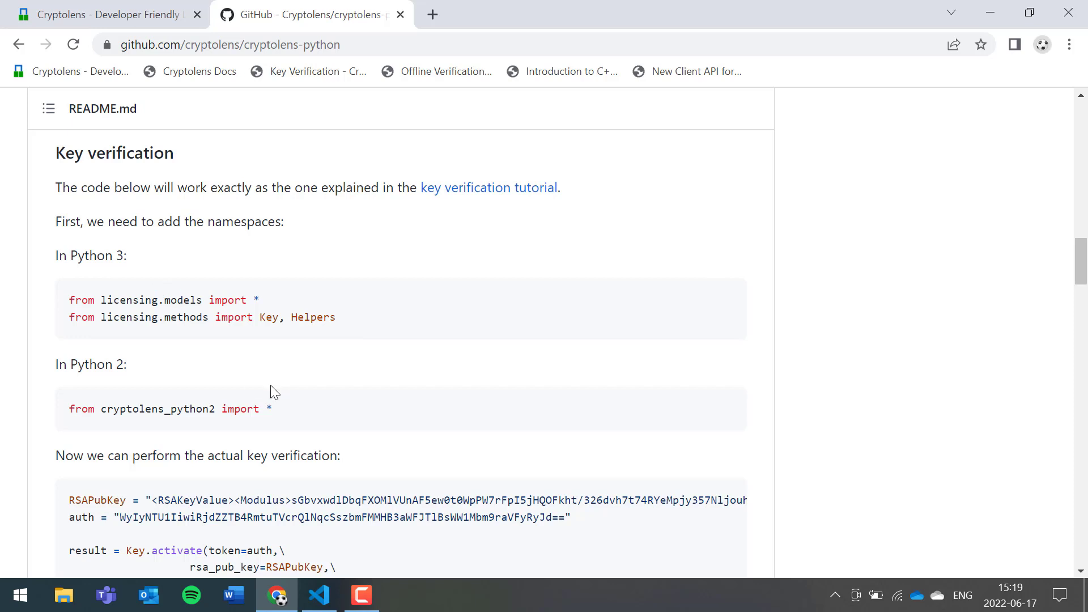
scroll("down", 3)
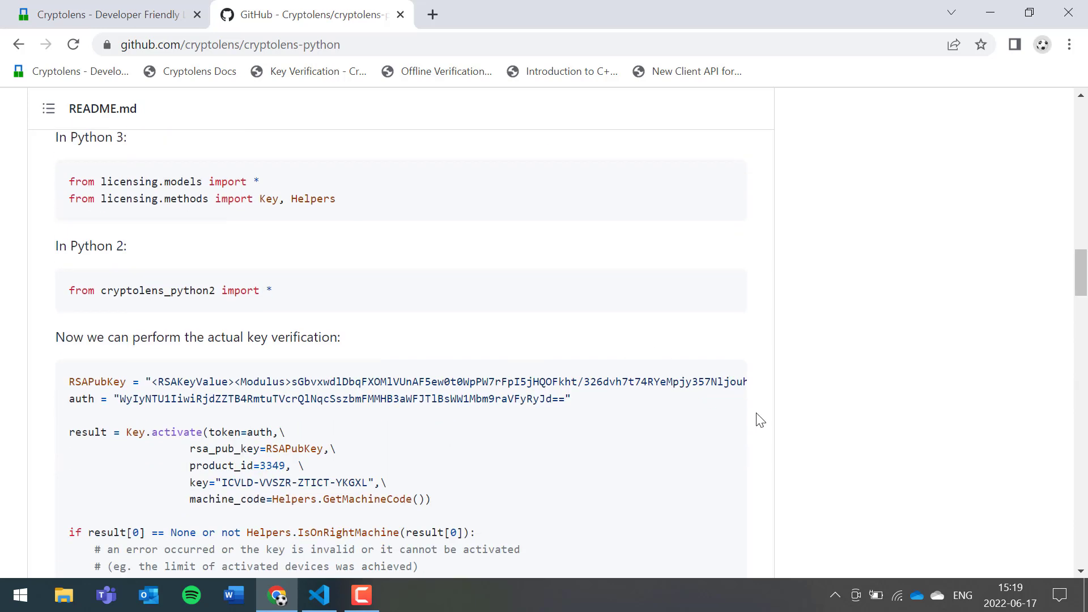
left_click(725, 331)
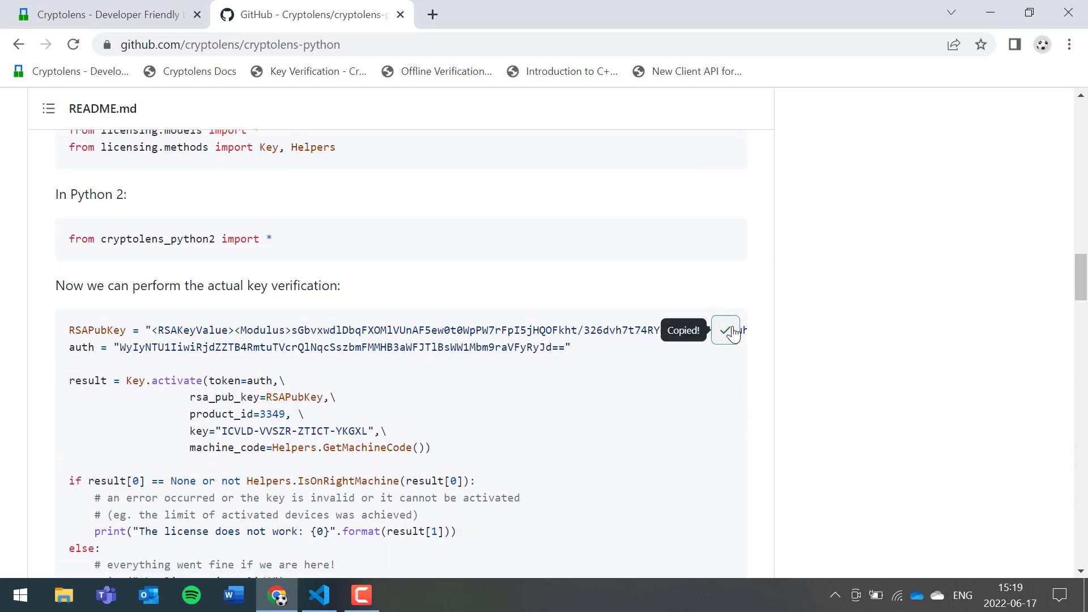
Paste the copied key verification example into test.py in VS Code
left_click(318, 594)
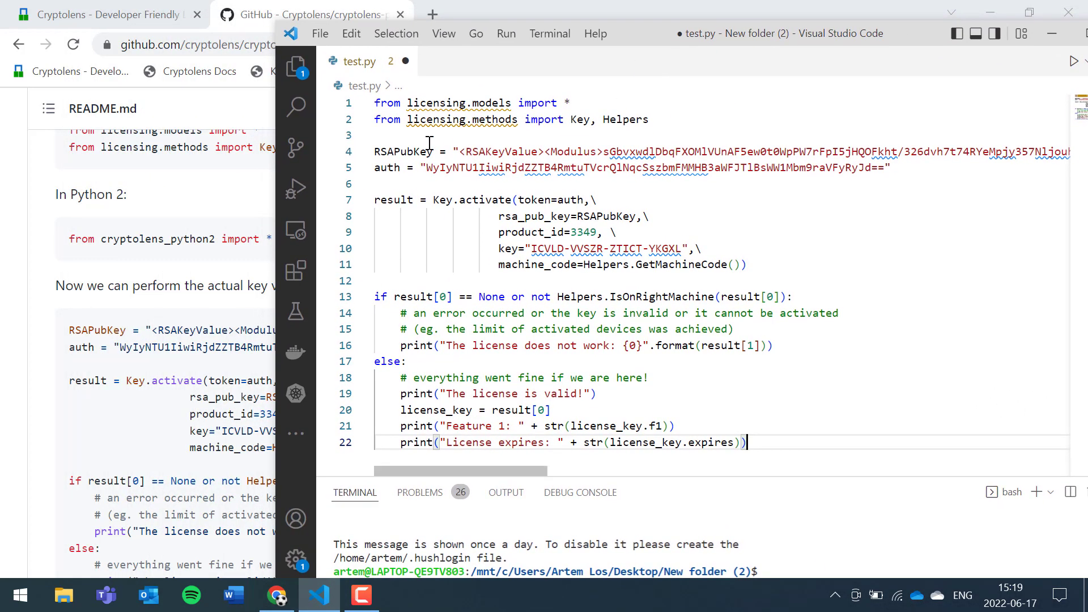
mouse_move(677, 149)
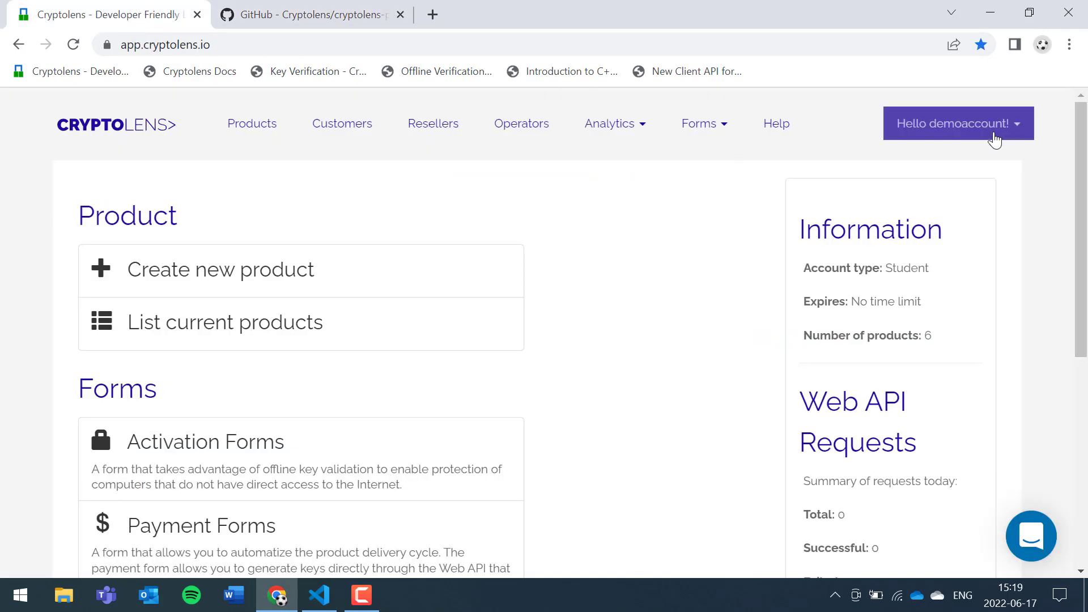
Open the Web API quick start guide and select the RSA Public Key under API Keys
left_click(958, 124)
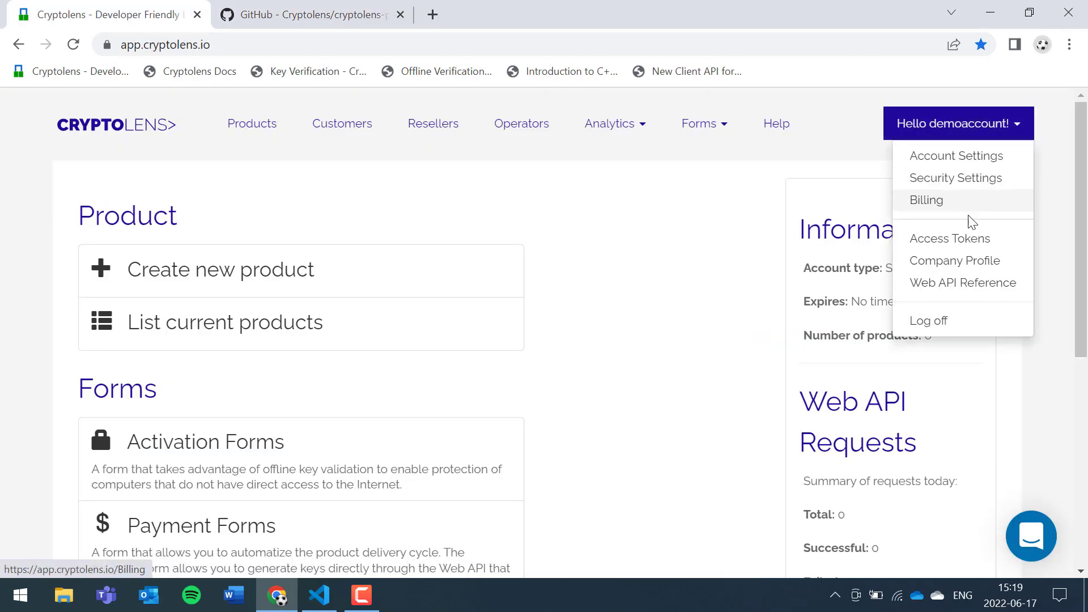
left_click(961, 282)
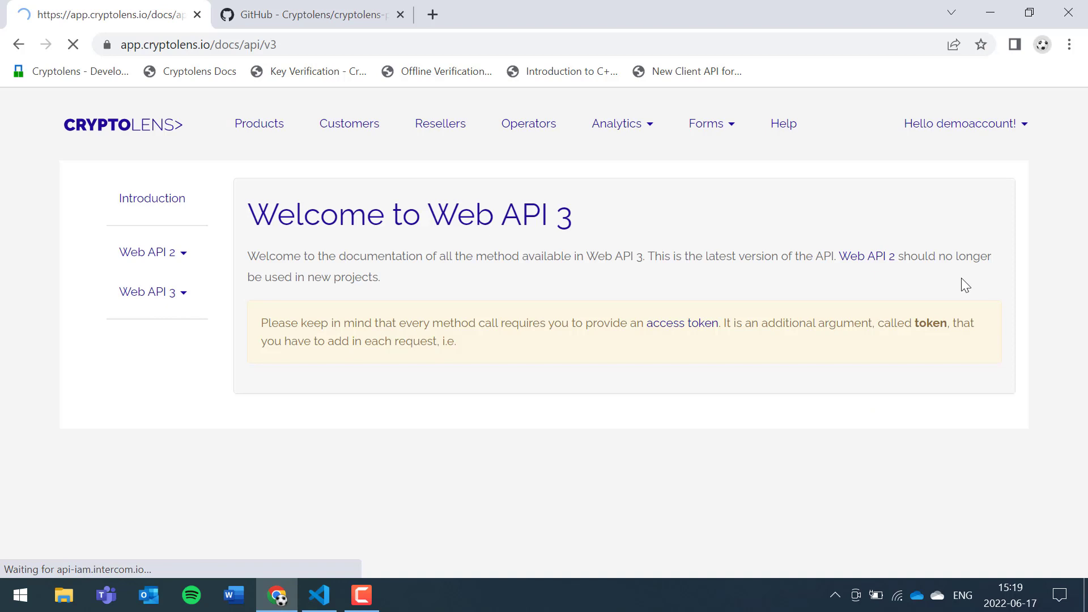
scroll("down", 3)
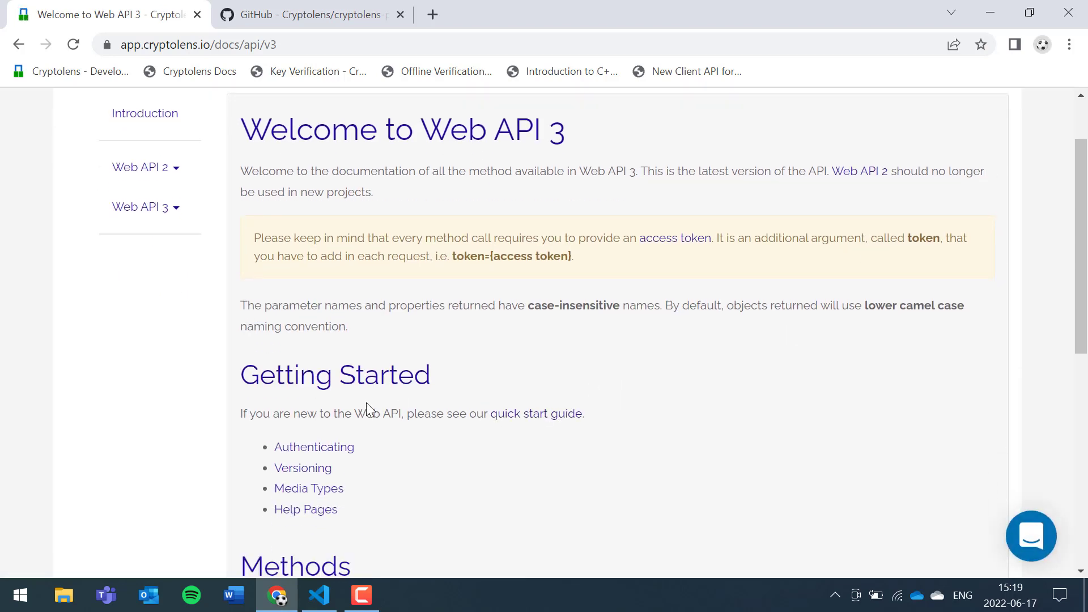
left_click(536, 413)
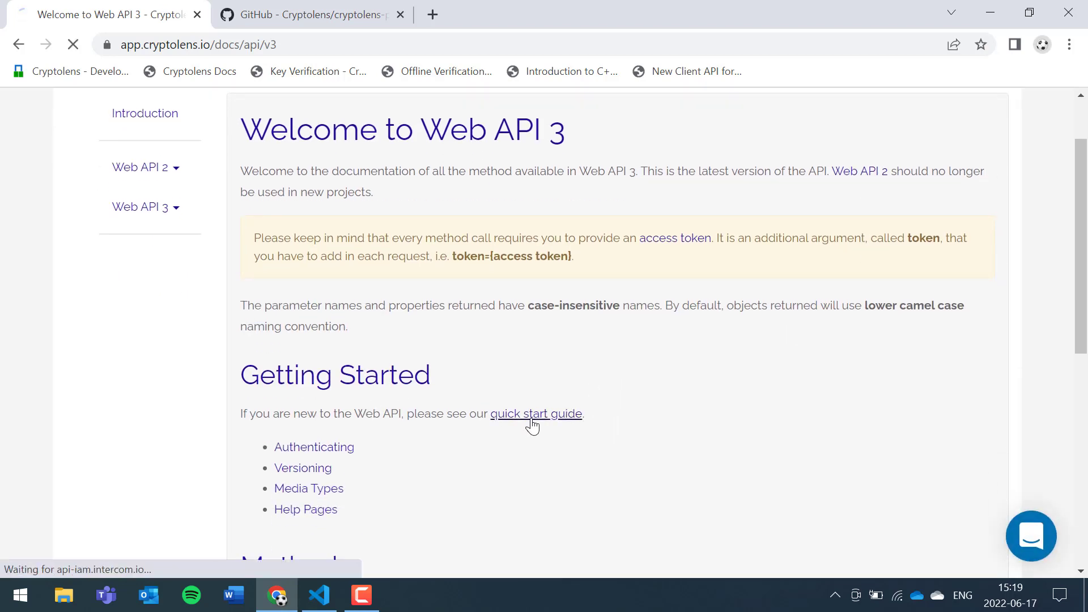
left_click(536, 414)
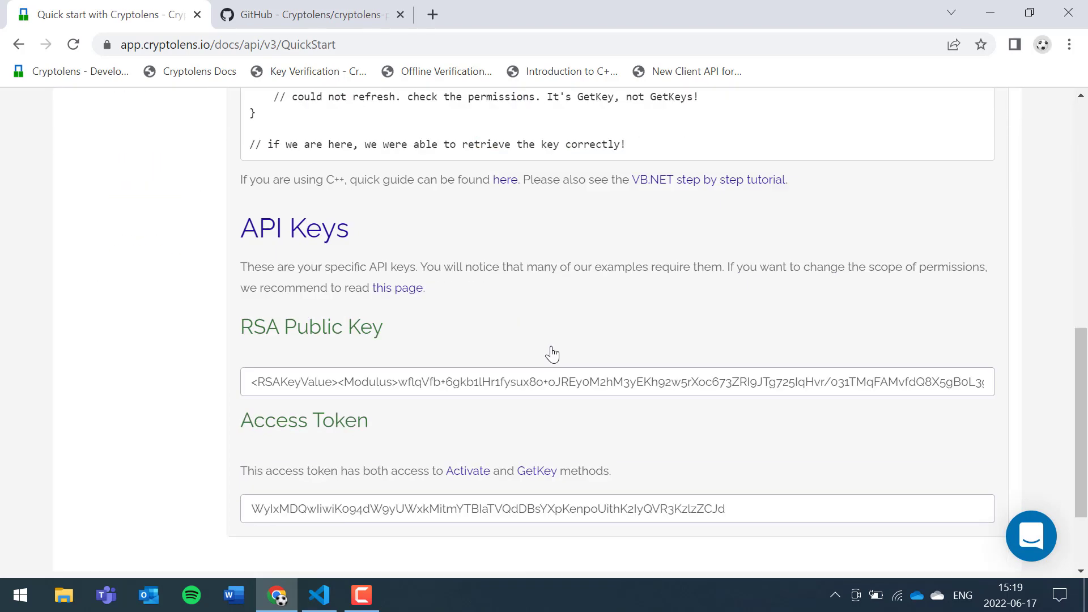
scroll("down", 3)
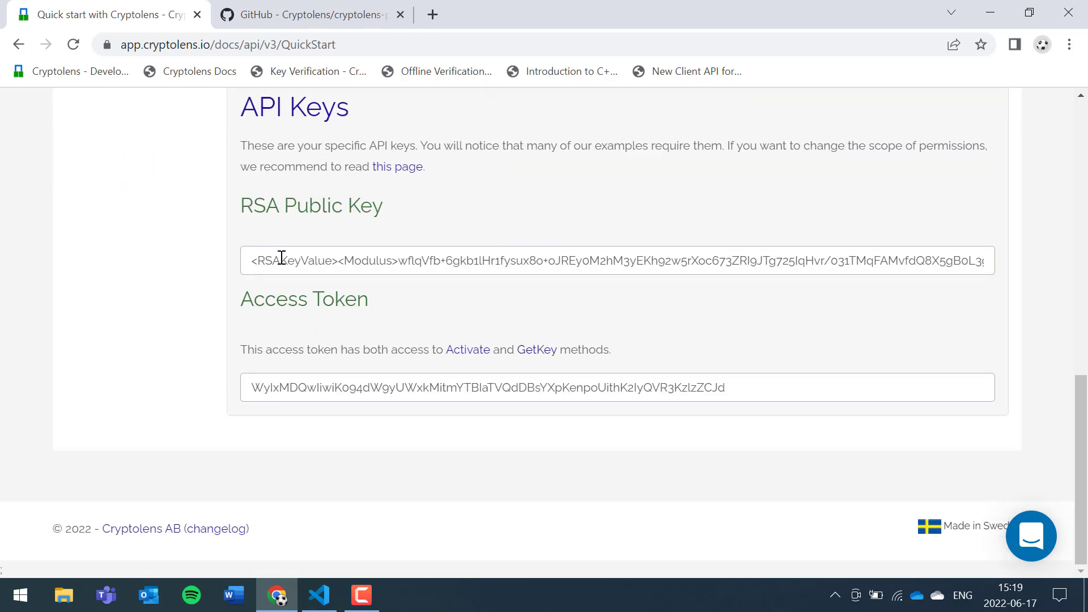
triple_click(416, 260)
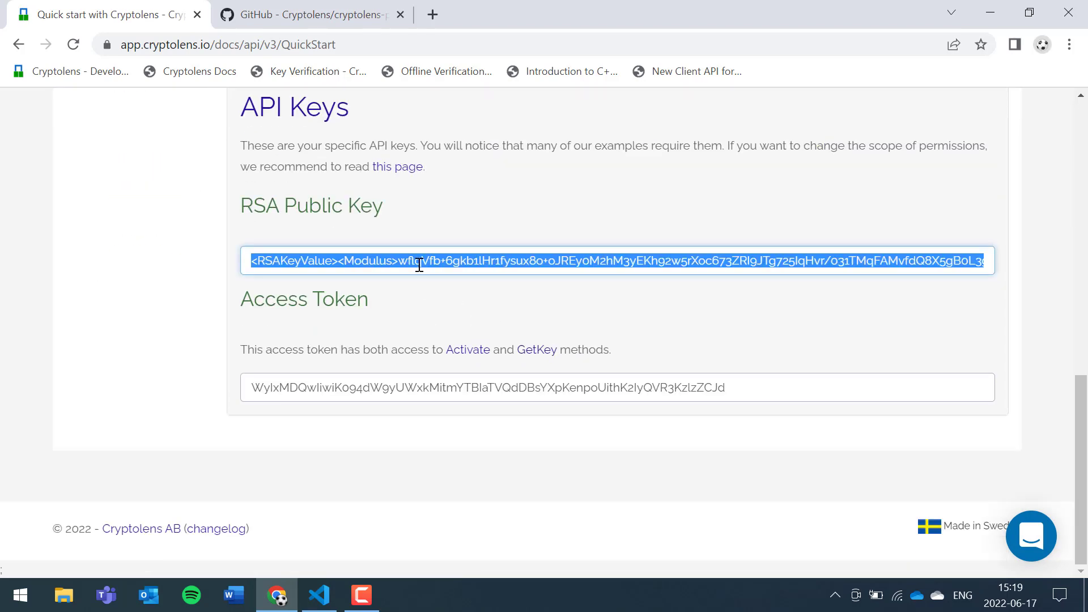
Paste the account's RSA public key over the RSAPubKey value on line 4
left_click(318, 594)
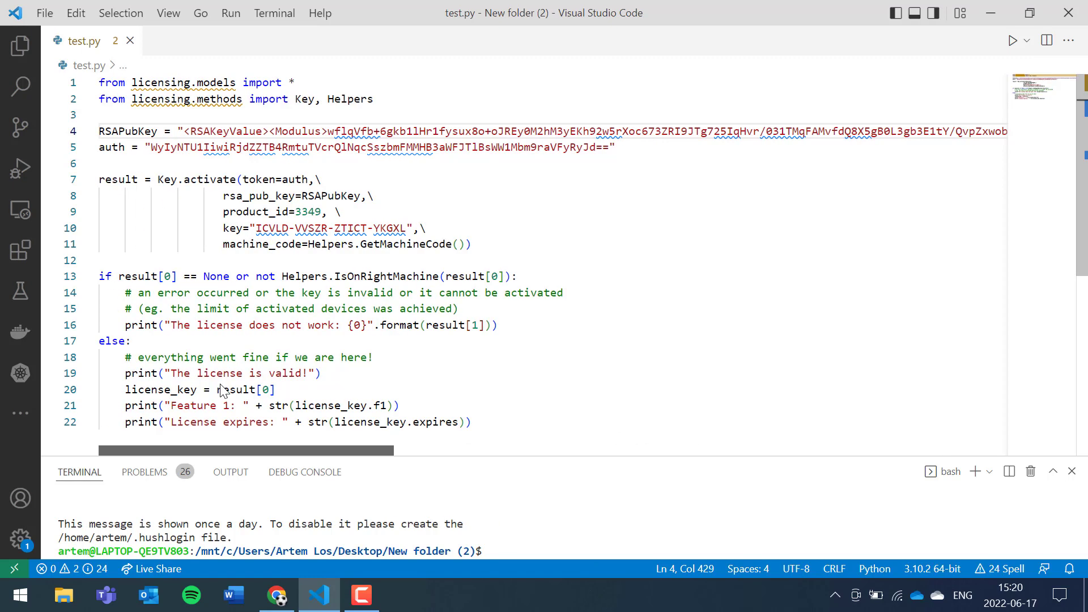
left_click(276, 594)
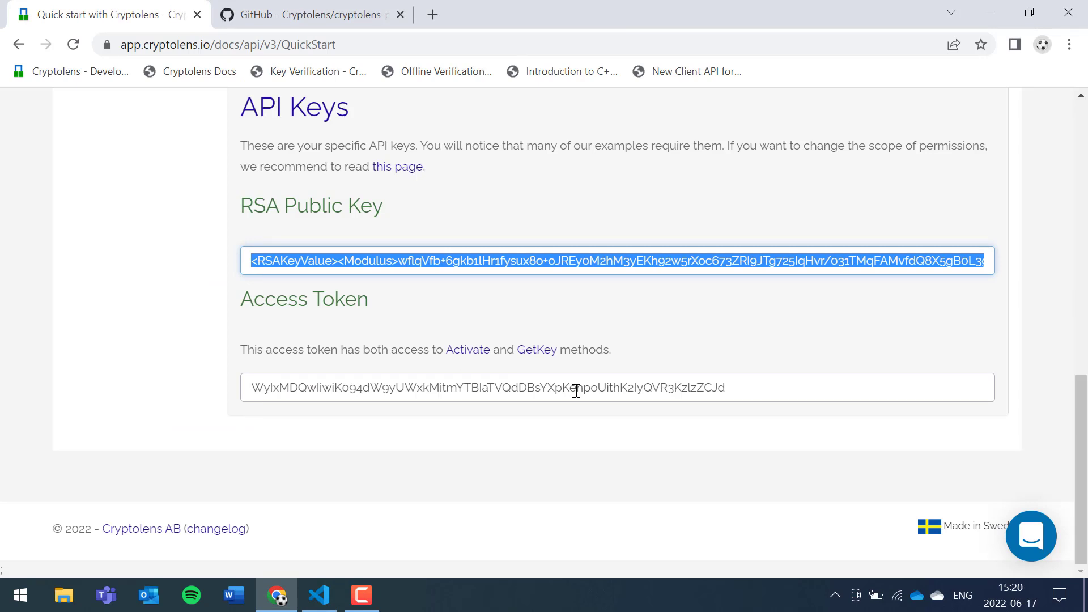
mouse_move(776, 394)
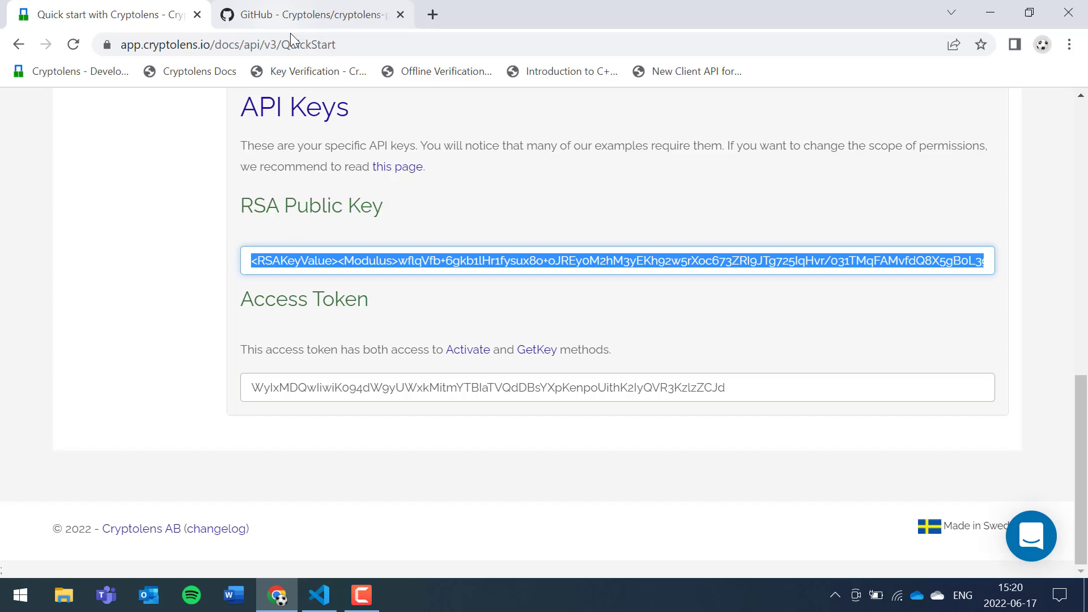
Scroll to the top of Quick Start and open the 'Hello demoaccount!' menu
scroll("up", 3)
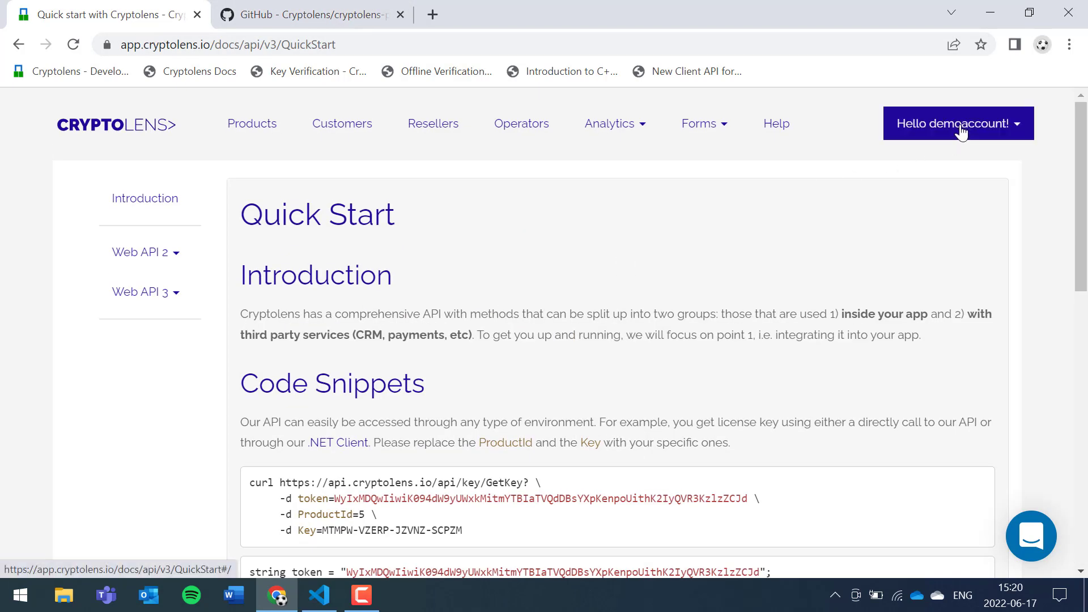
left_click(957, 123)
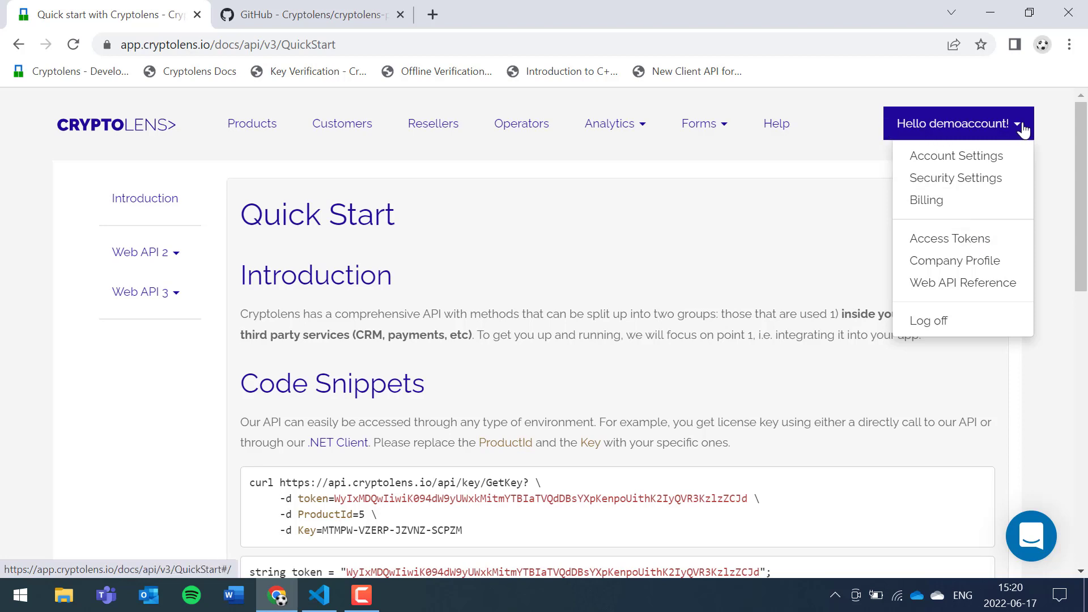
mouse_move(914, 136)
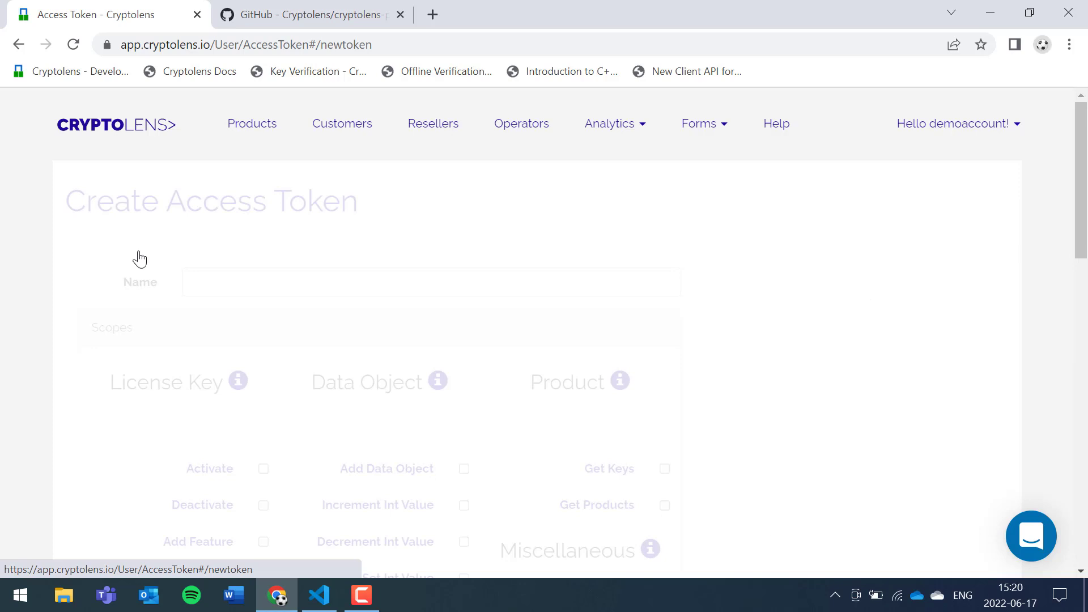
Create an access token named 'test' with Activate ticked and locks left as Any
left_click(430, 282)
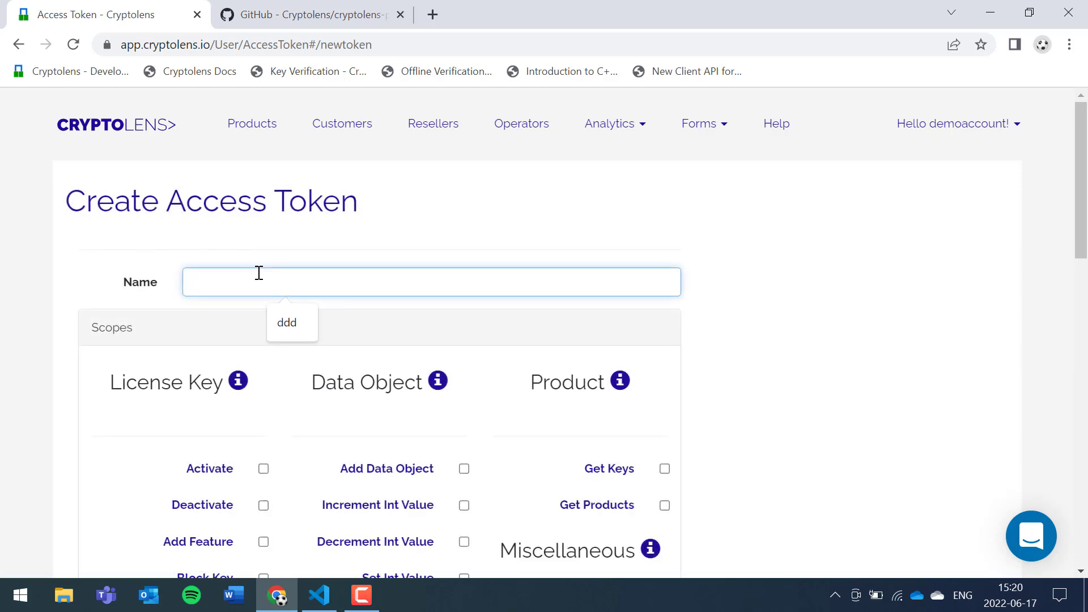
type("test")
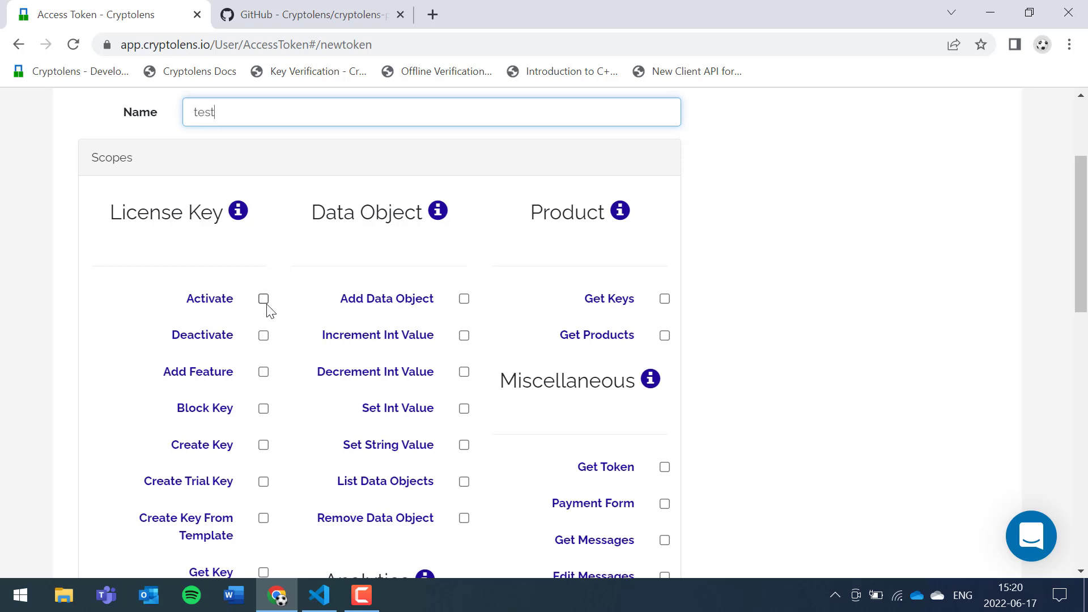
left_click(308, 14)
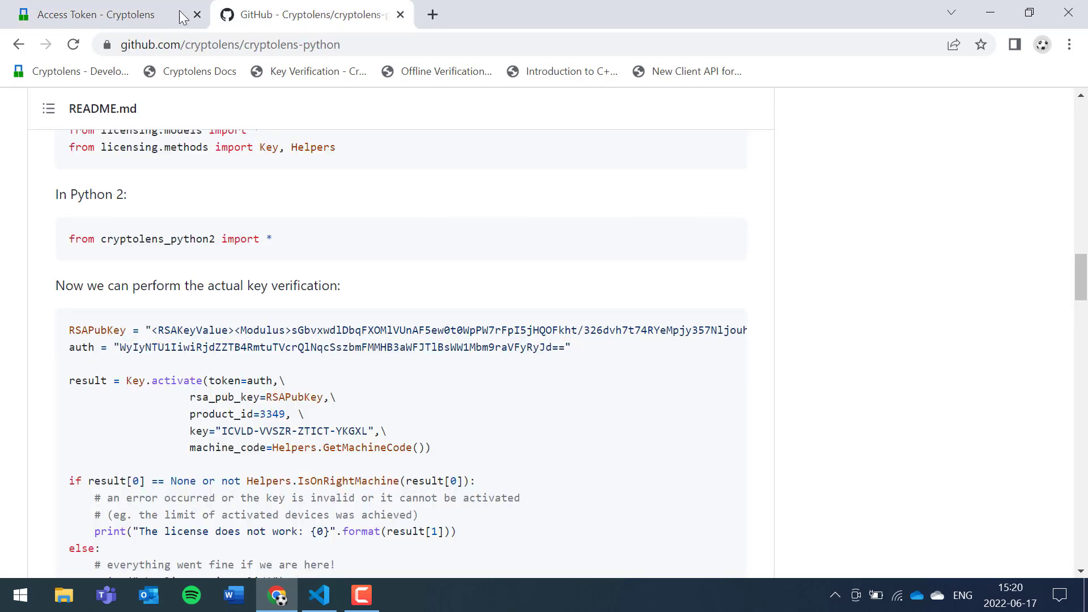
mouse_move(193, 377)
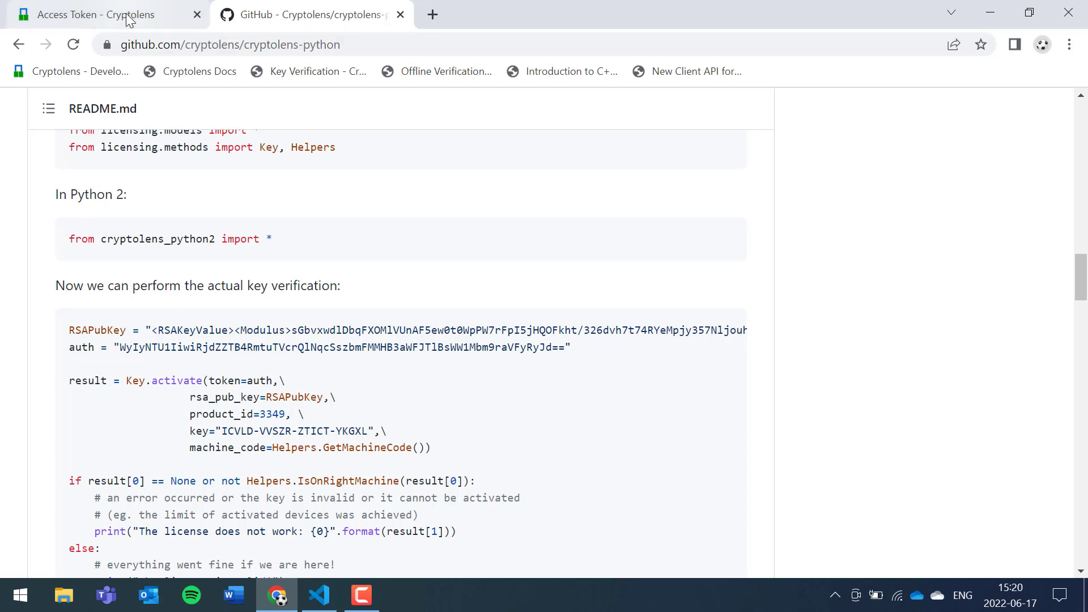
left_click(97, 15)
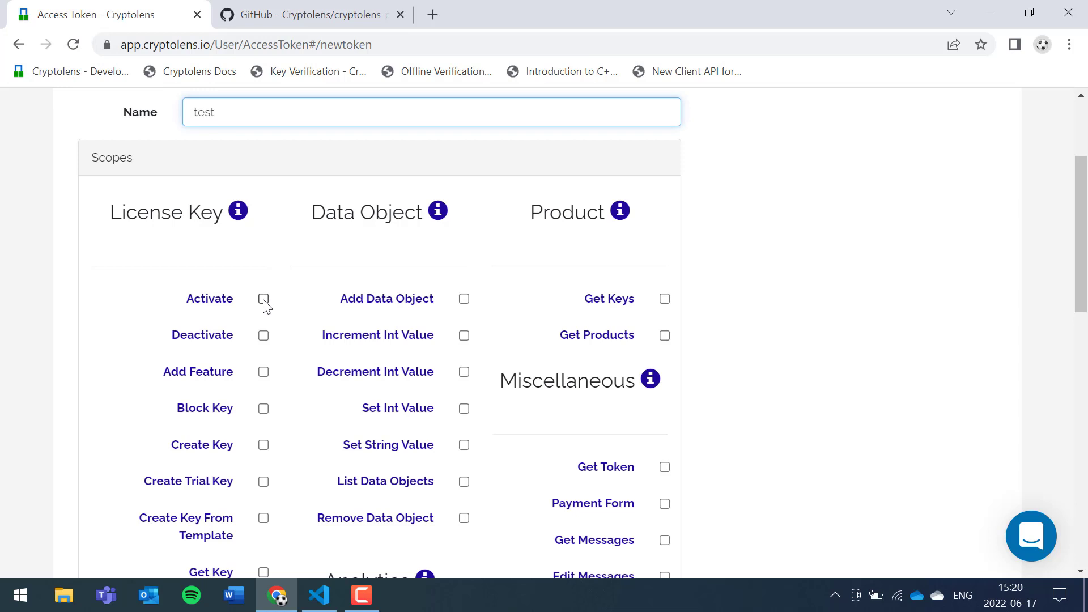
left_click(263, 298)
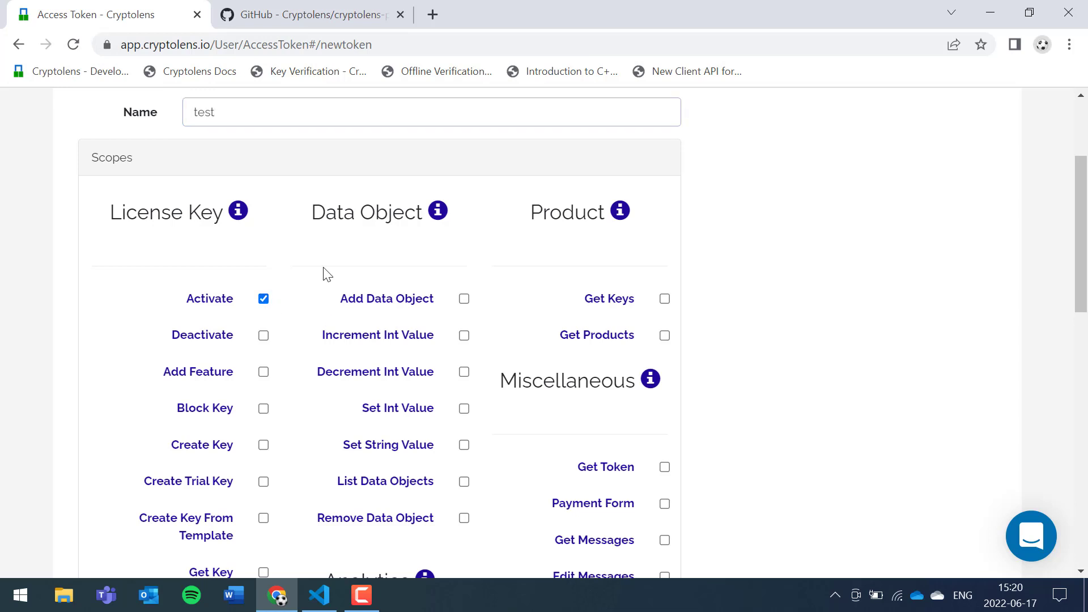
scroll("down", 3)
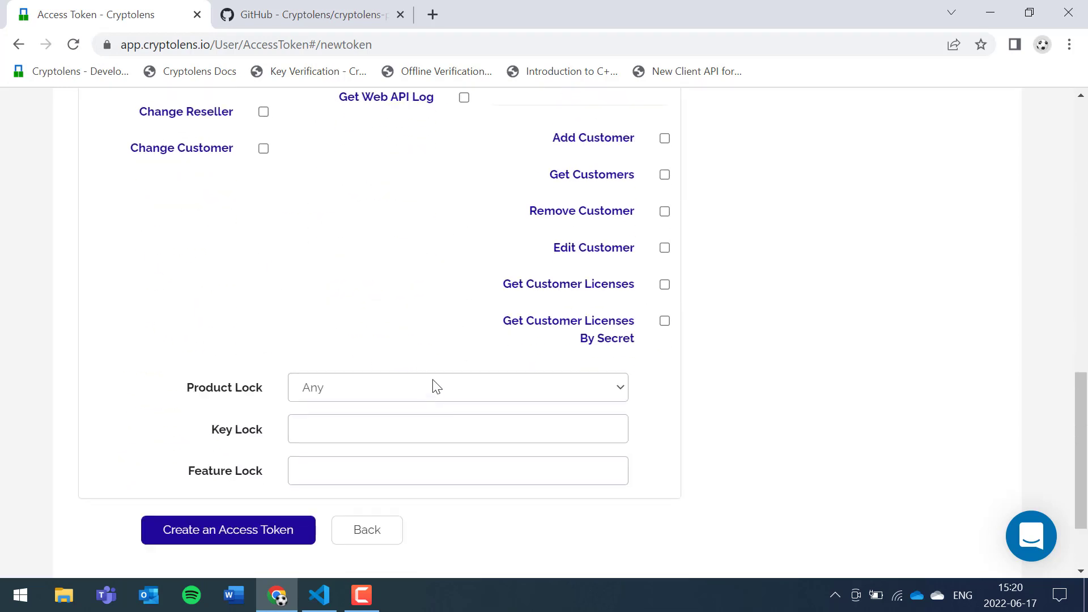
mouse_move(166, 393)
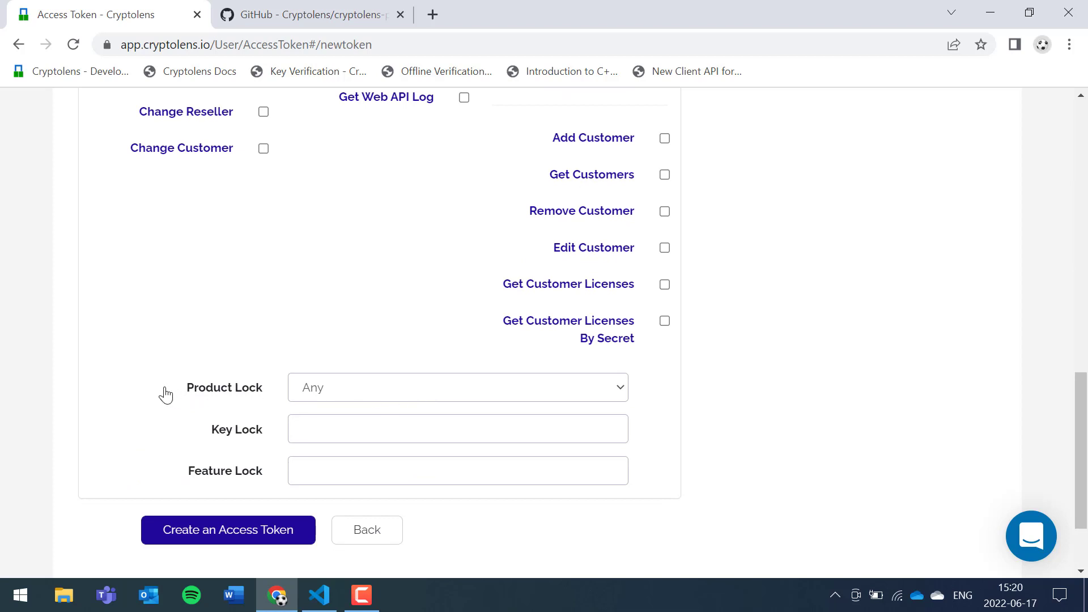
left_click(456, 387)
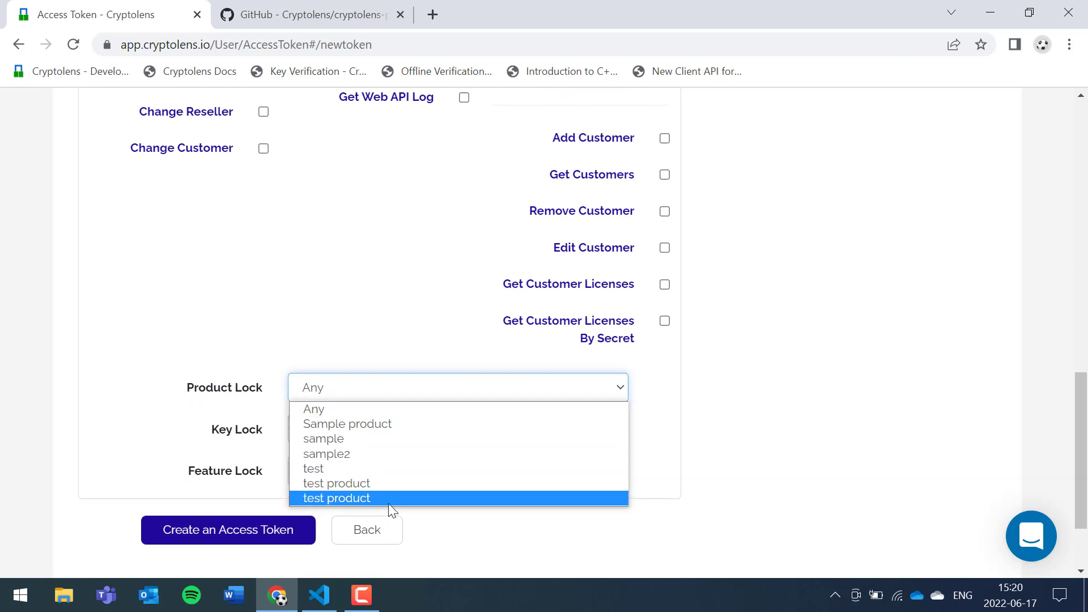
mouse_move(389, 483)
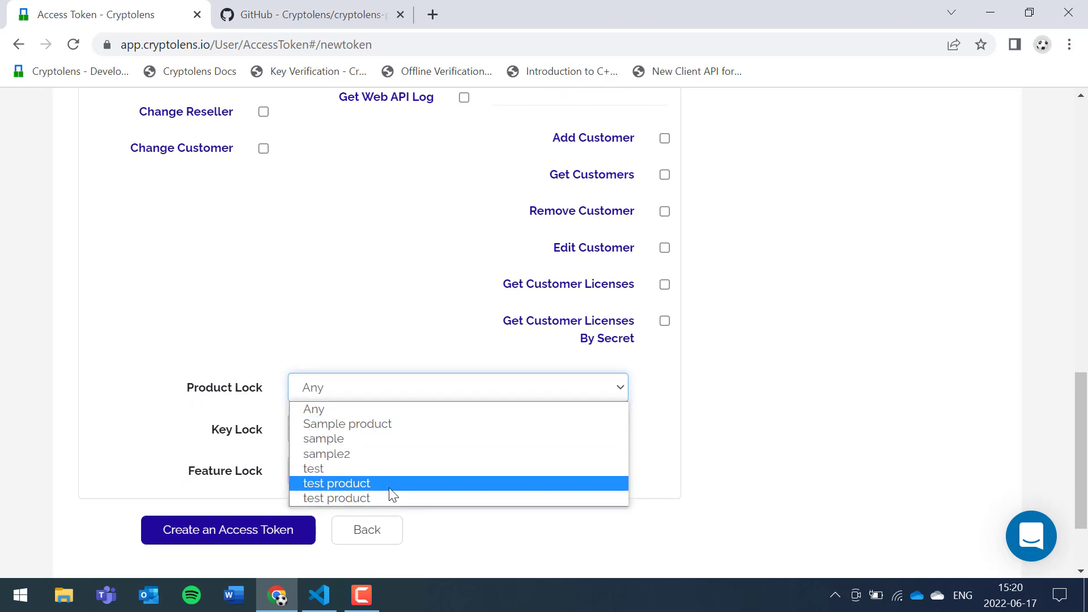
mouse_move(288, 365)
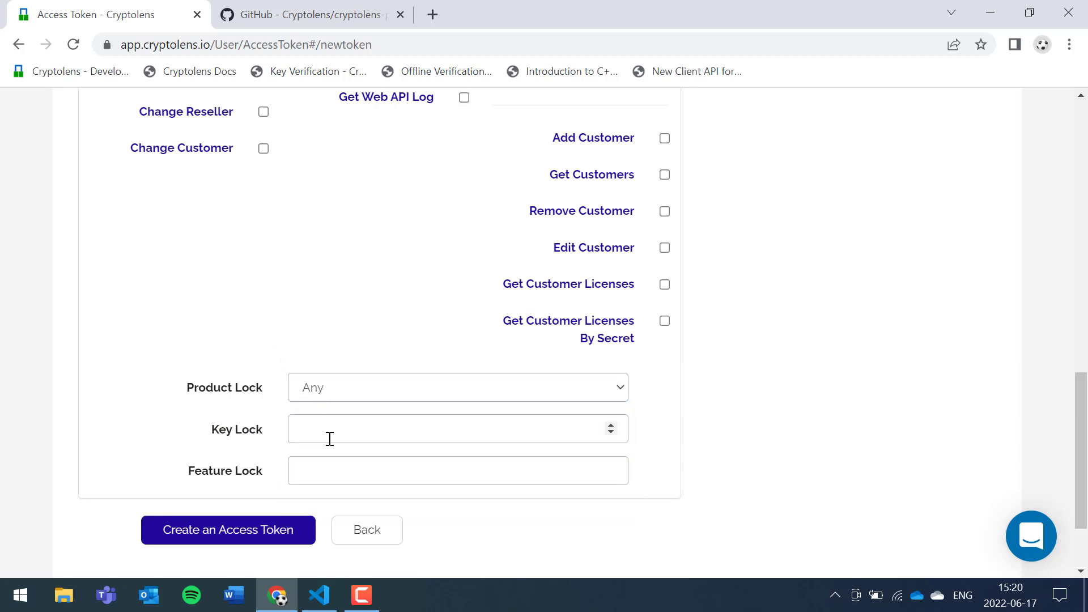
mouse_move(413, 458)
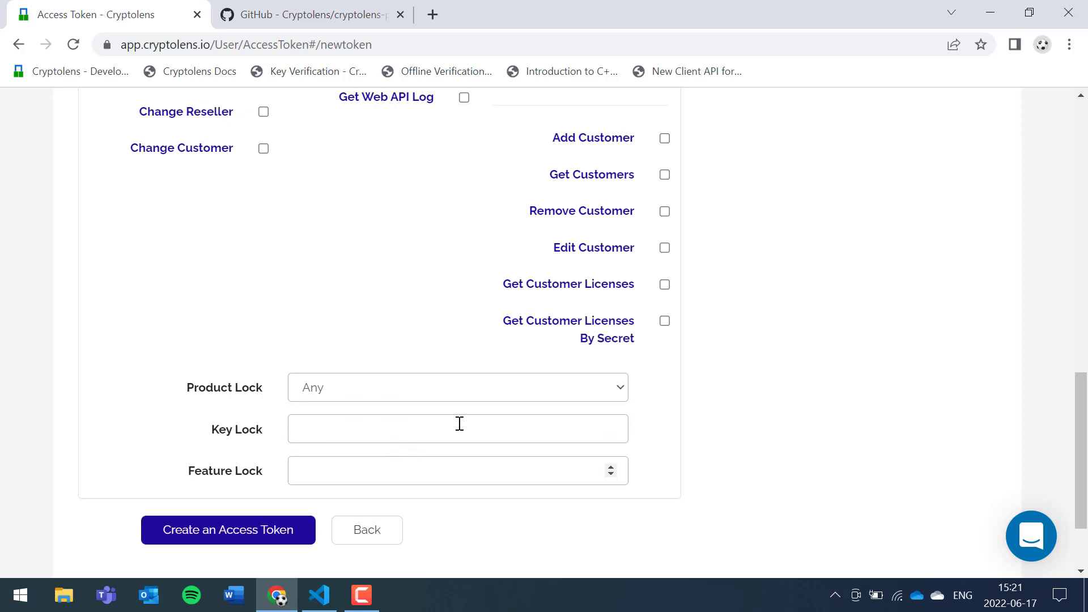
scroll("up", 3)
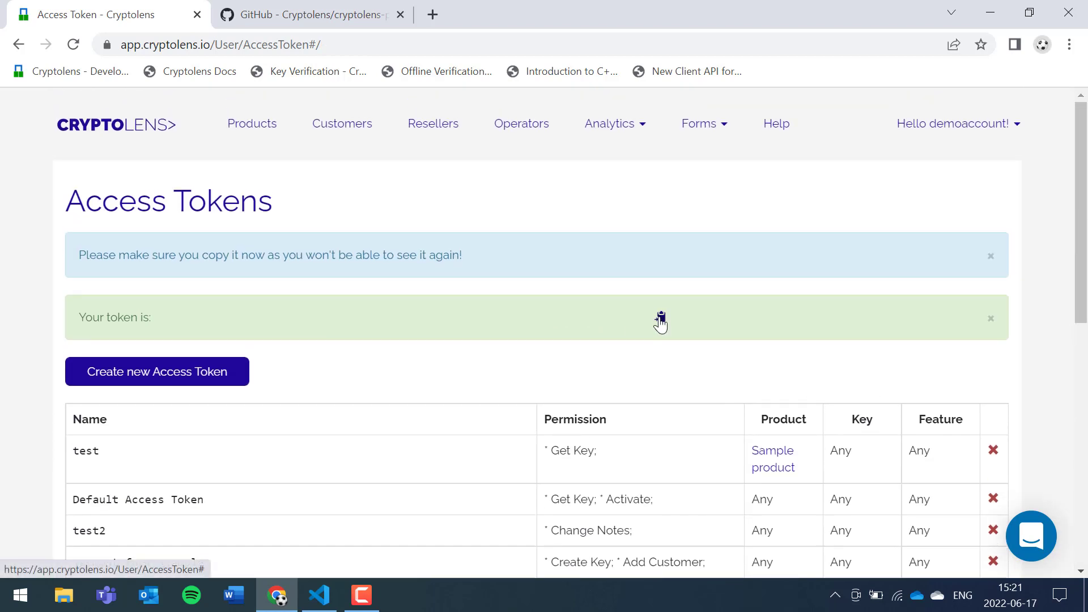
Delete the old product id 3349 after product_id= on line 9
left_click(318, 594)
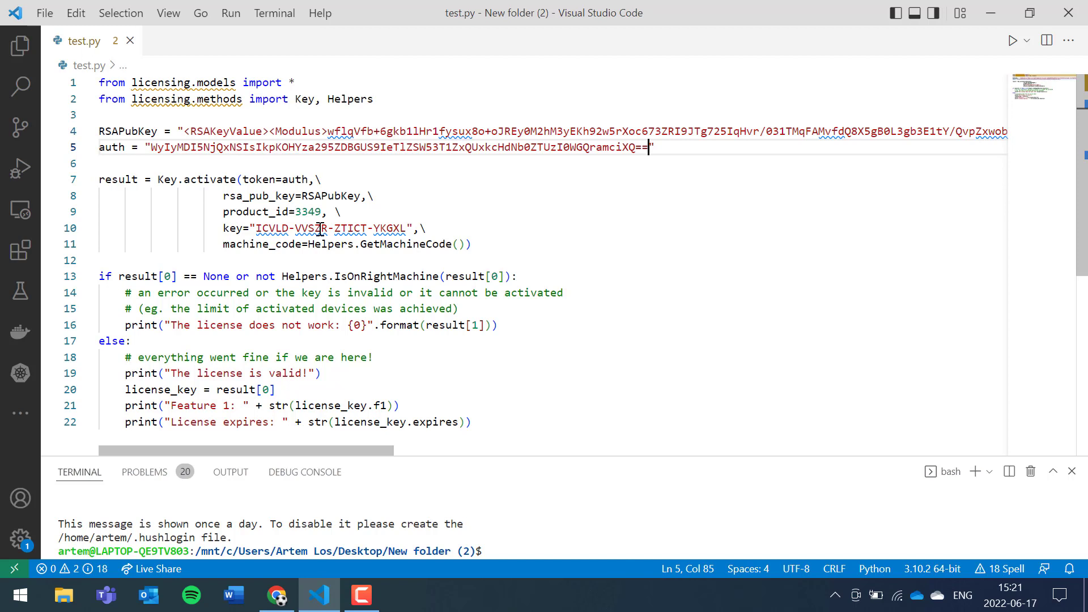
mouse_move(263, 211)
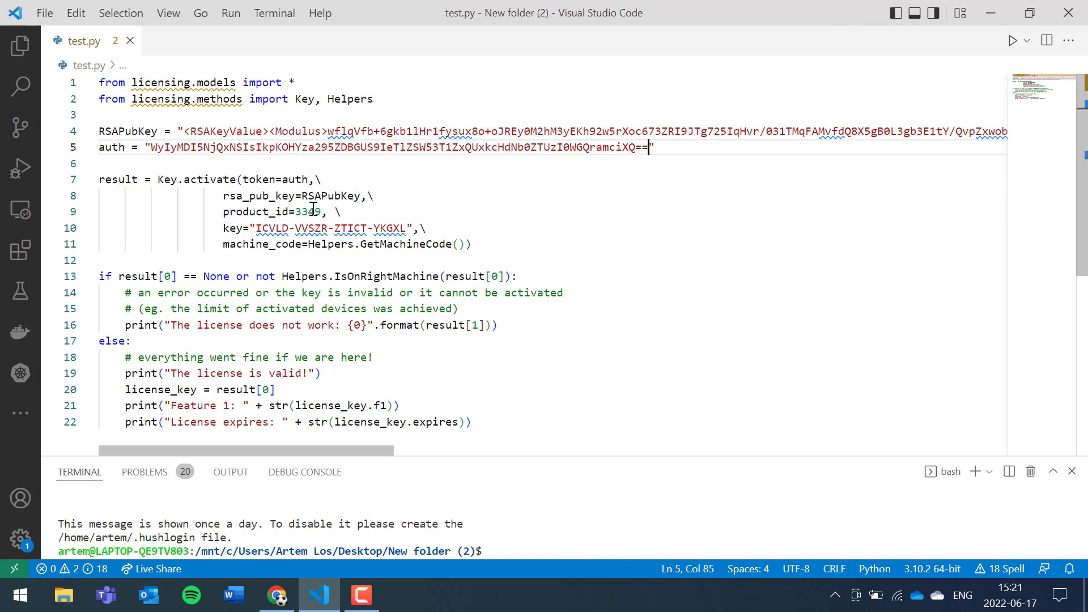
key("Backspace")
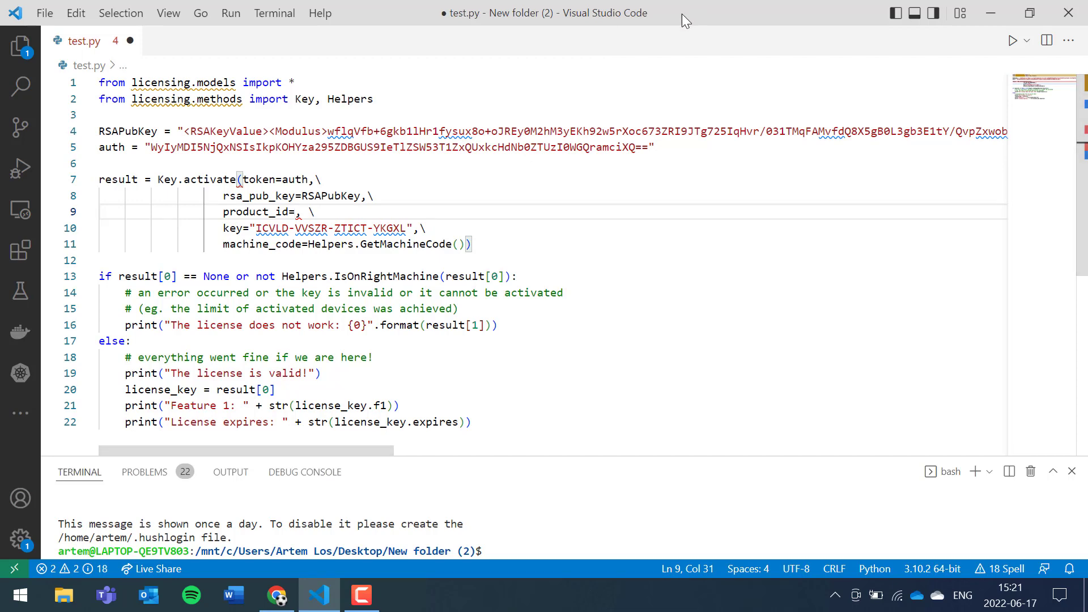
Go to the Cryptolens dashboard home, briefly viewing the current products list
left_click(276, 594)
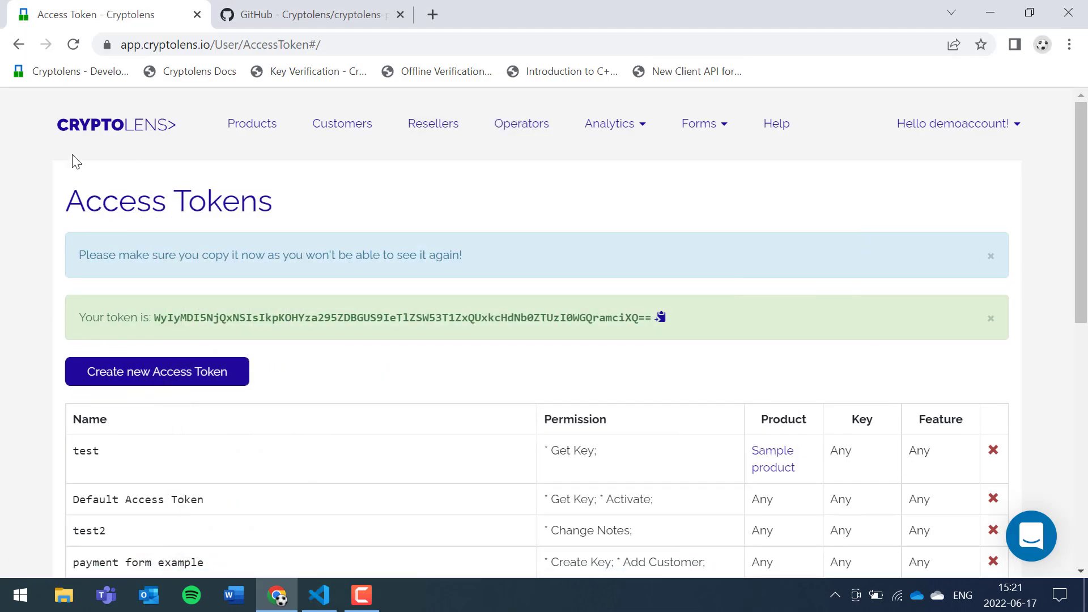
left_click(115, 124)
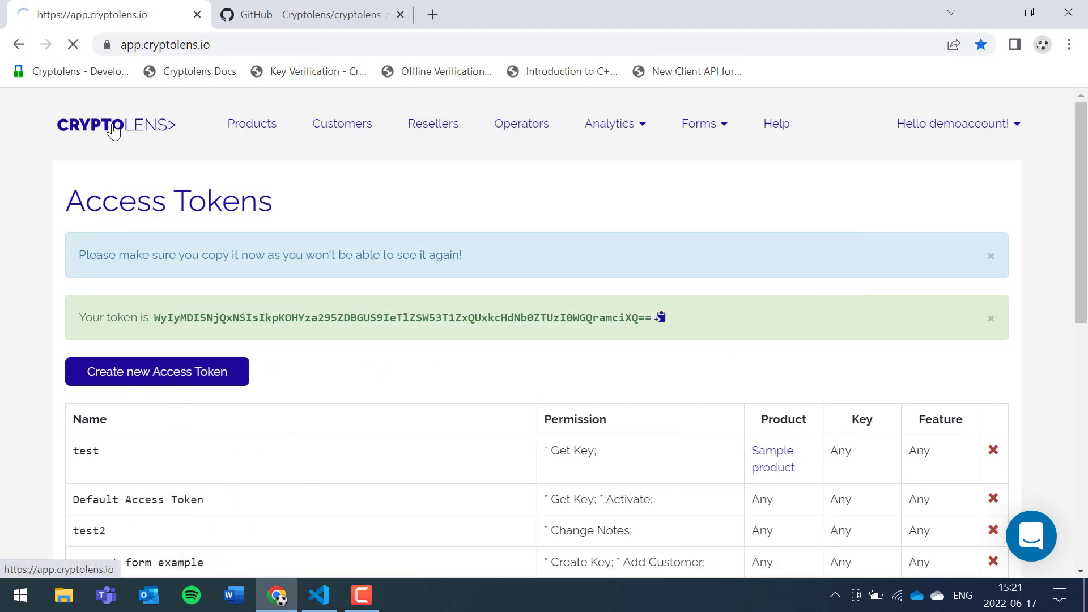
left_click(115, 124)
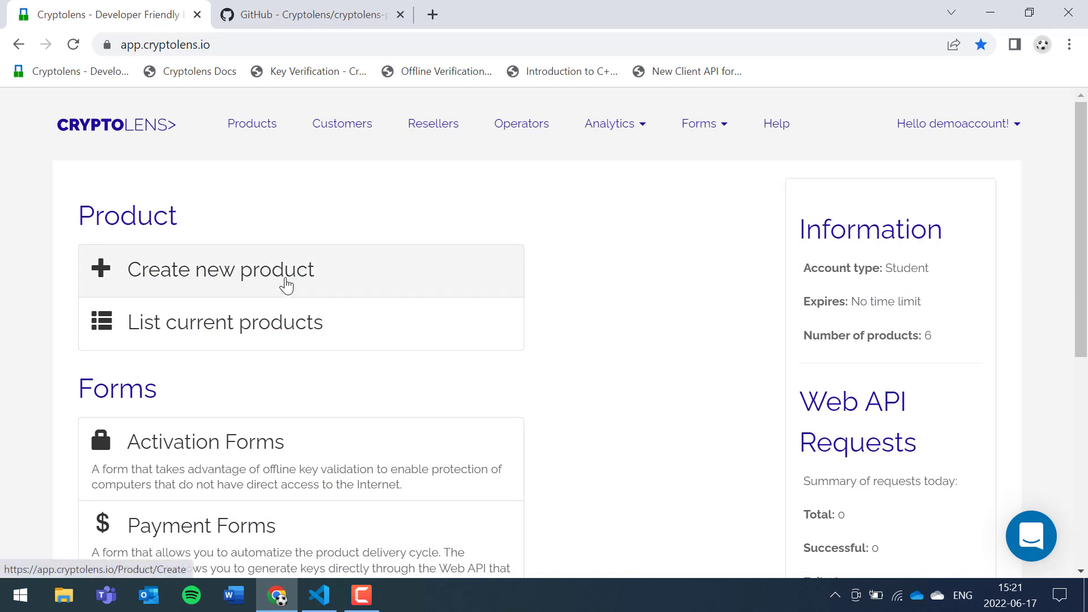
mouse_move(257, 330)
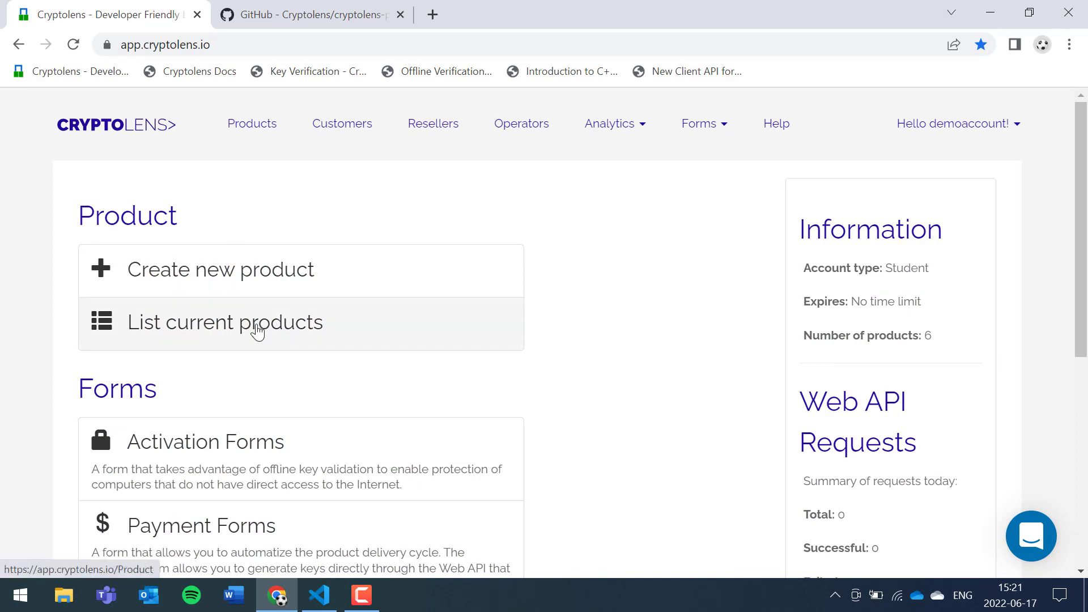
left_click(225, 322)
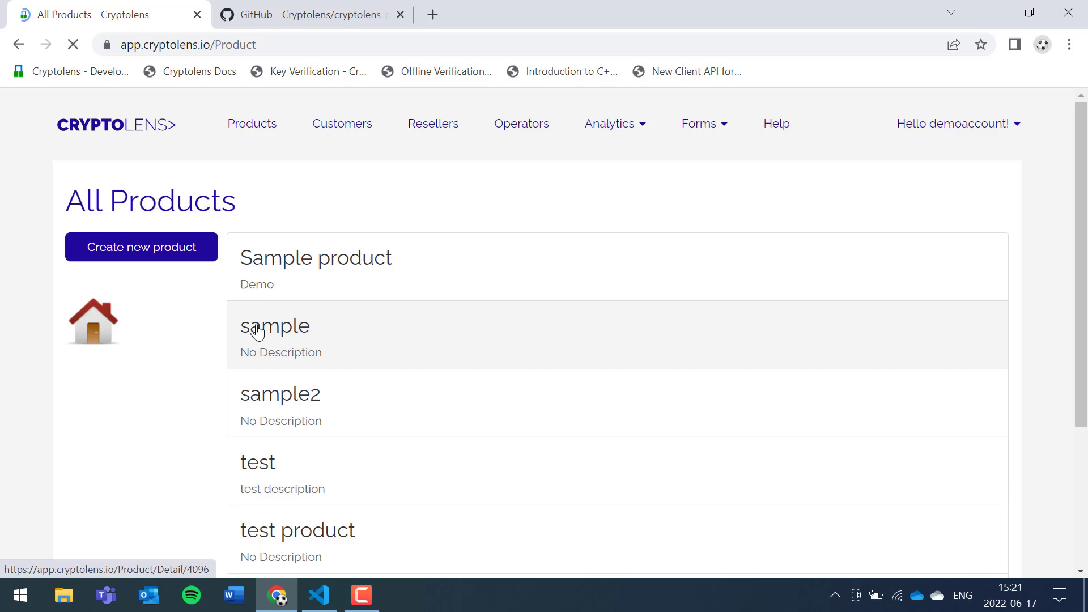
scroll("down", 3)
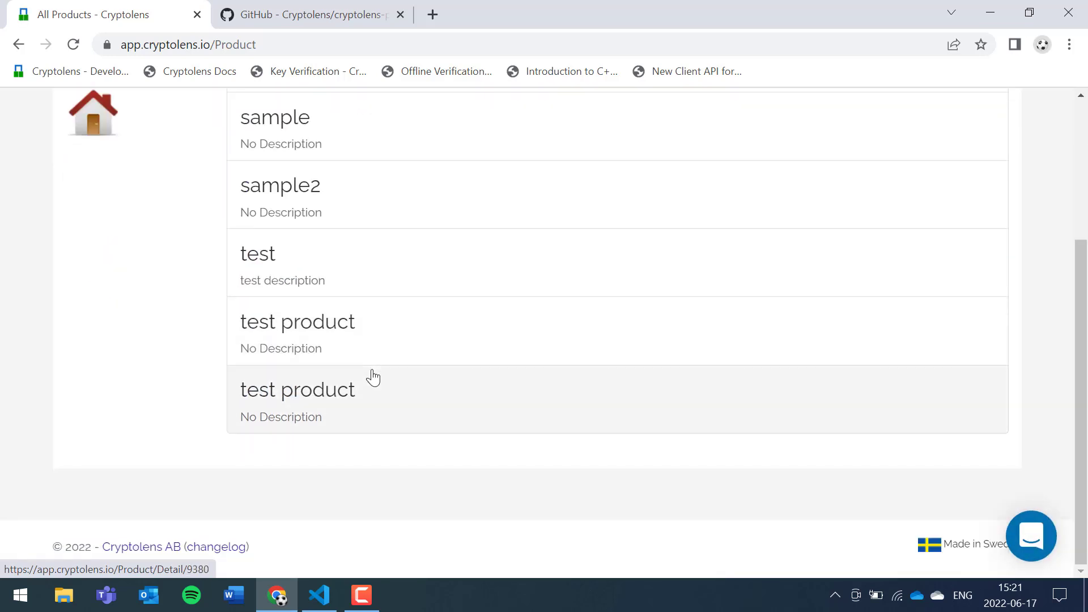
left_click(297, 389)
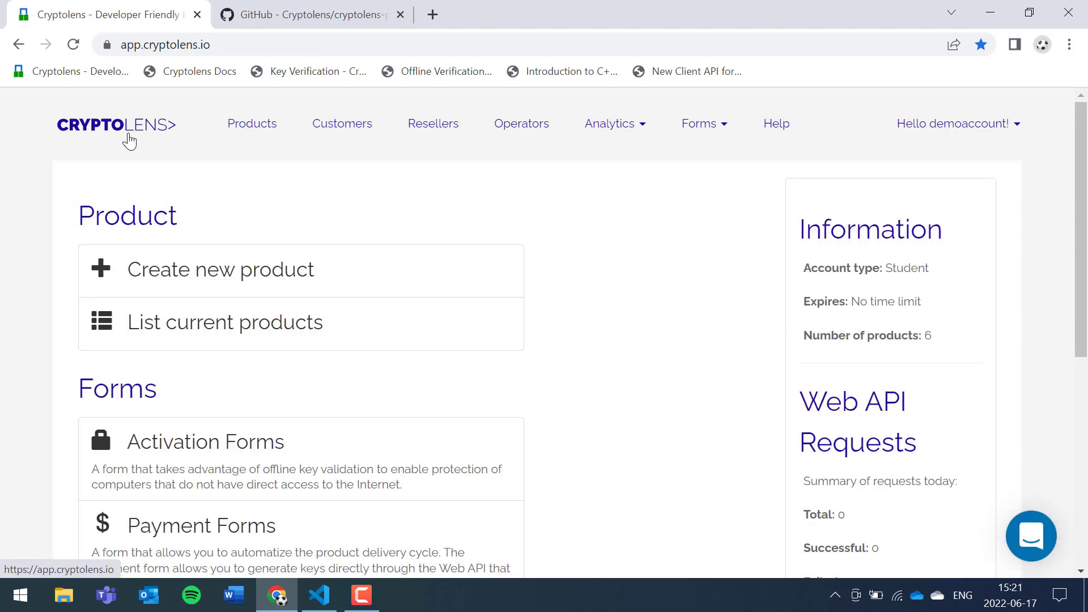
mouse_move(279, 243)
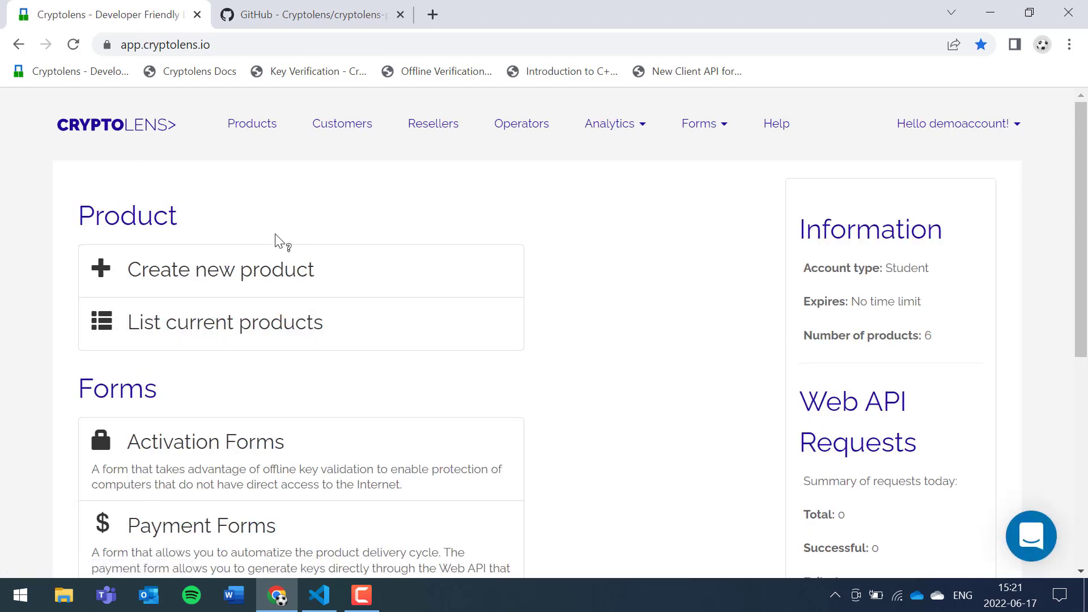
Create a product named 'test' and select its Product Id 15569
left_click(219, 269)
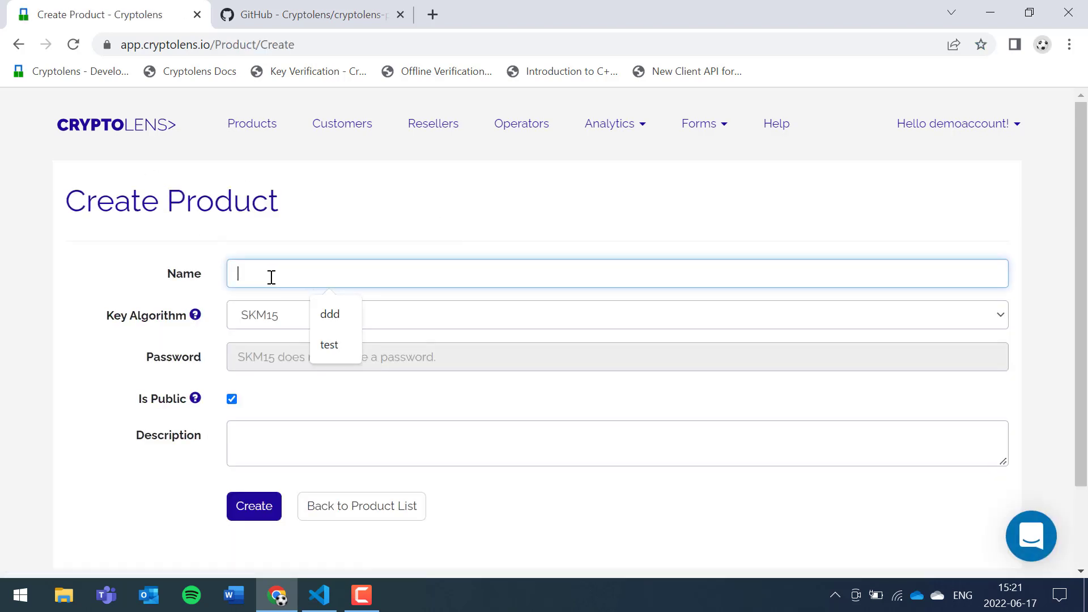
left_click(329, 345)
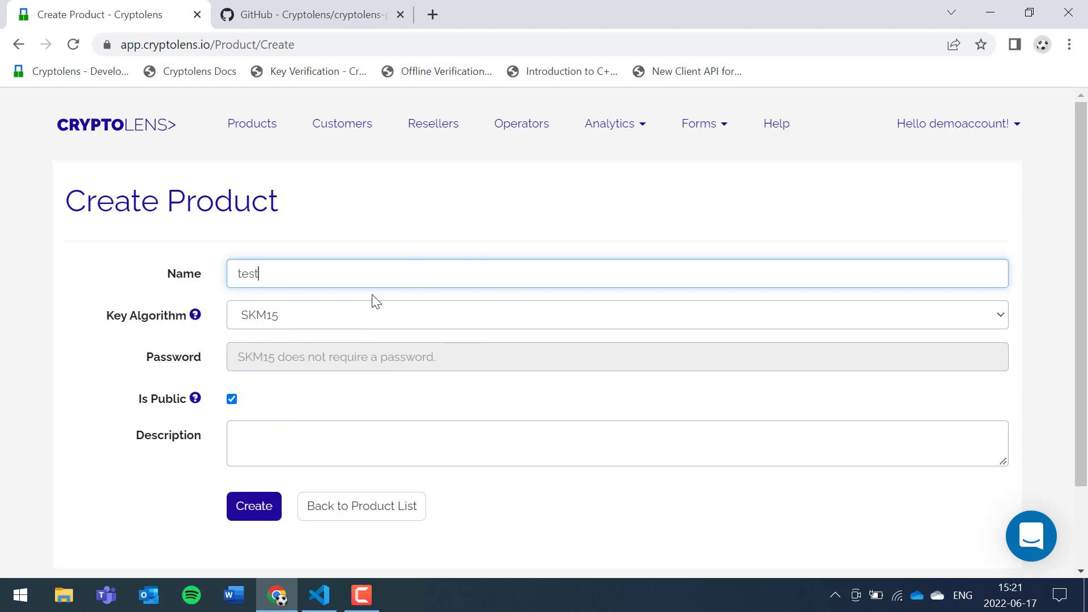
mouse_move(321, 395)
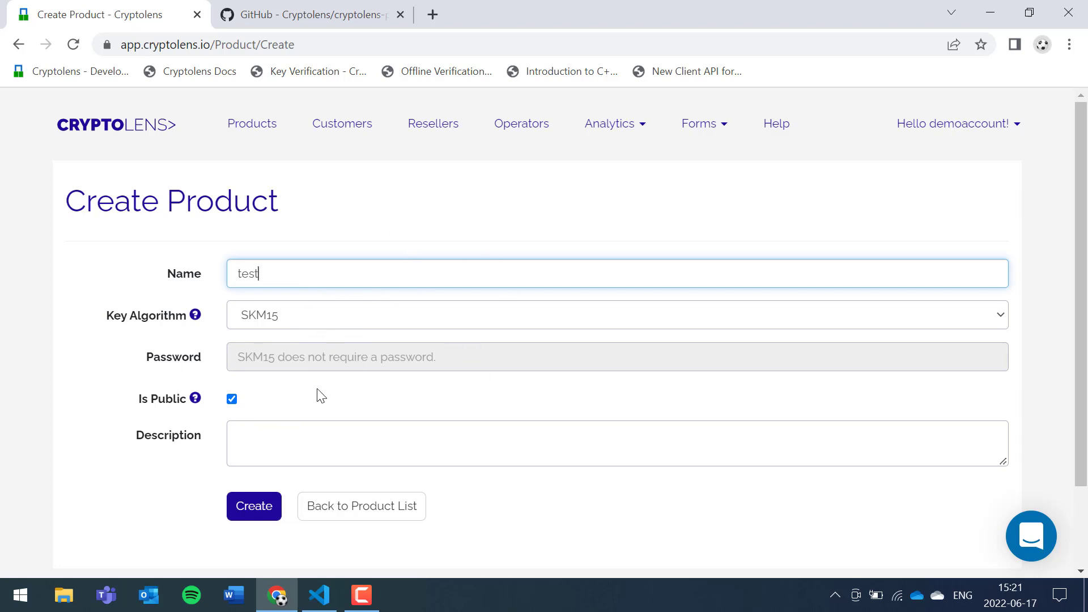
left_click(253, 506)
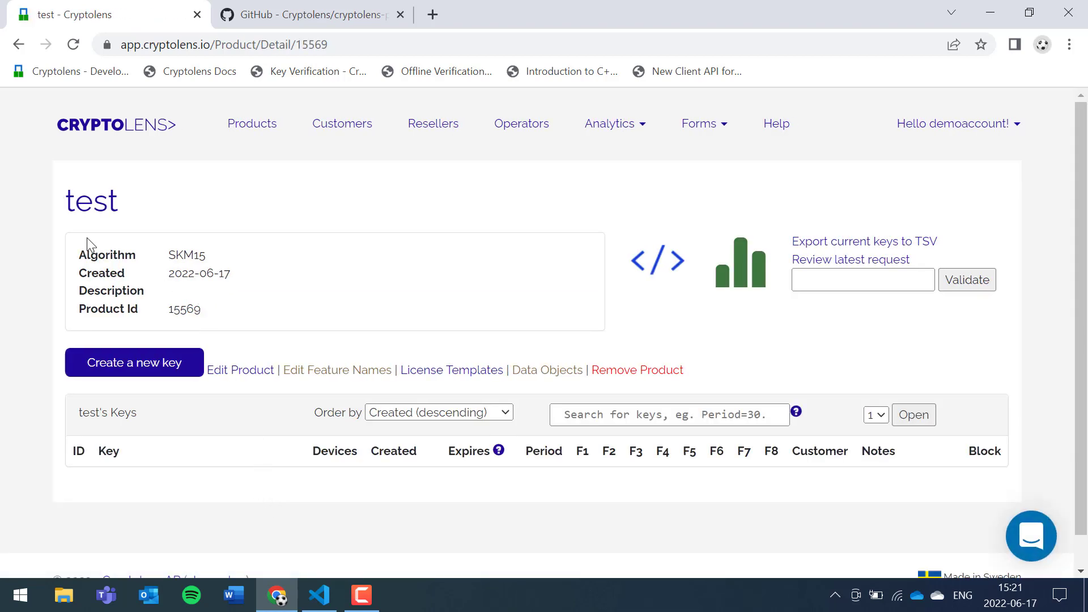
double_click(183, 309)
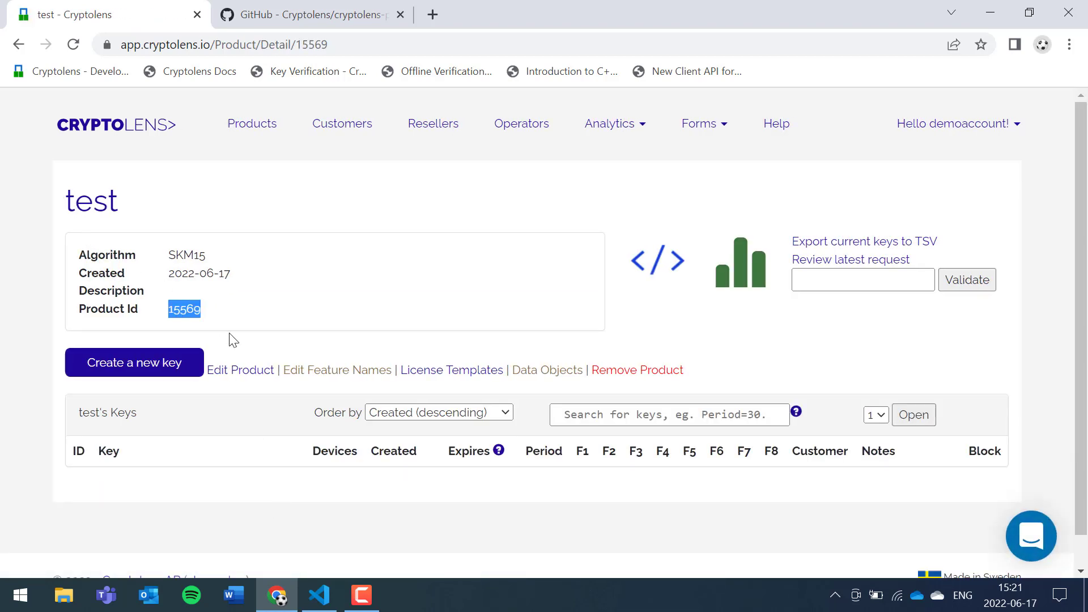
Enter 15569 as product_id and delete the old license key string on line 10
left_click(318, 594)
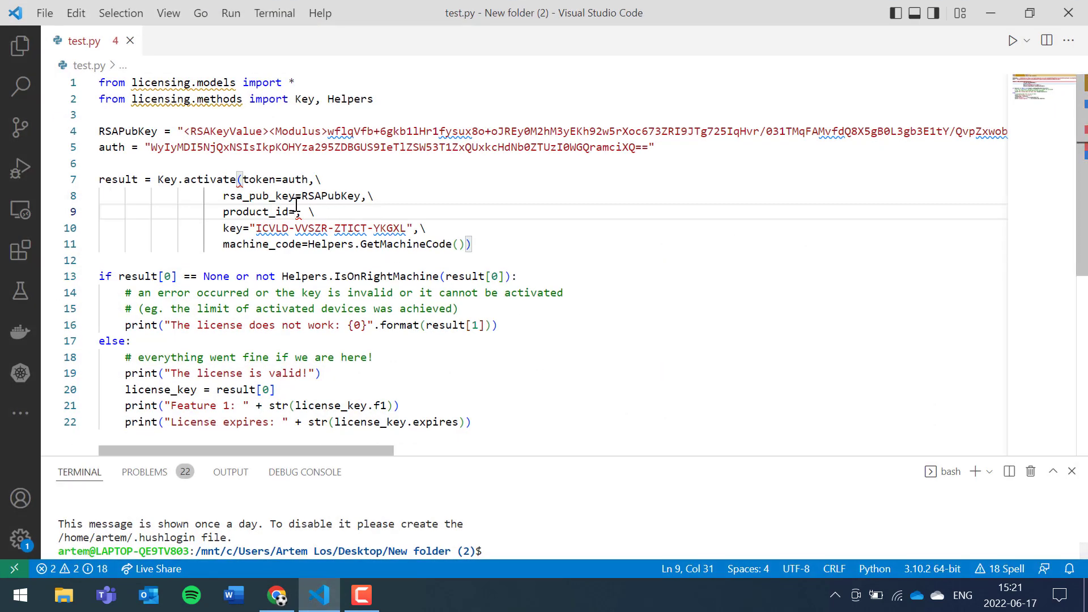
type("15569")
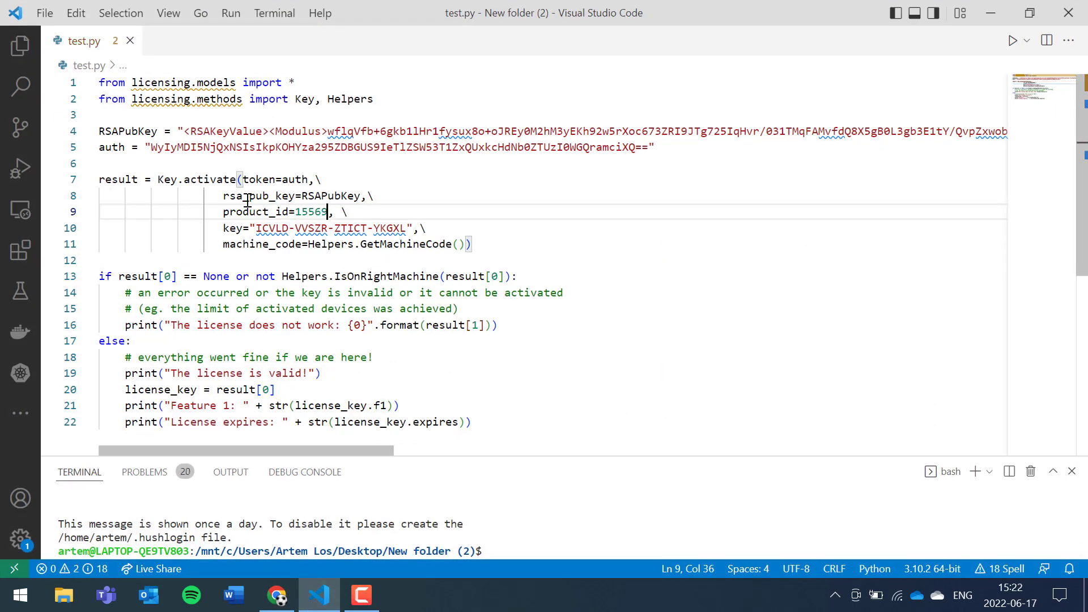
mouse_move(257, 204)
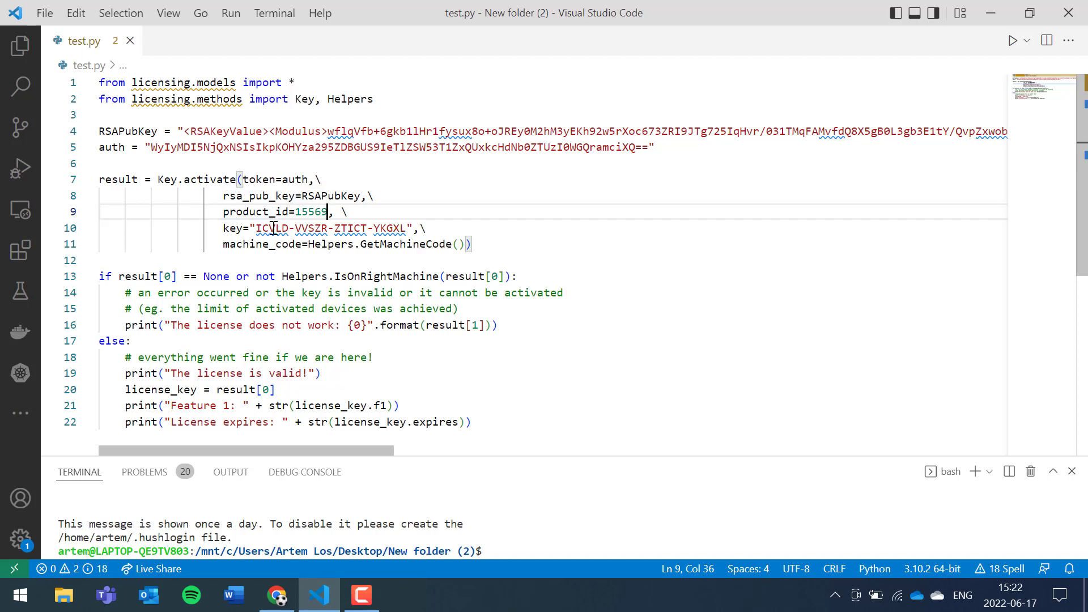
left_click_drag(257, 228, 409, 228)
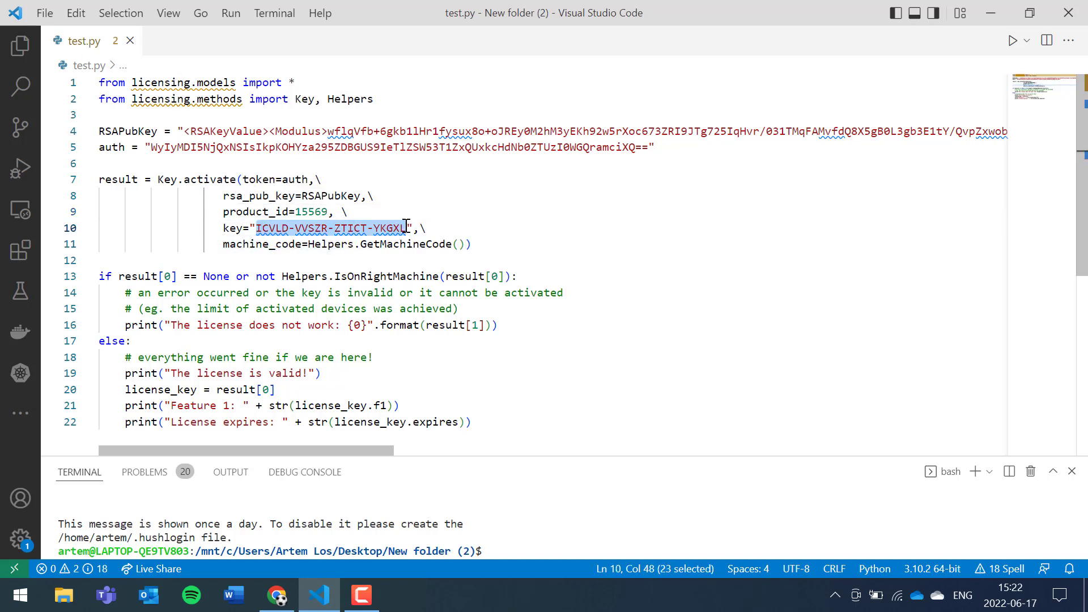
key("Delete")
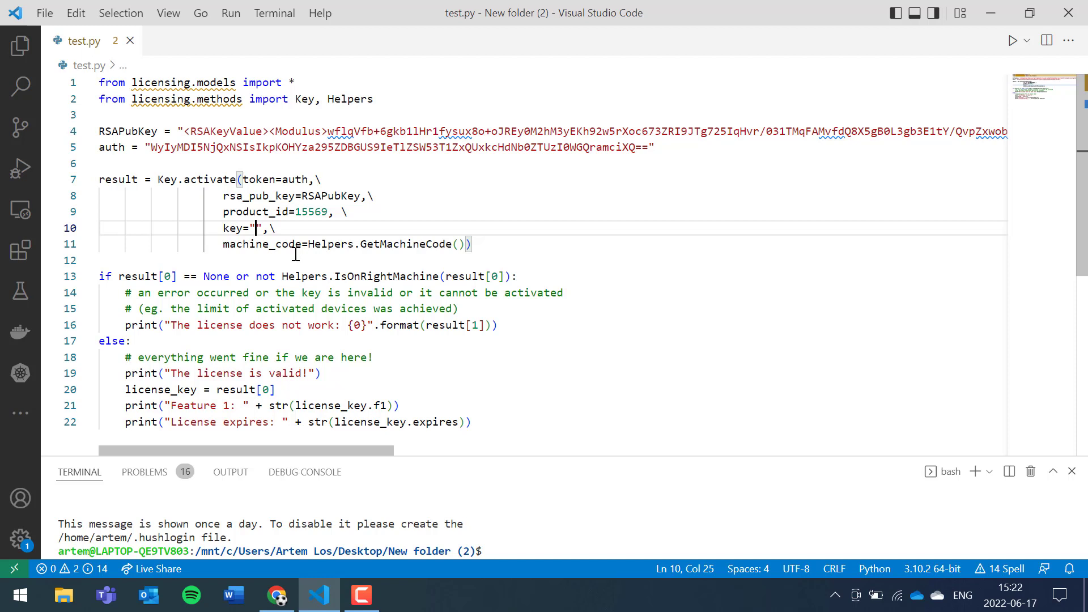
mouse_move(433, 253)
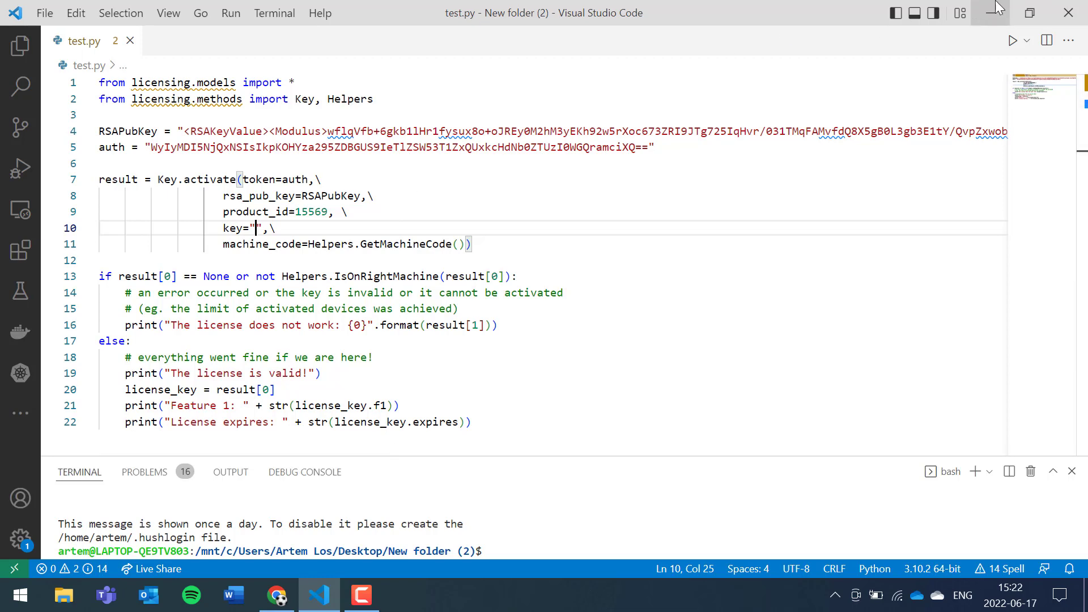
Create a 30-day license key for the test product with Features 4 and 8, and copy it
left_click(276, 594)
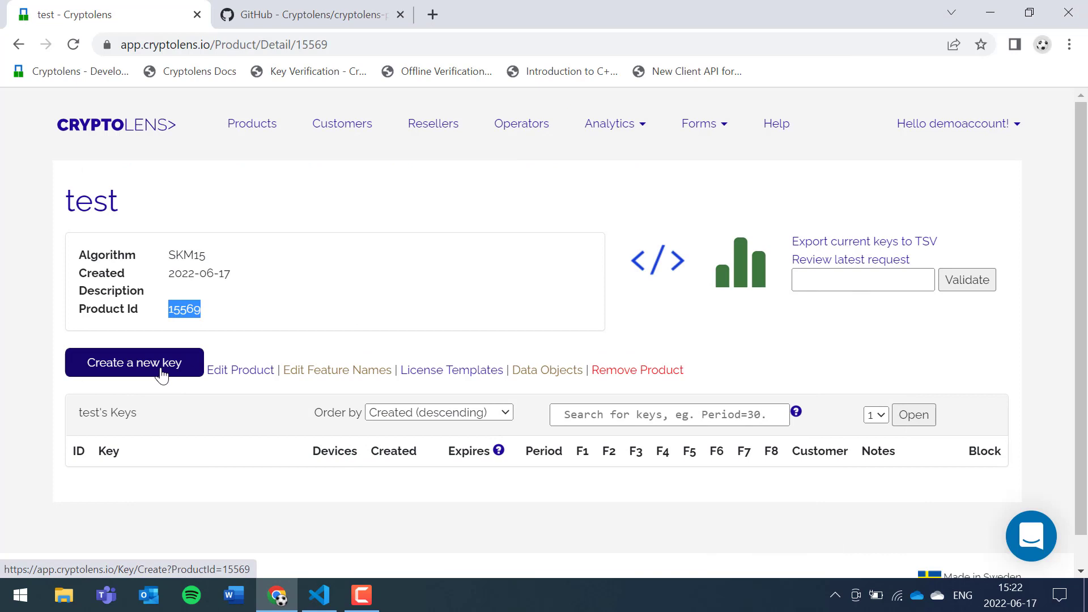
left_click(134, 362)
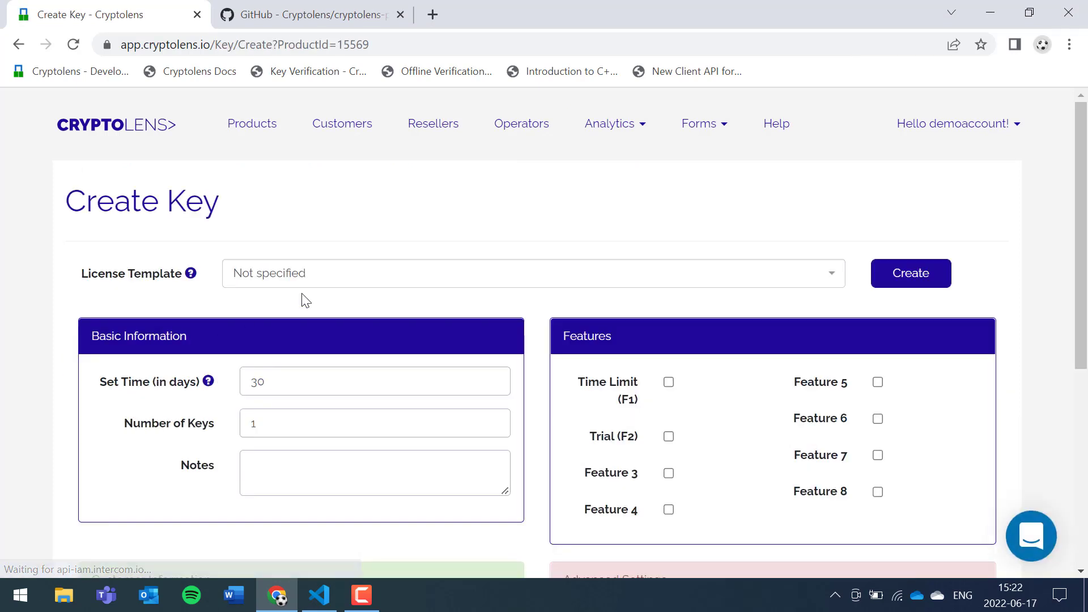
scroll("down", 3)
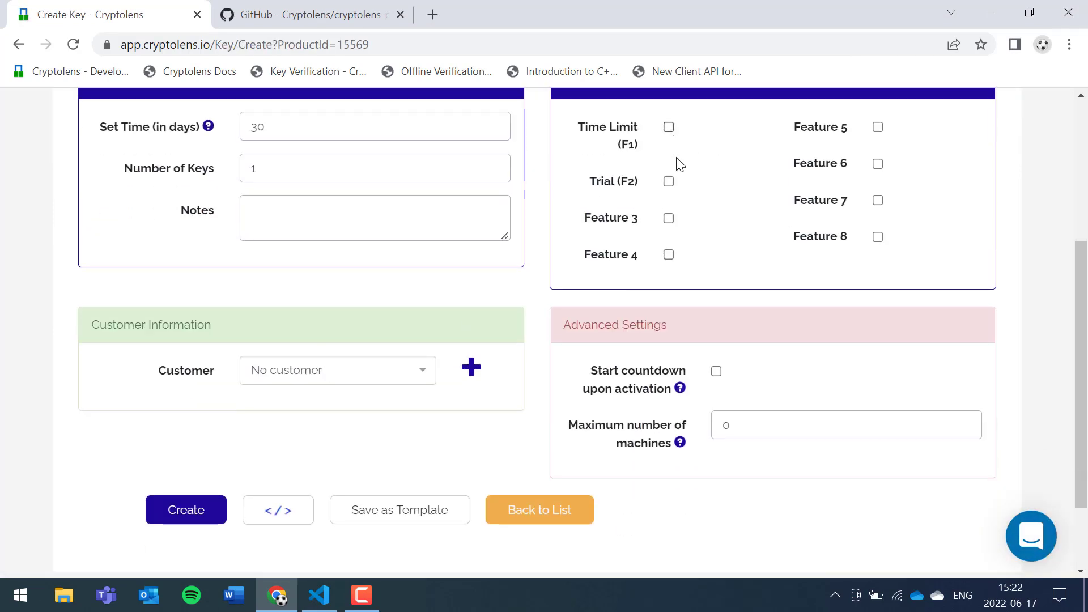
left_click(668, 254)
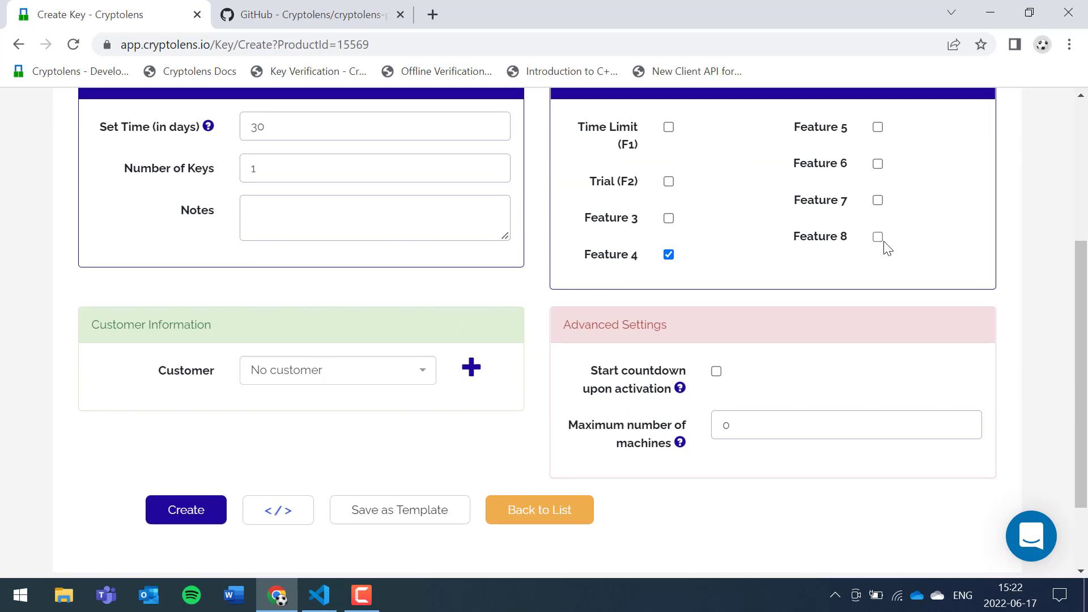
left_click(877, 237)
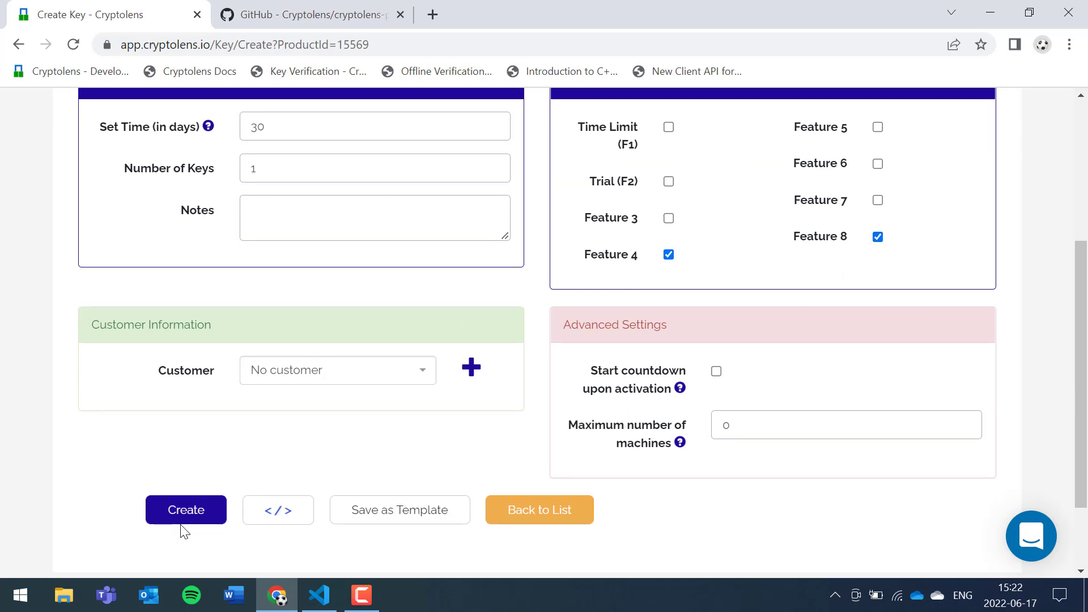
left_click(185, 509)
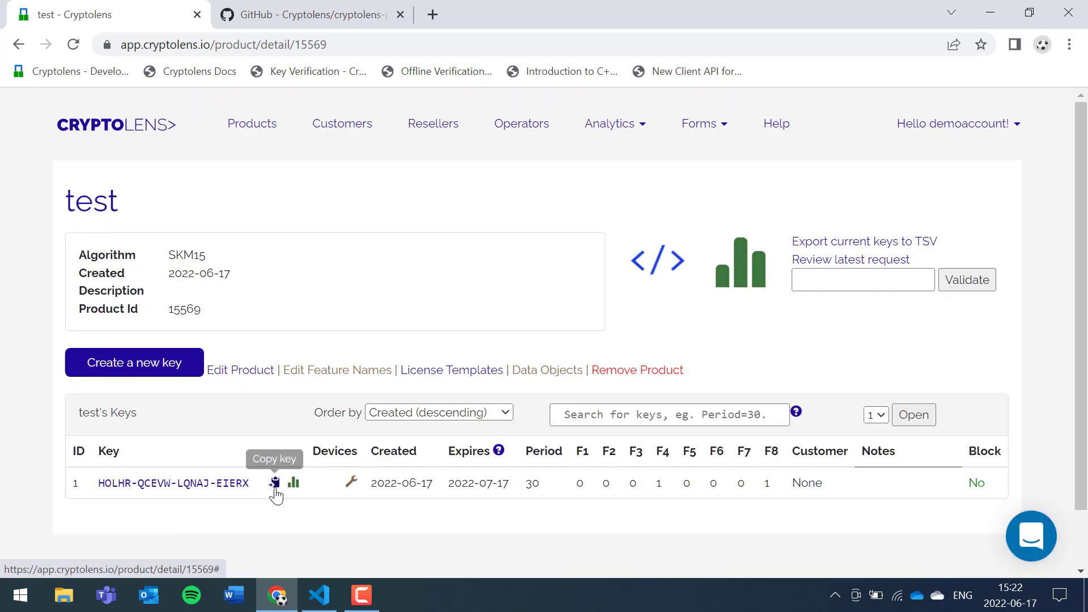
left_click(275, 483)
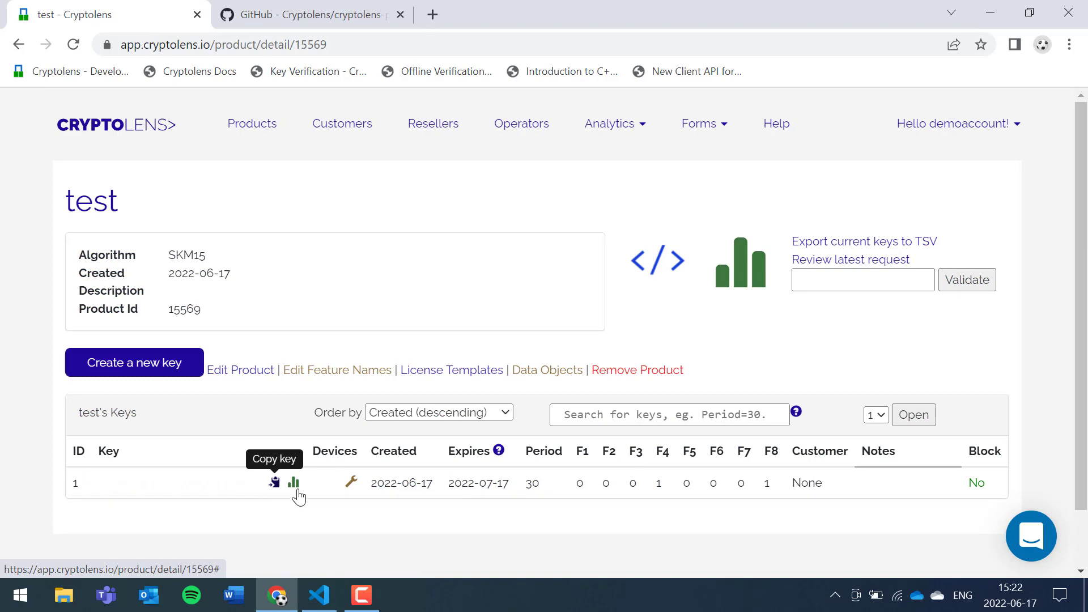
left_click(318, 594)
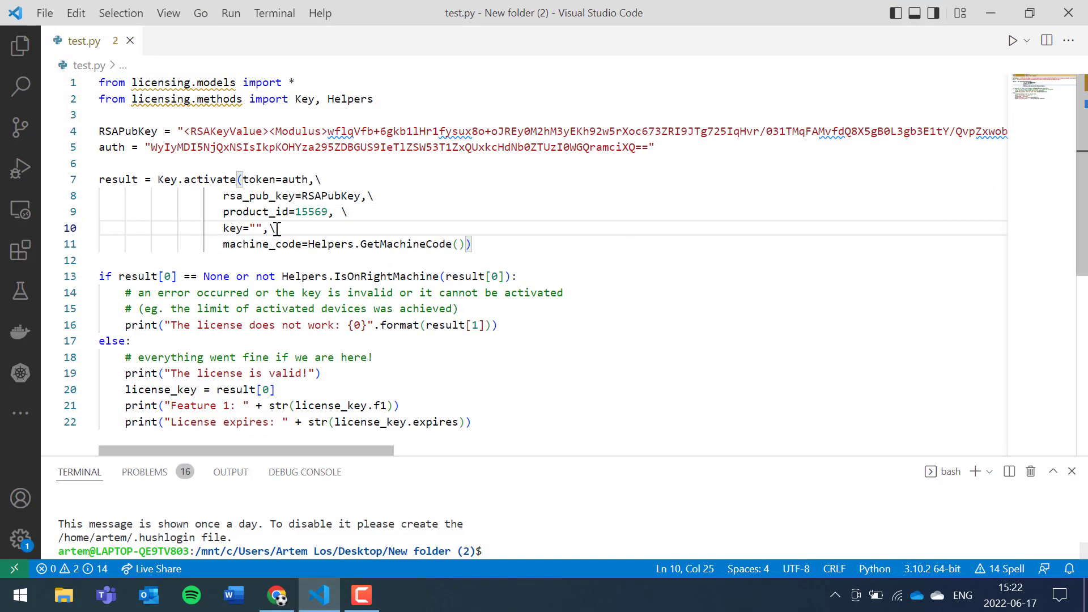
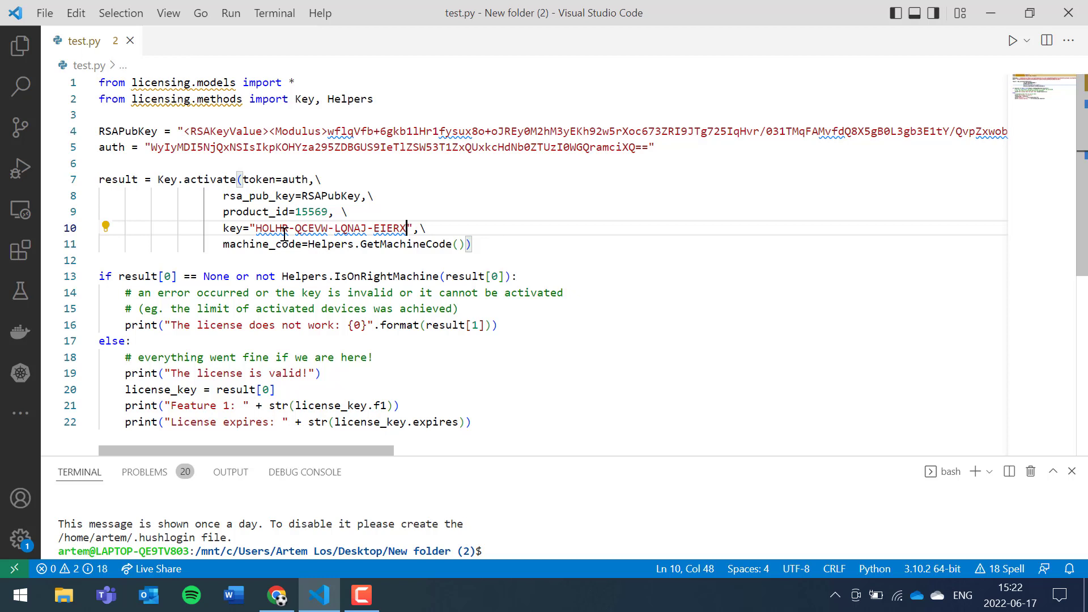
mouse_move(271, 227)
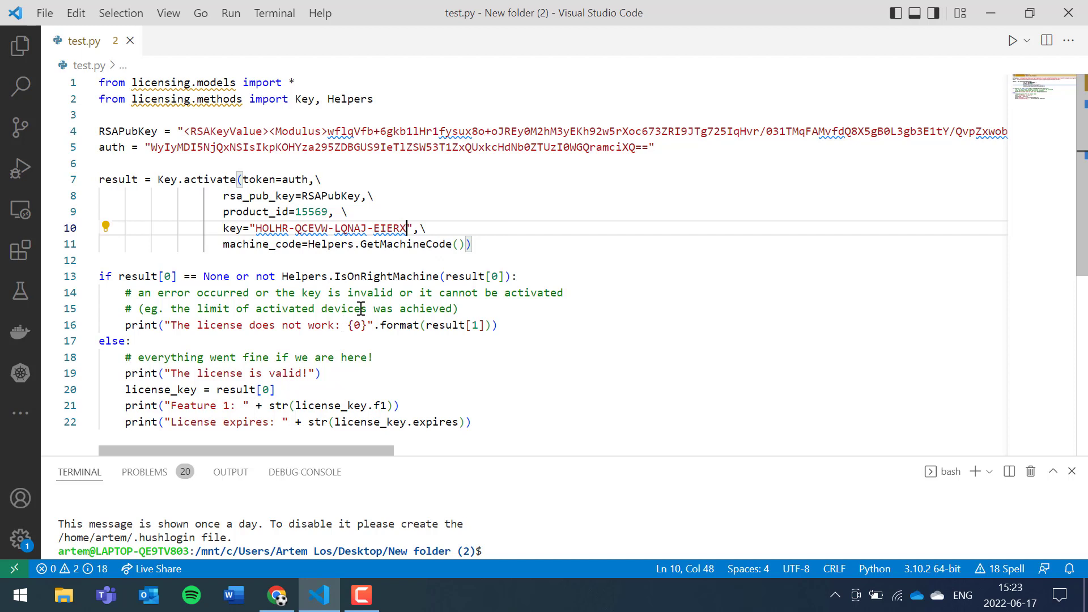
mouse_move(328, 263)
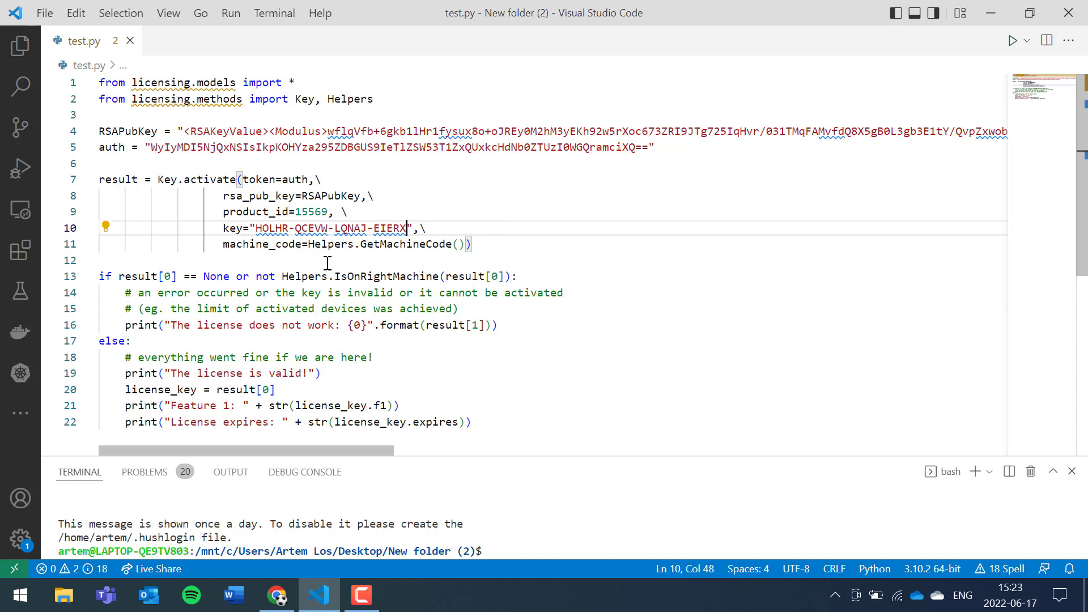
mouse_move(250, 243)
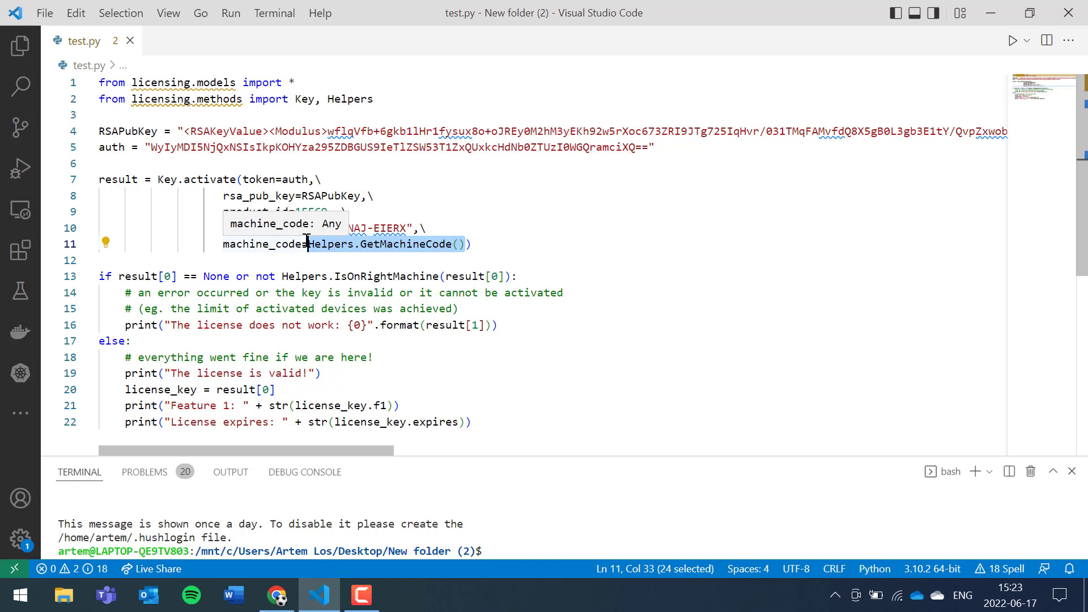
mouse_move(451, 249)
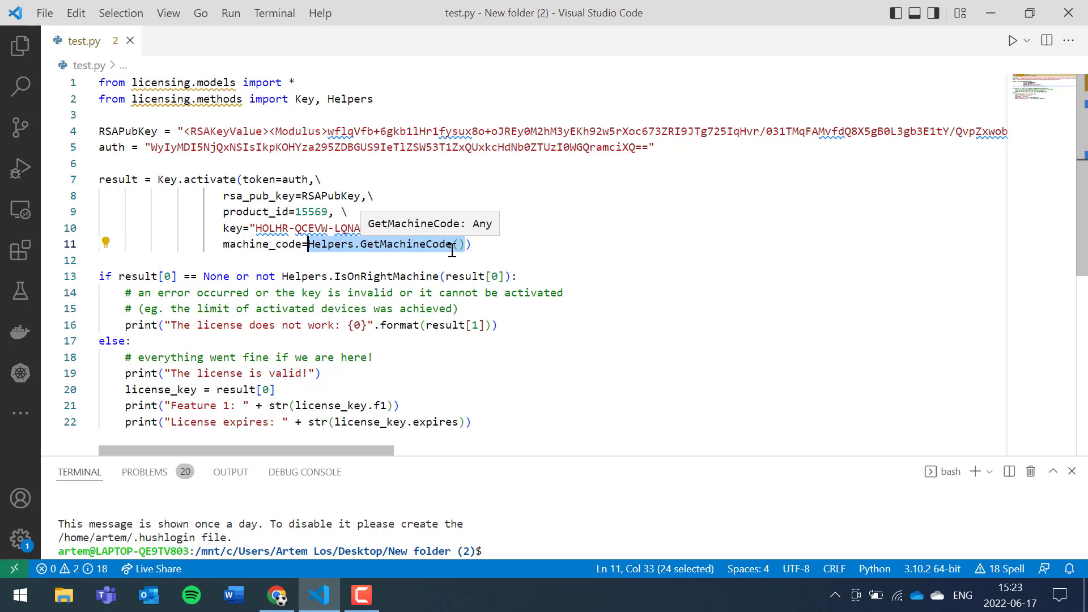
key("Delete")
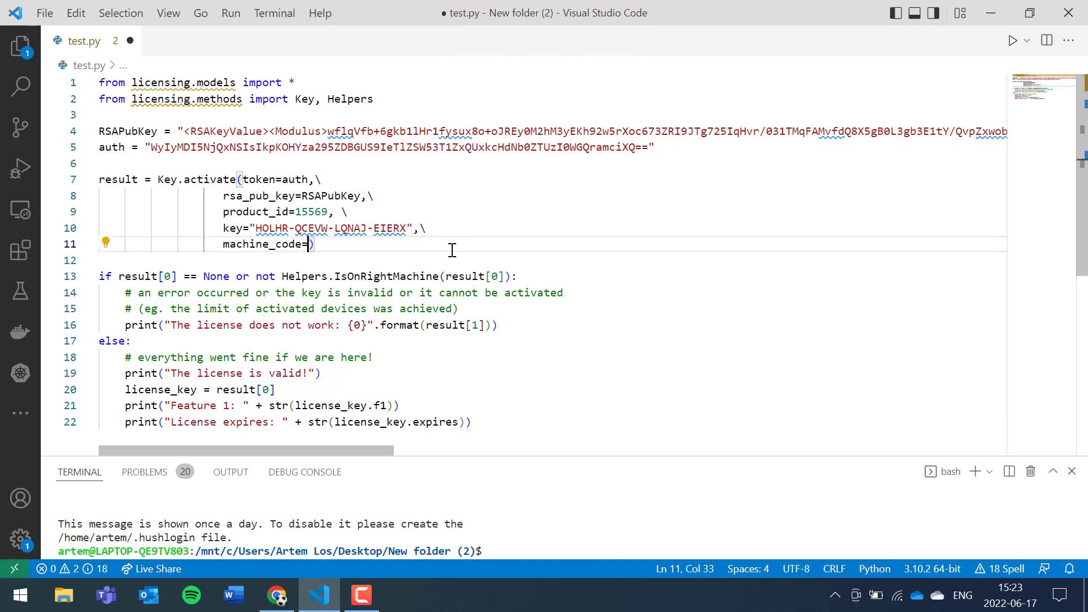
type("\"\"")
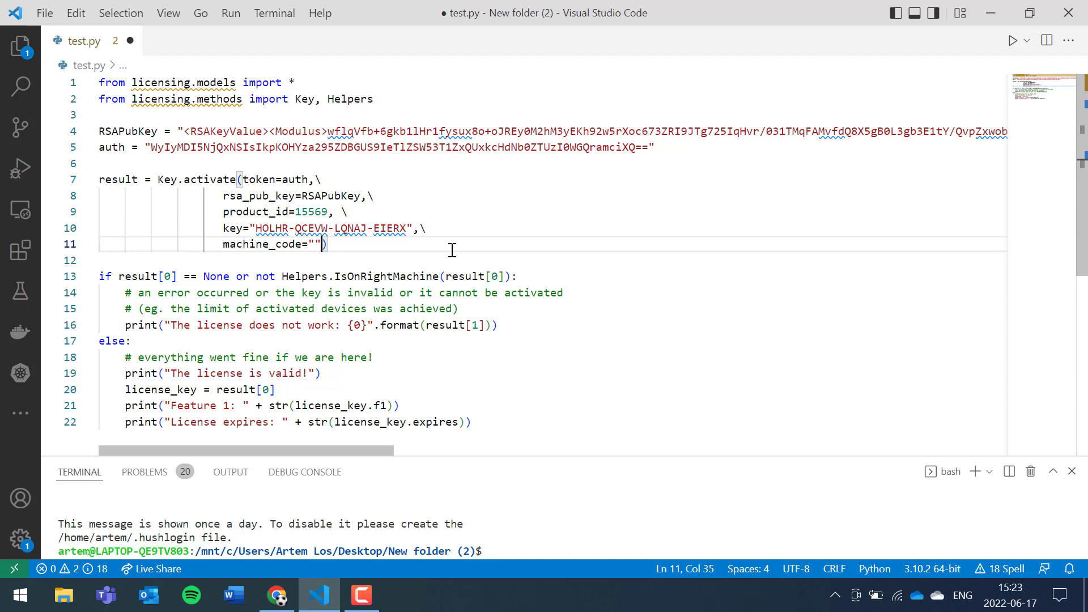
key("Backspace")
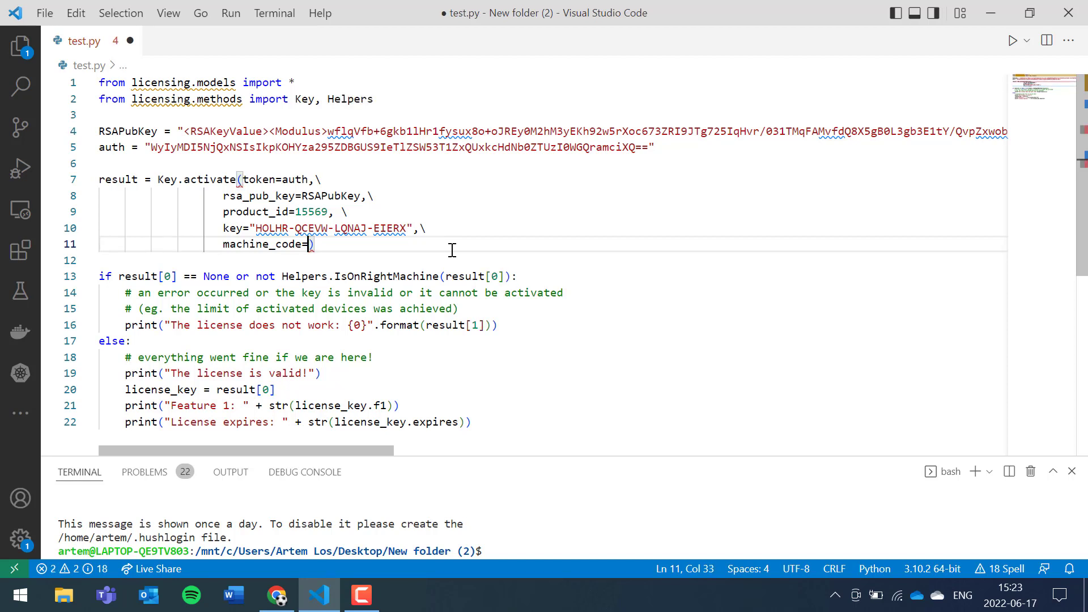
type("Helpers.GetMachineCode()")
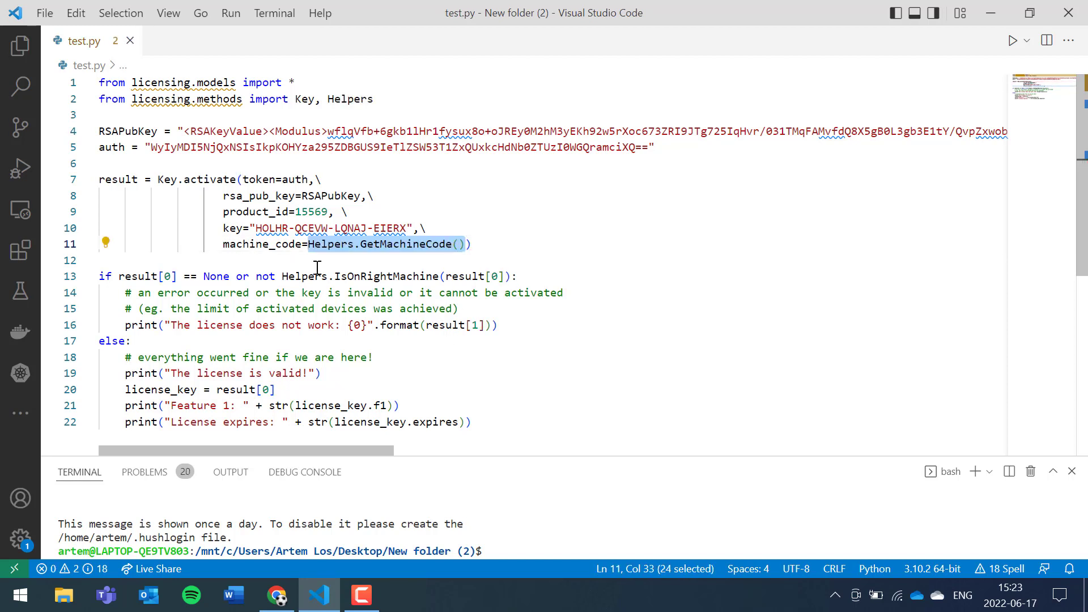
mouse_move(322, 257)
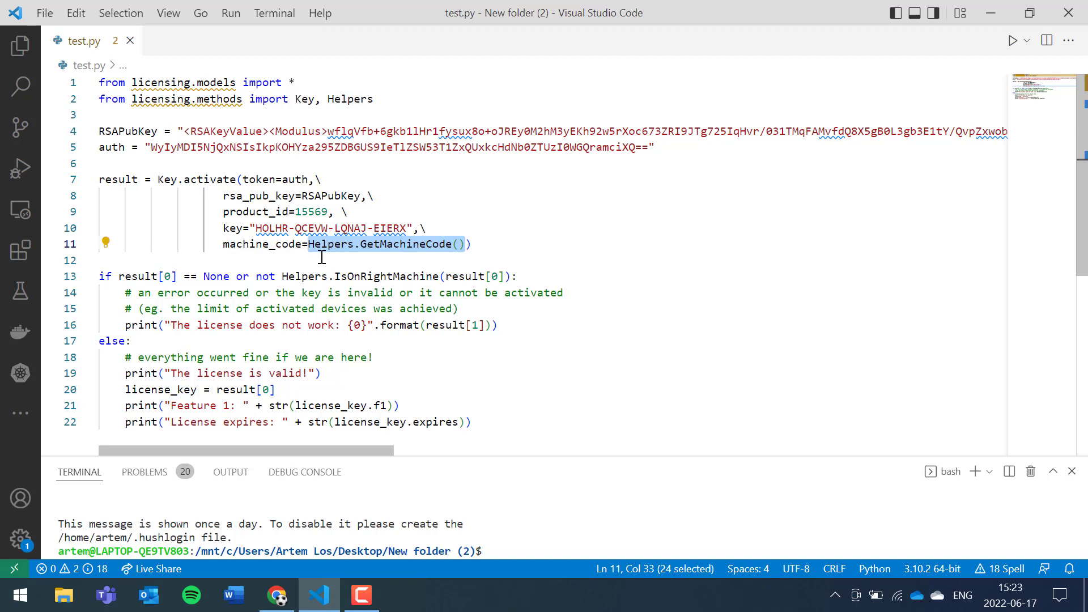
mouse_move(279, 313)
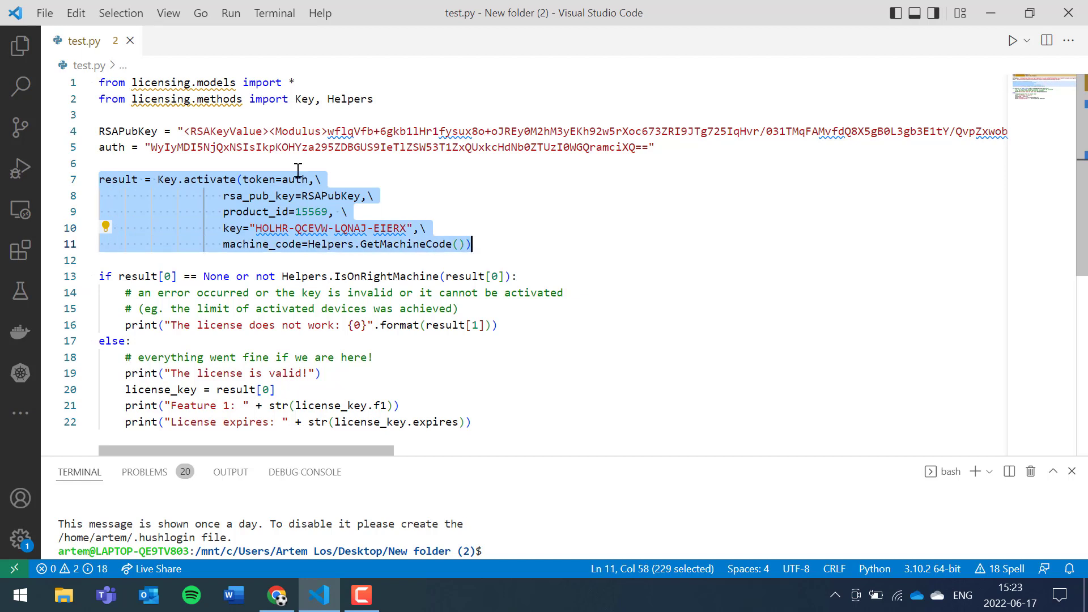
mouse_move(616, 235)
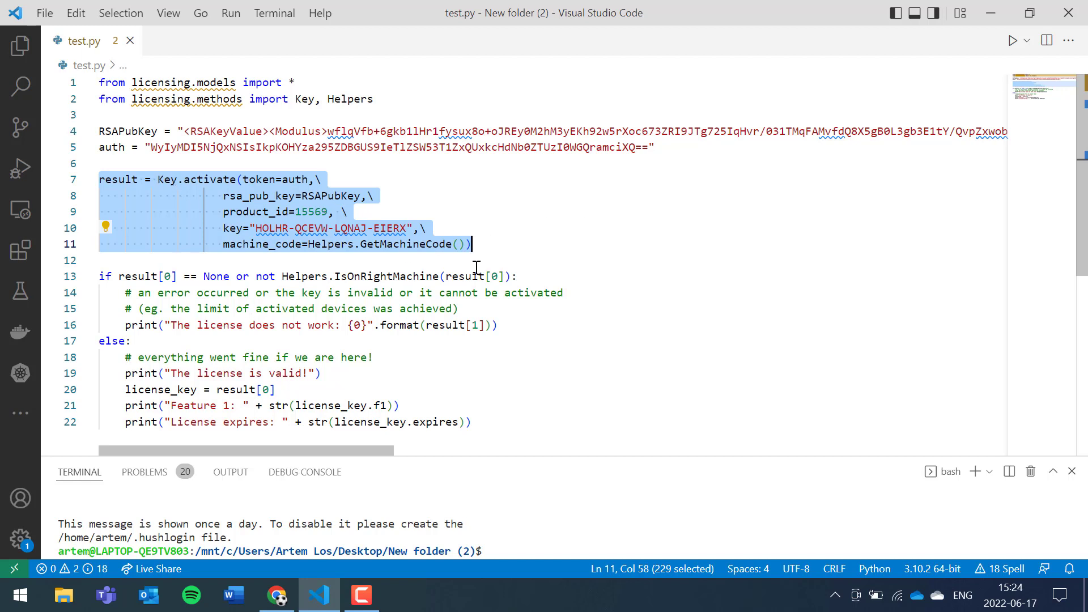
mouse_move(132, 276)
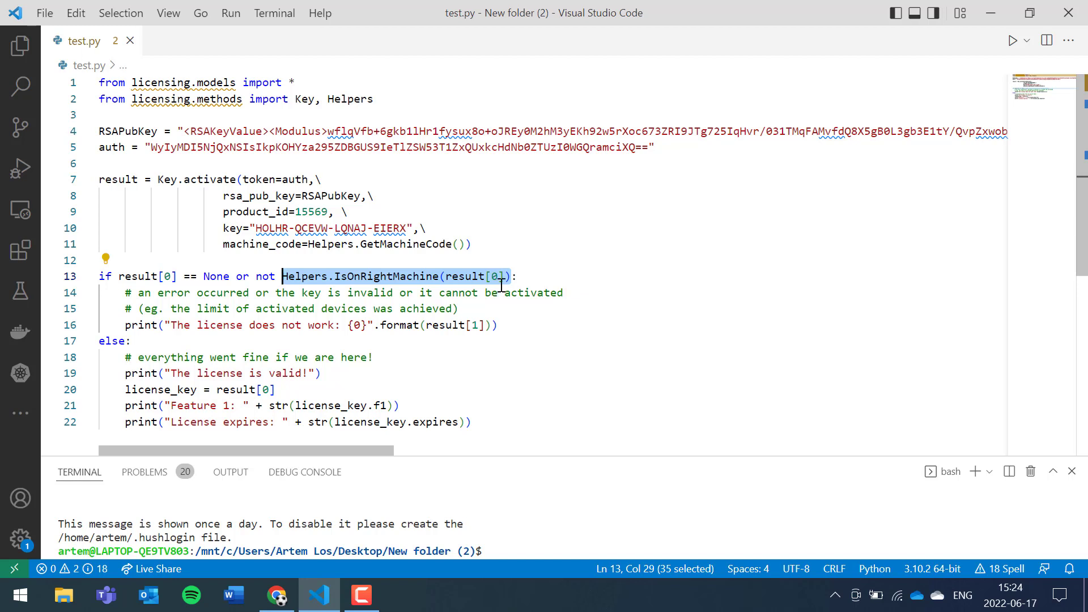
mouse_move(531, 309)
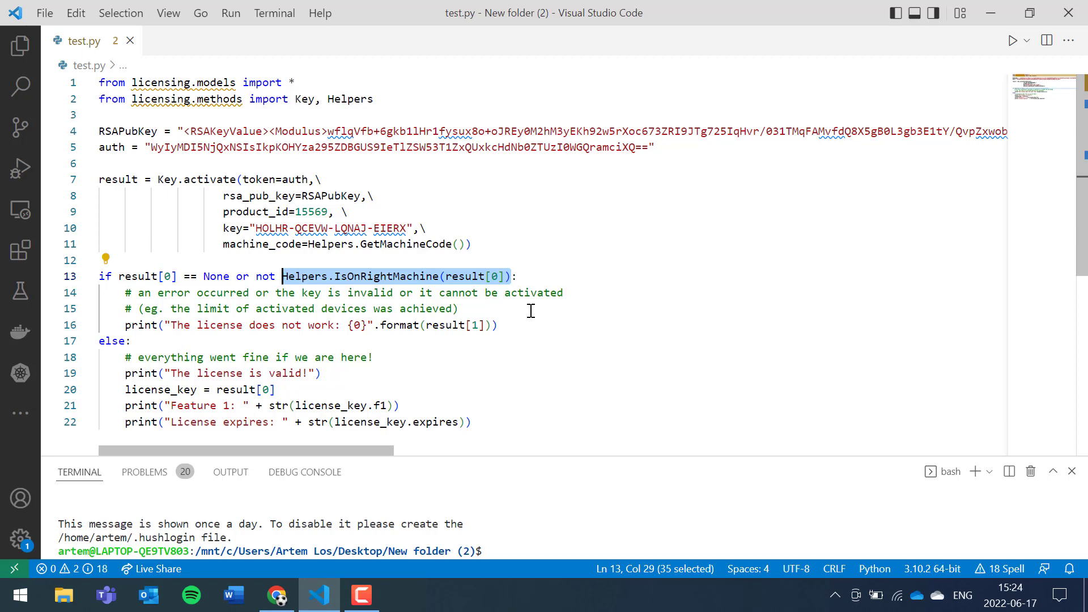
mouse_move(956, 34)
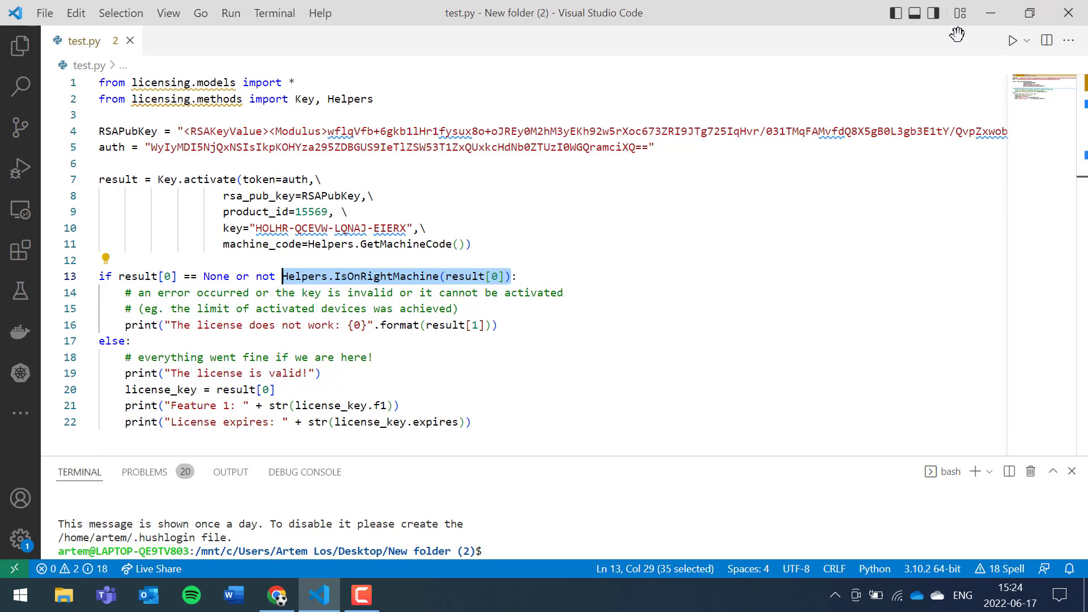
mouse_move(984, 34)
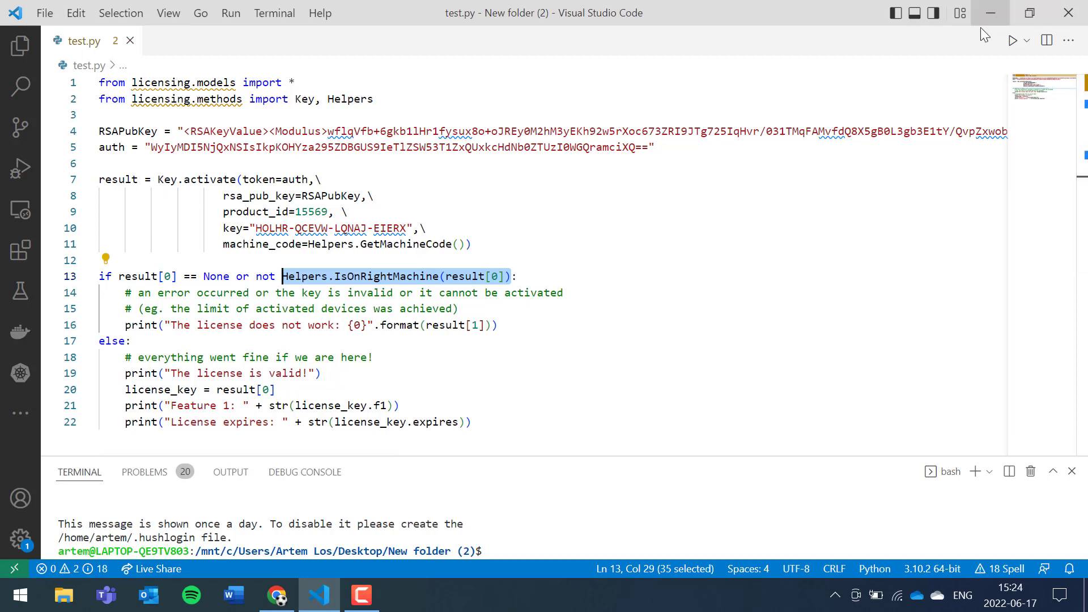
left_click(276, 595)
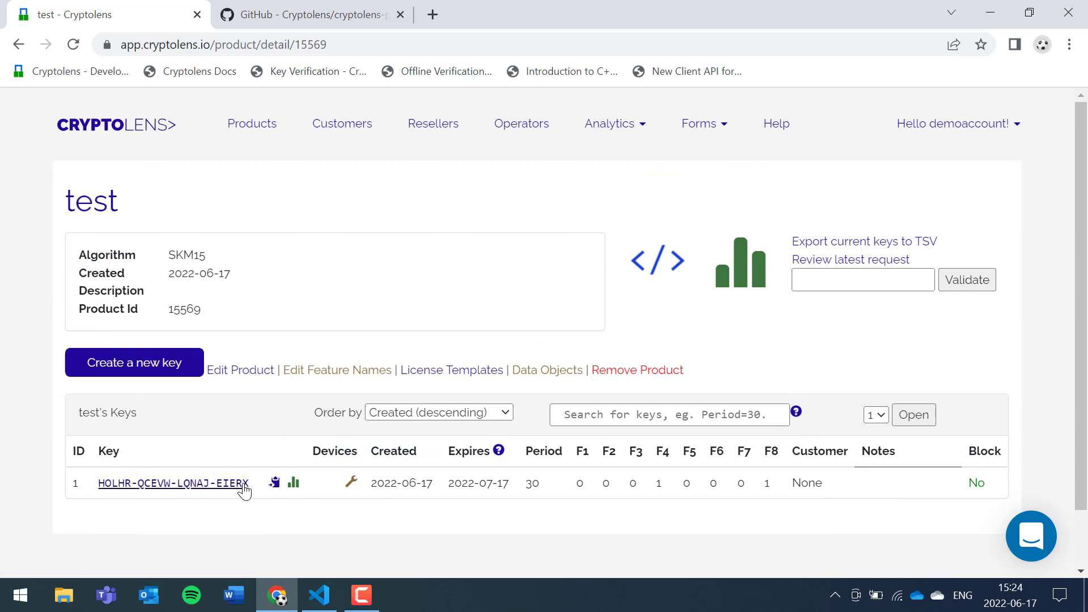
left_click(173, 483)
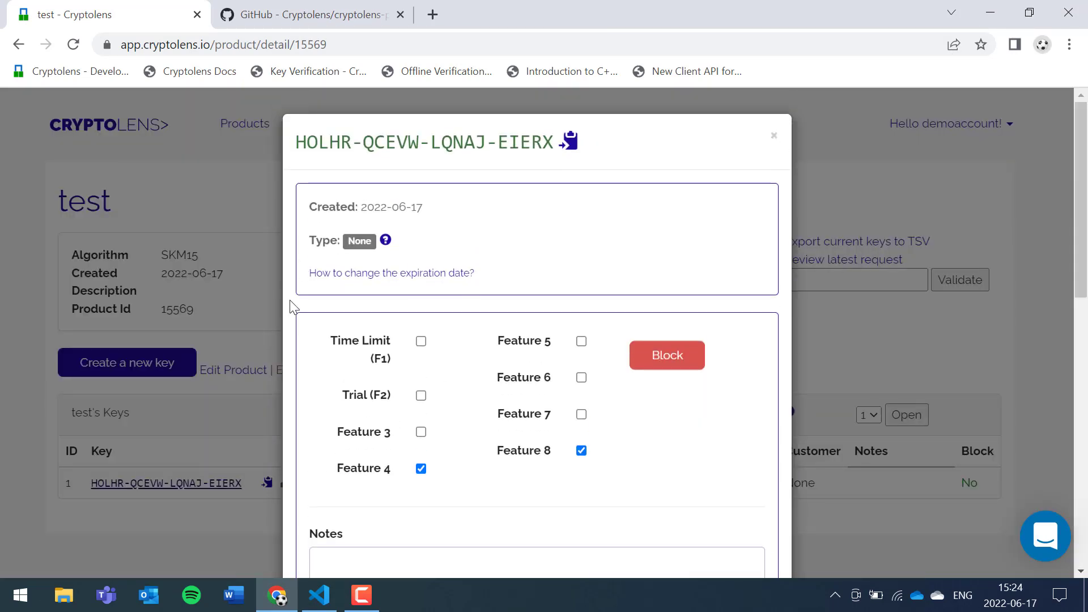
left_click(773, 135)
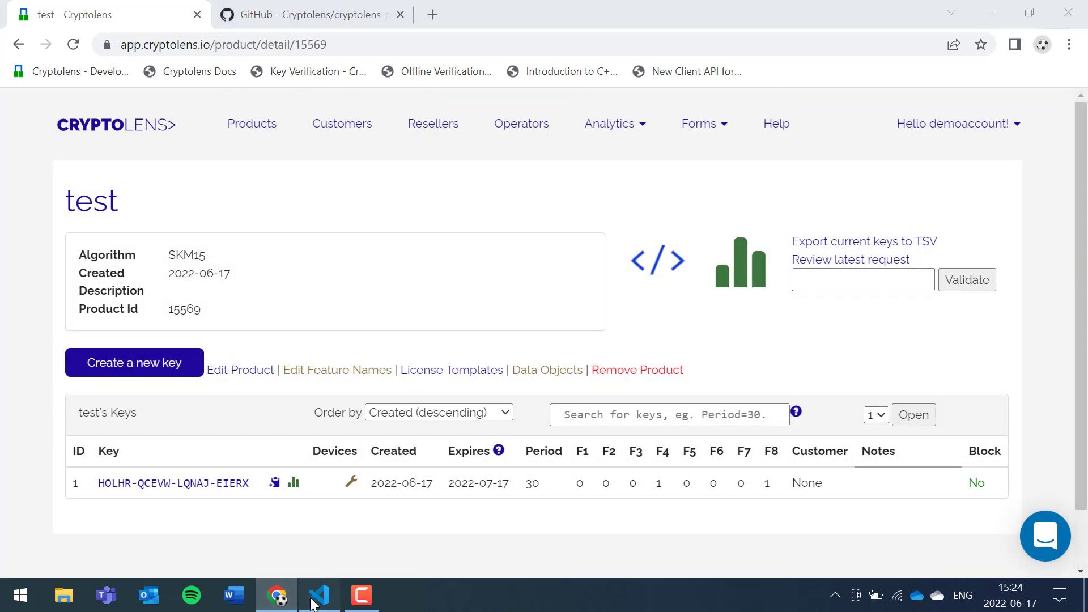
left_click(319, 595)
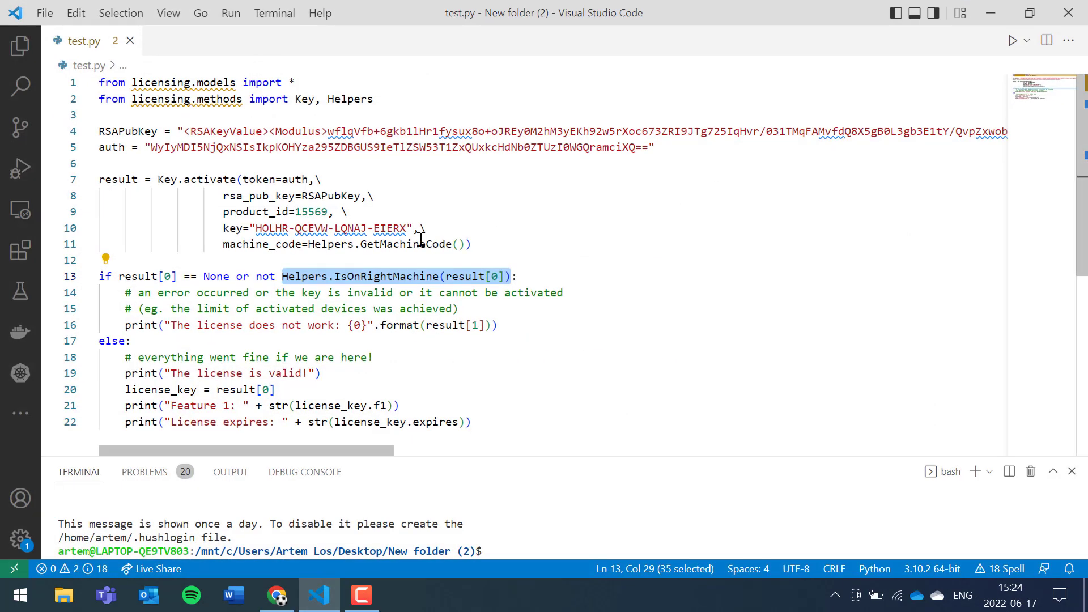
left_click(276, 595)
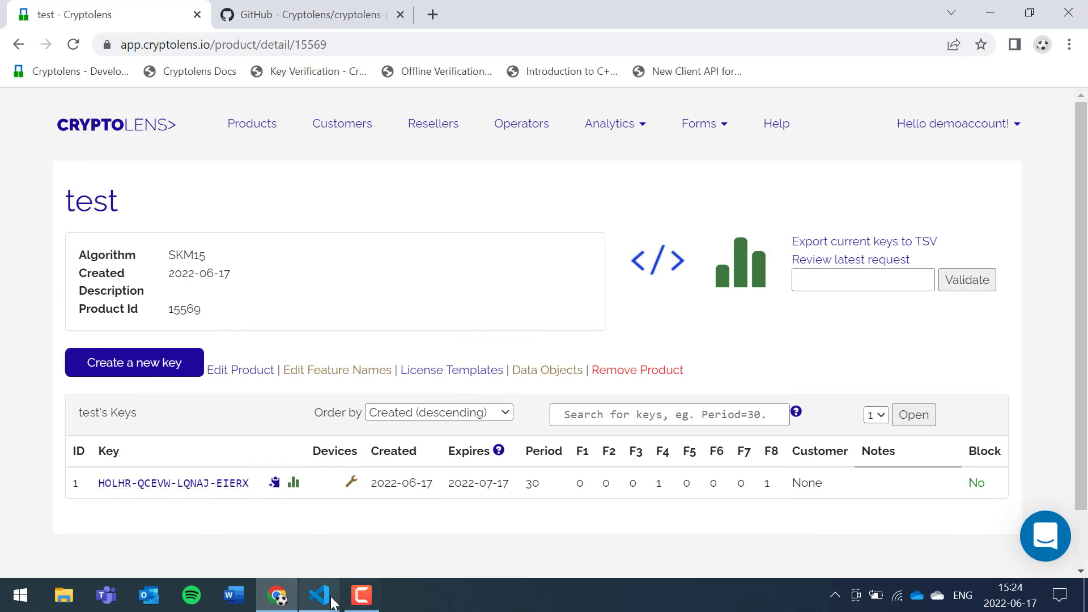
left_click(319, 595)
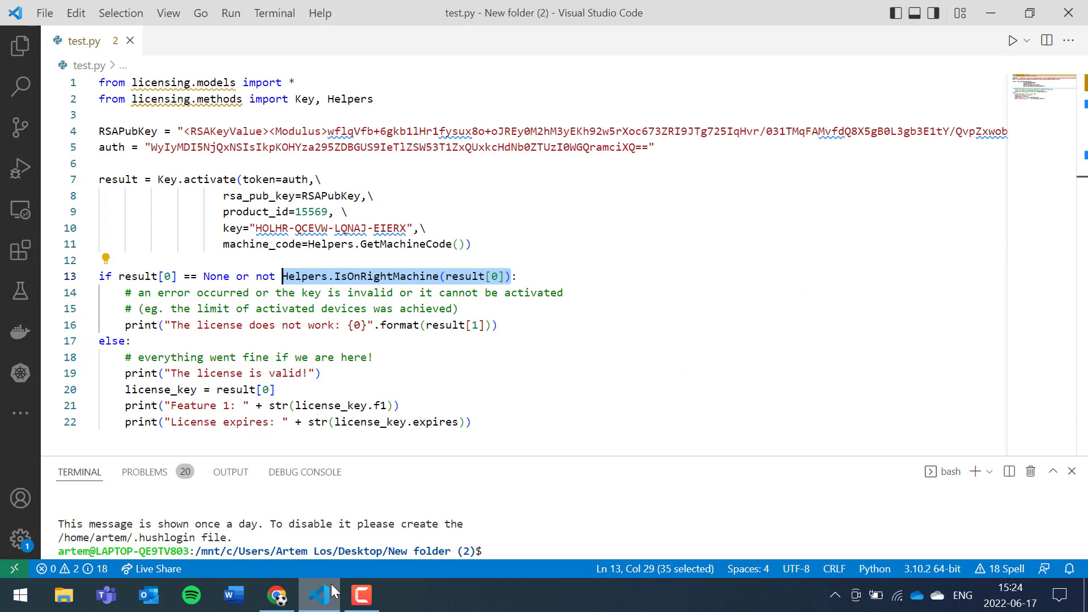
mouse_move(330, 572)
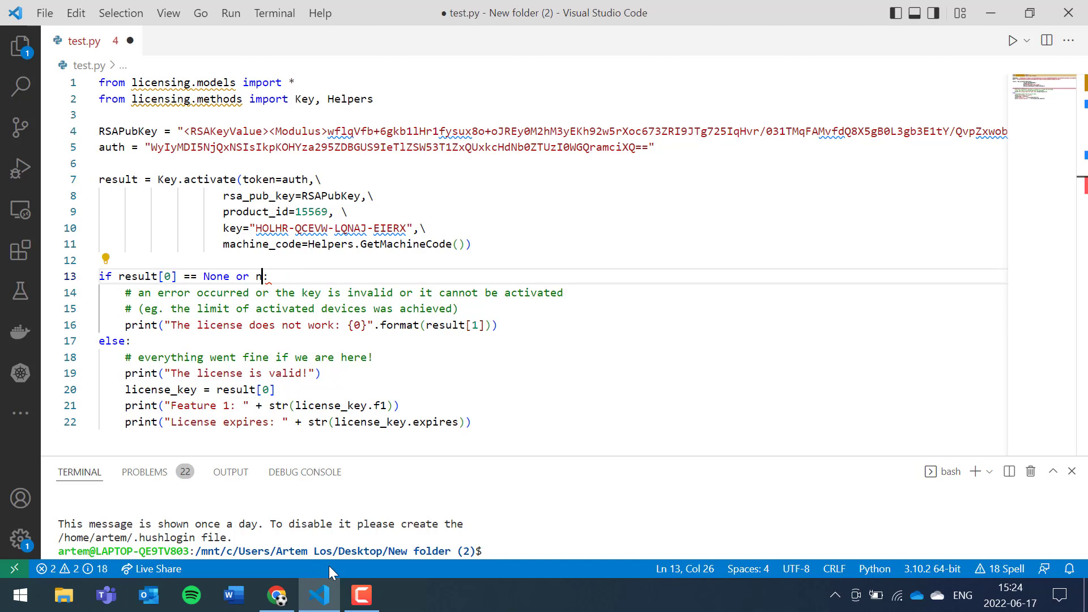
Delete 'or not Helpers.IsOnRightMachine(result[0])', leaving 'if result[0] == None:' on line 13
type("ot")
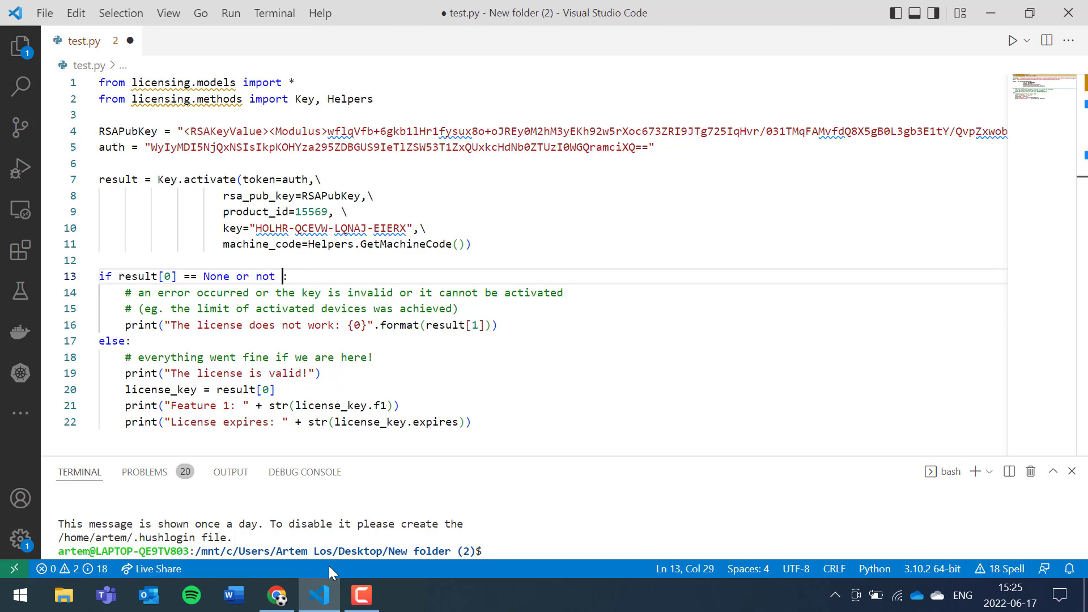
type("Helpers.IsOnRightMachine(result[0]):")
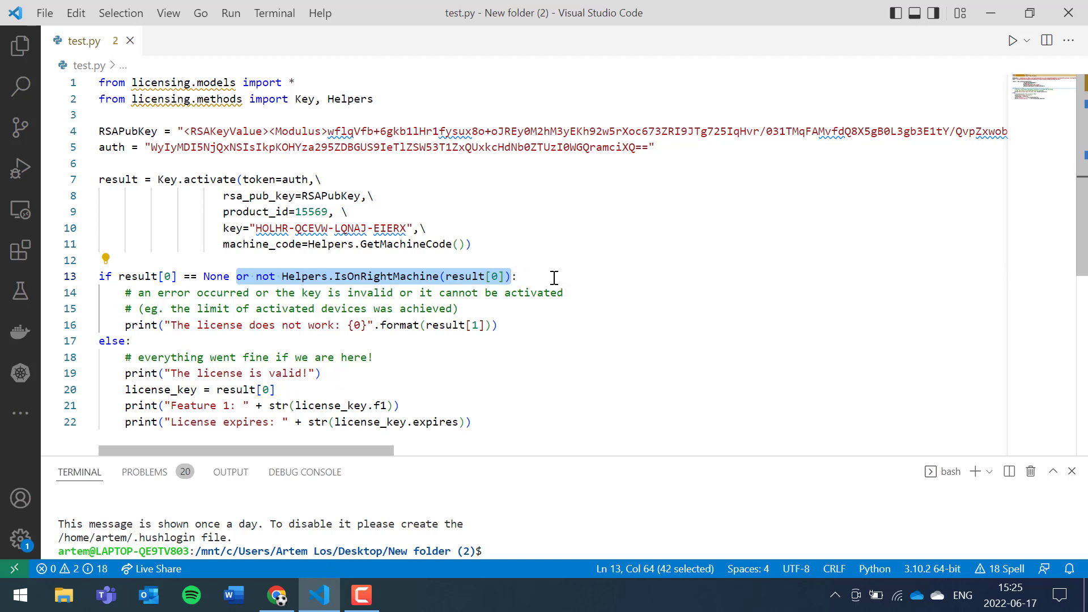
key("Delete")
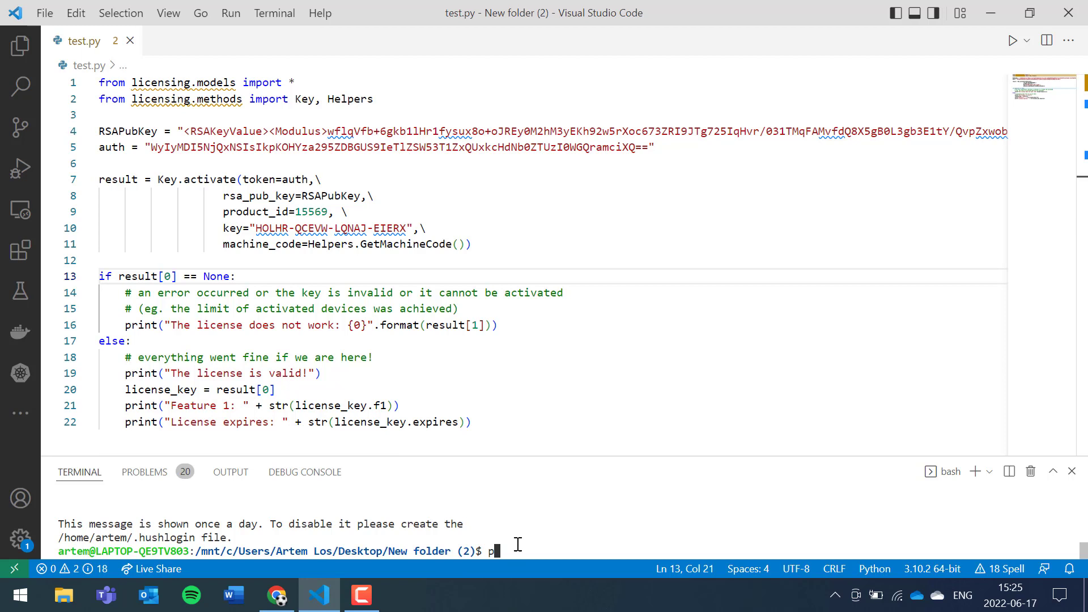
Run python3 test.py, confirming a valid license expiring 2022-07-17 with Feature 1 False
type("ython3 test.py")
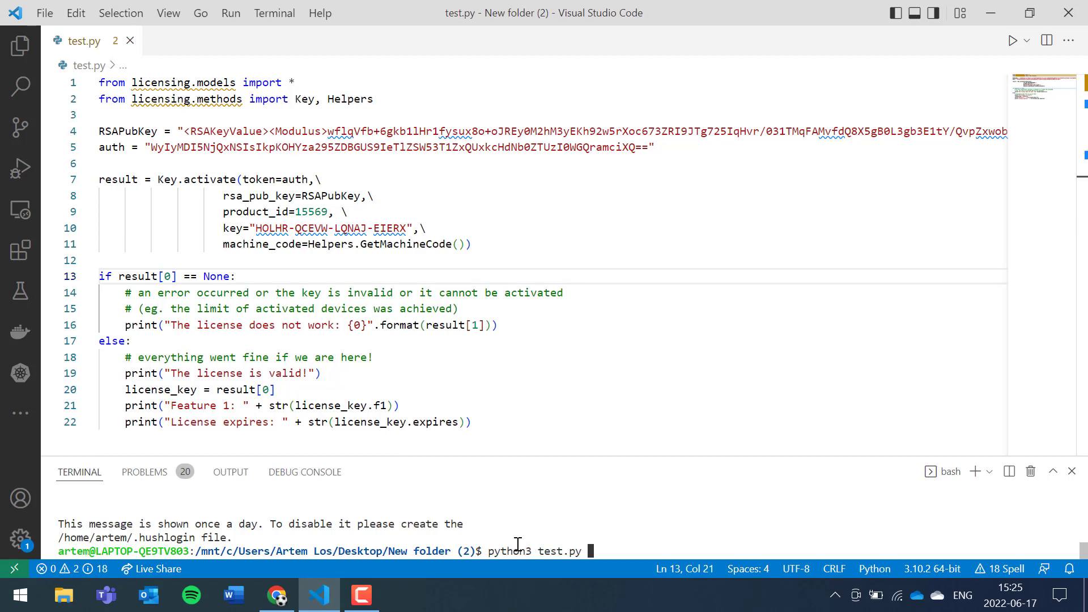
key("Return")
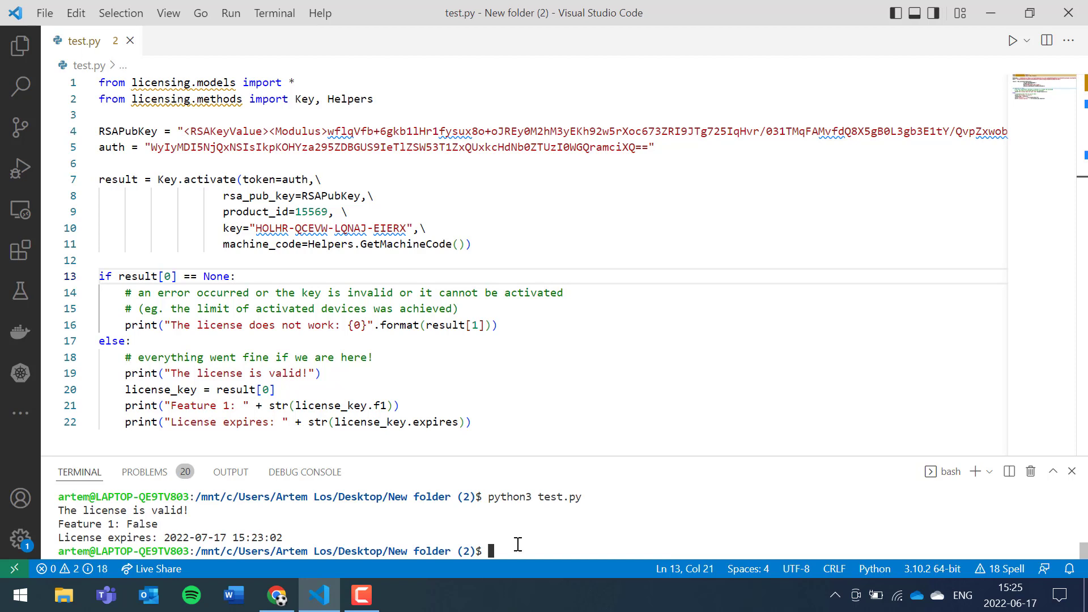
mouse_move(167, 524)
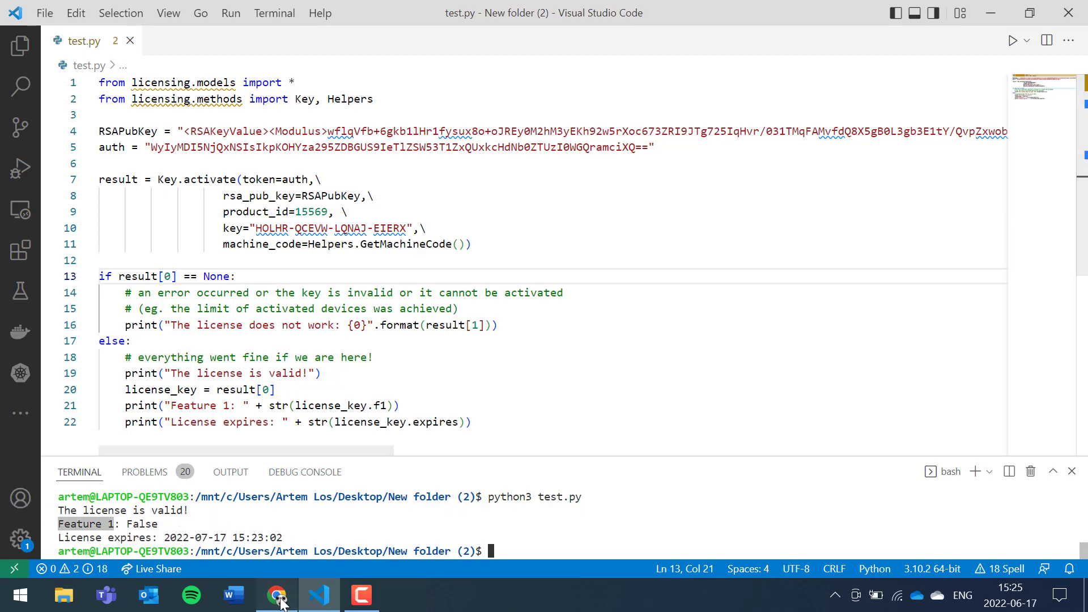
left_click(278, 595)
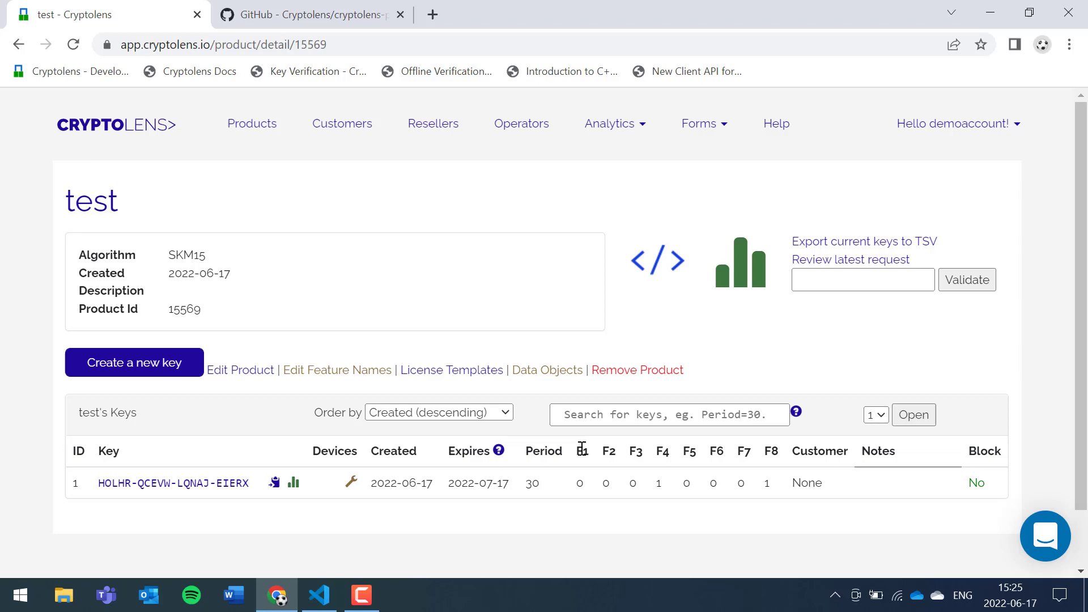
mouse_move(779, 454)
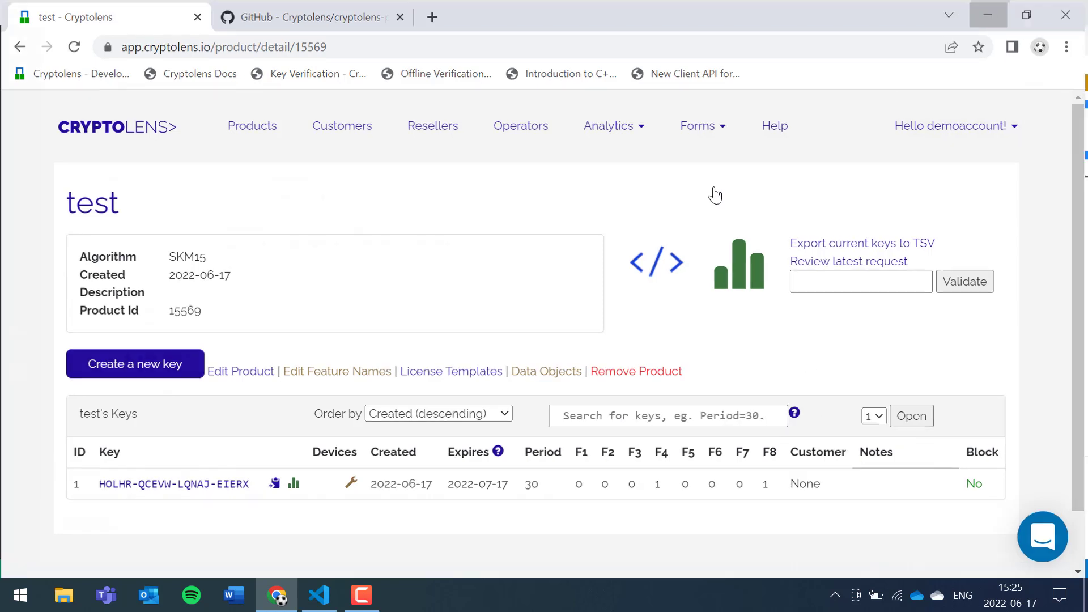
Switch line 21 to feature 8, save, and rerun test.py to print Feature 8: True
left_click(318, 594)
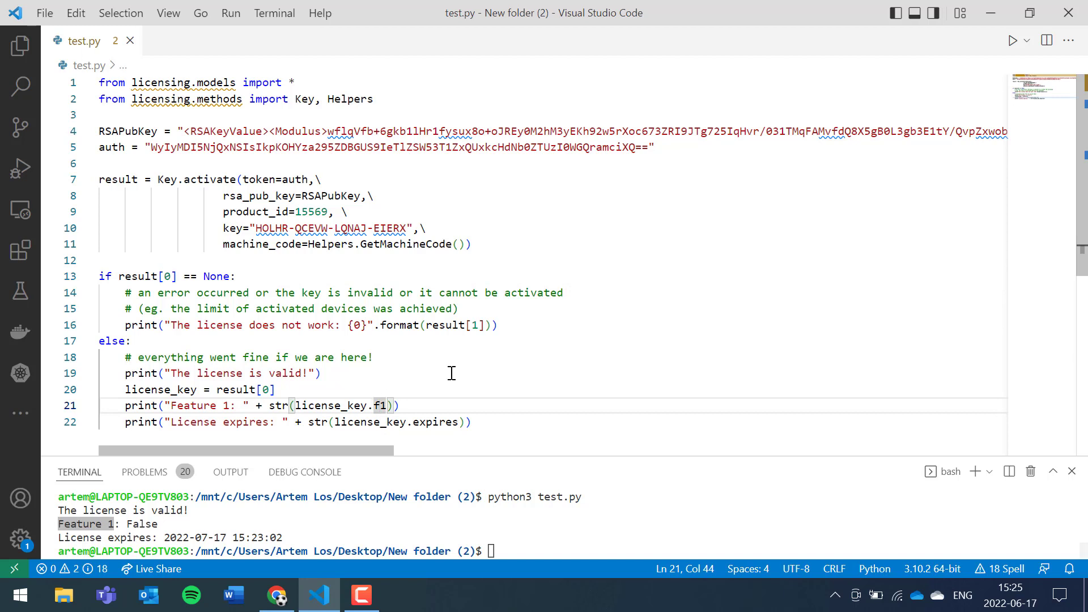
type("8")
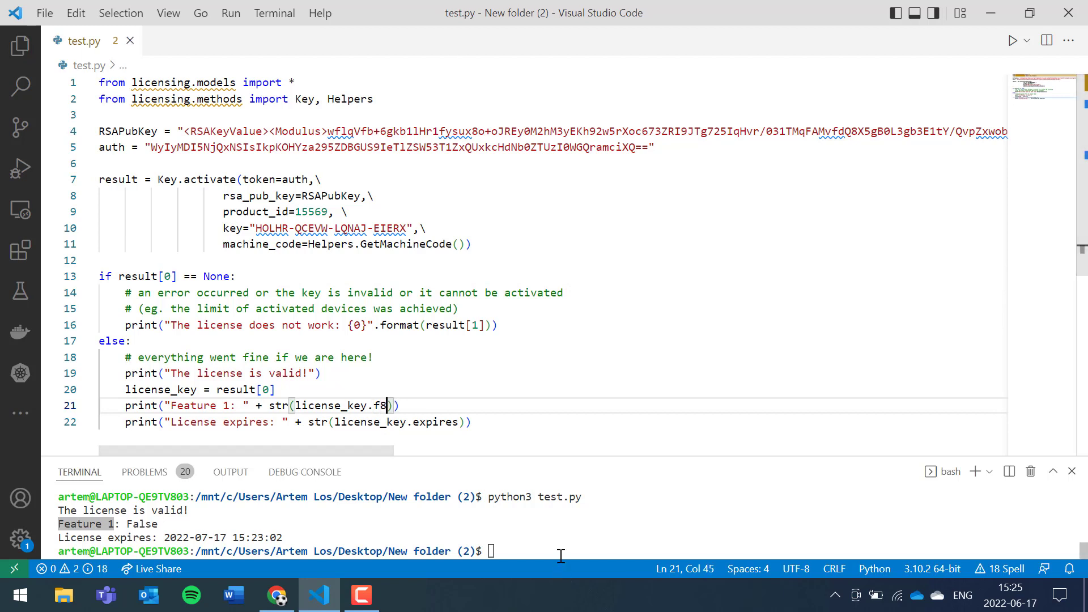
type("python3 test.py")
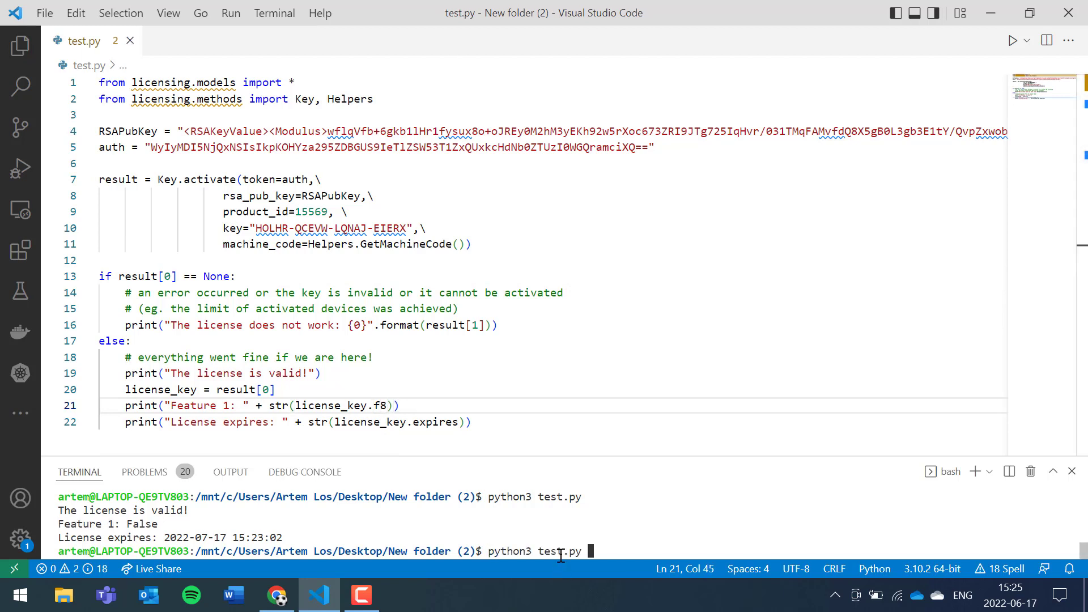
key("Return")
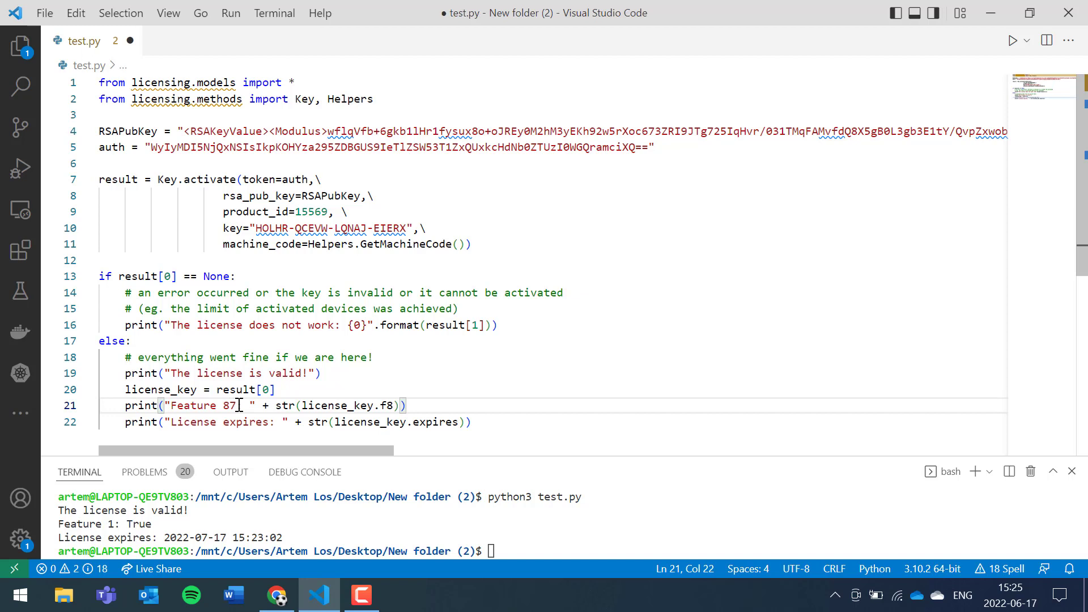
key("Backspace")
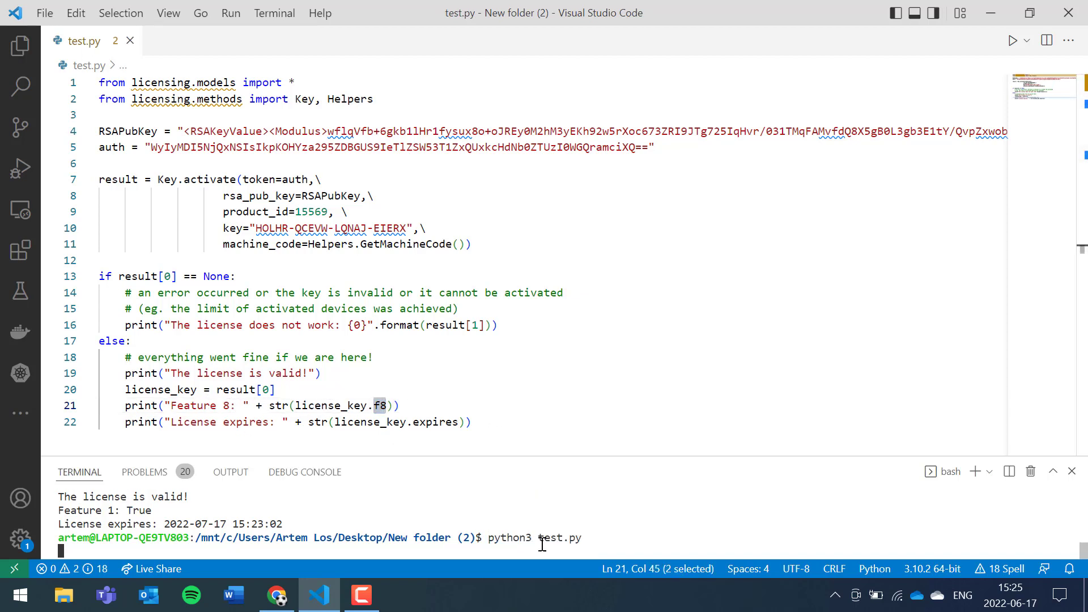
key("Return")
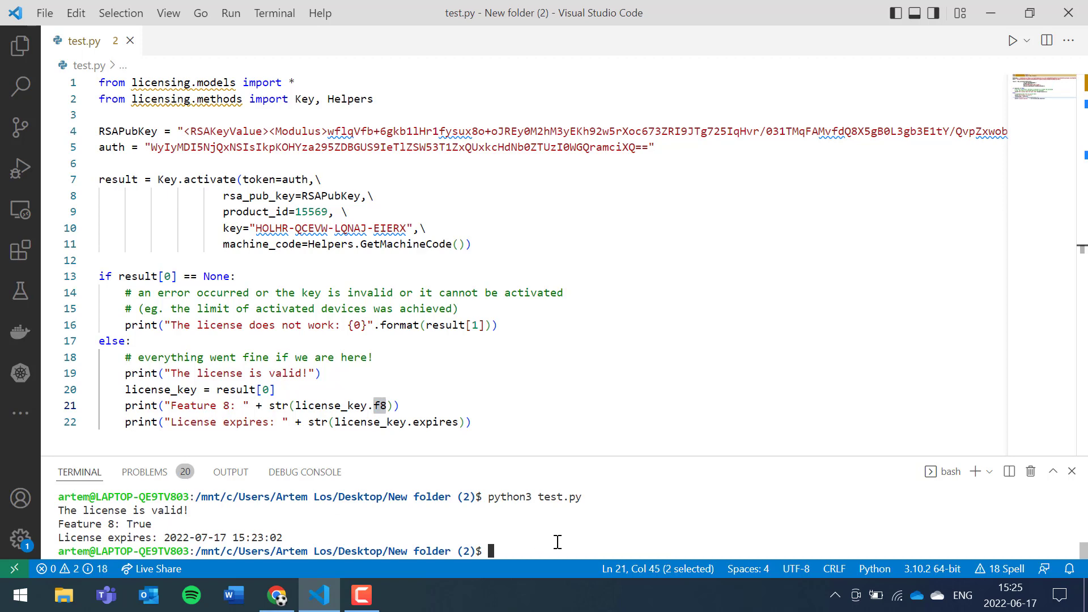
left_click(276, 594)
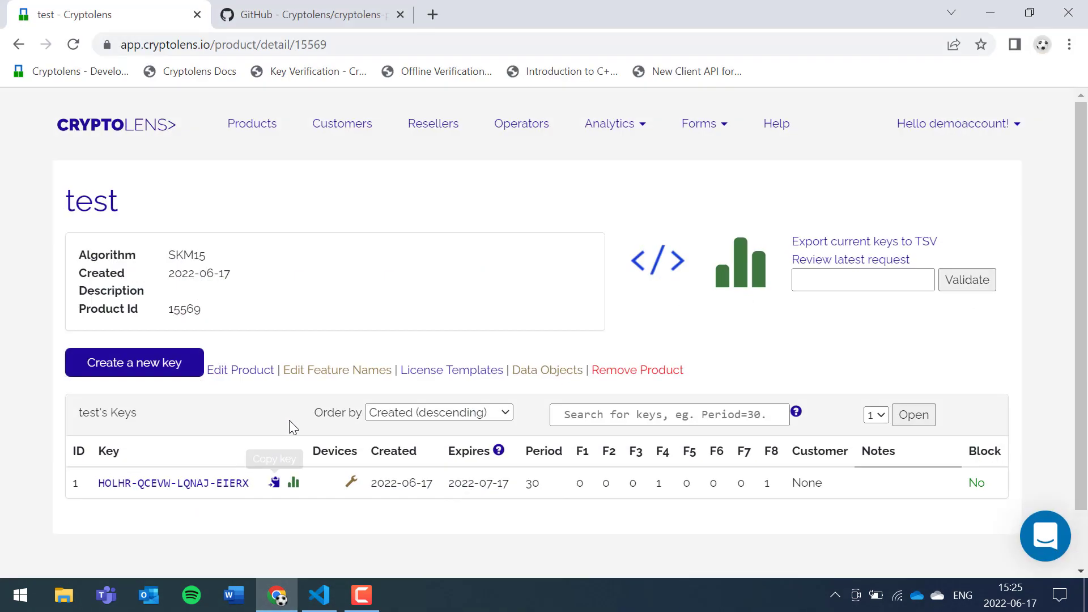
mouse_move(350, 483)
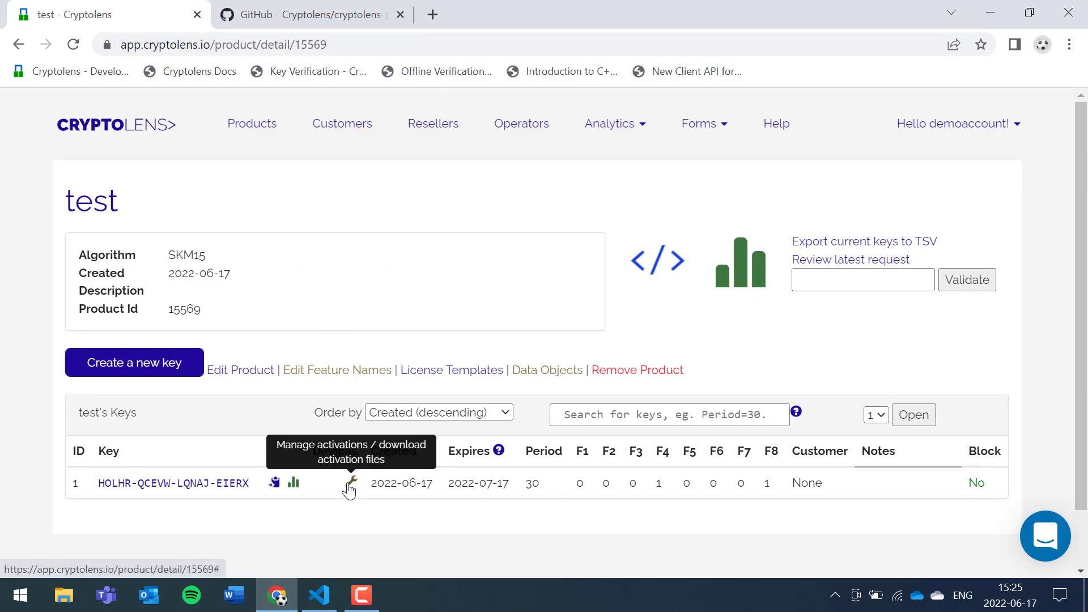
left_click(352, 484)
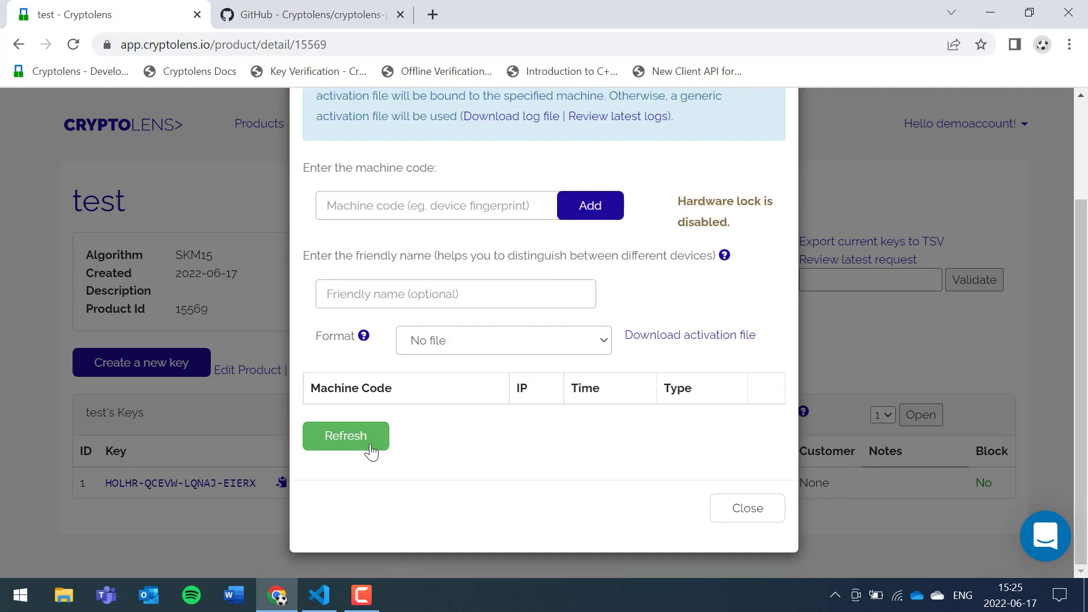
left_click(746, 508)
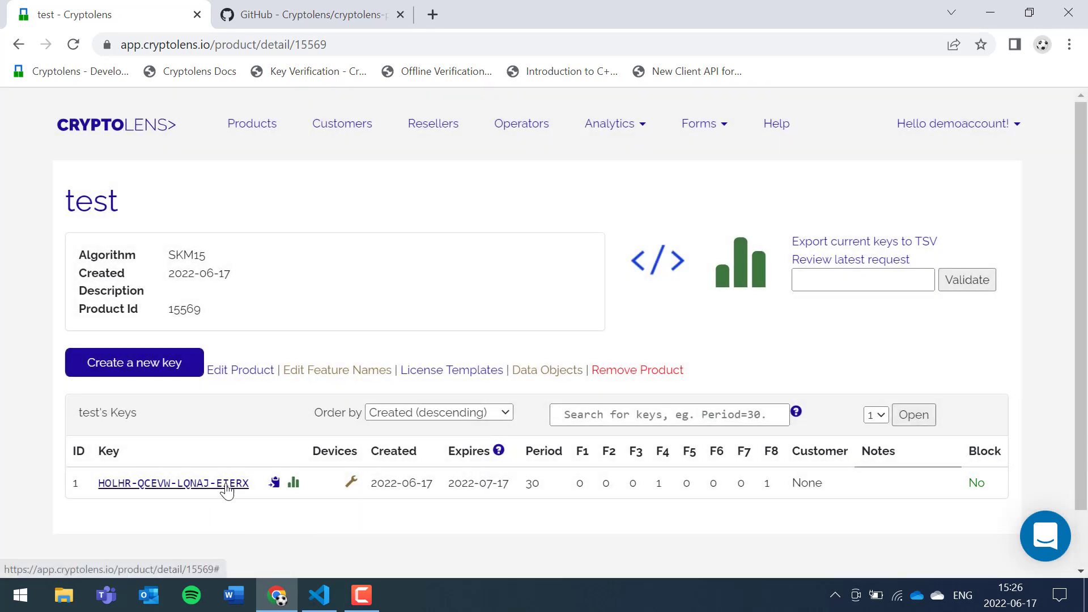
left_click(350, 482)
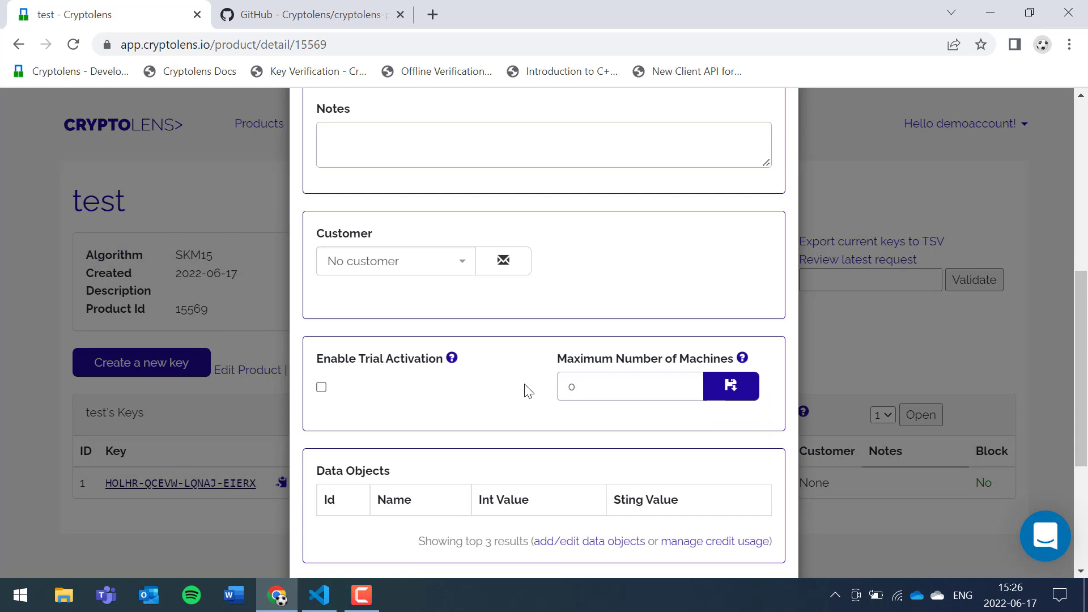
mouse_move(605, 366)
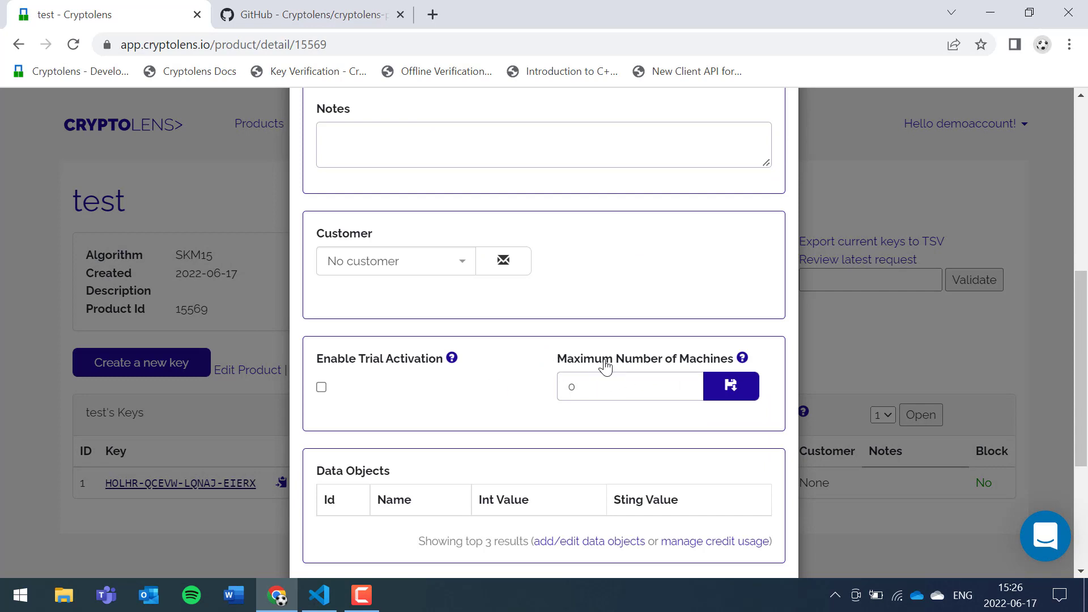
mouse_move(715, 366)
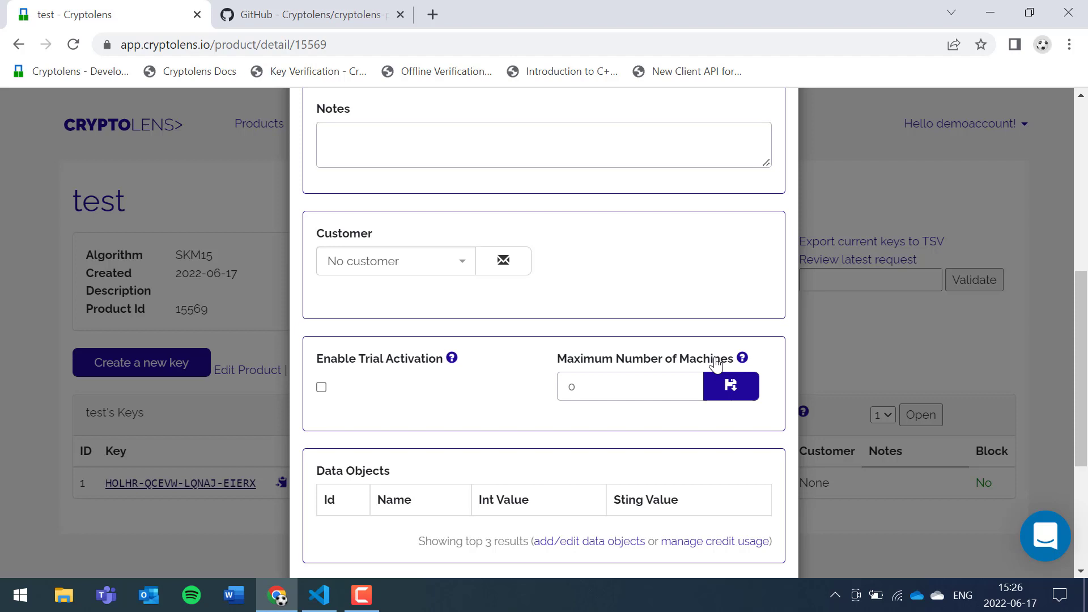
mouse_move(687, 463)
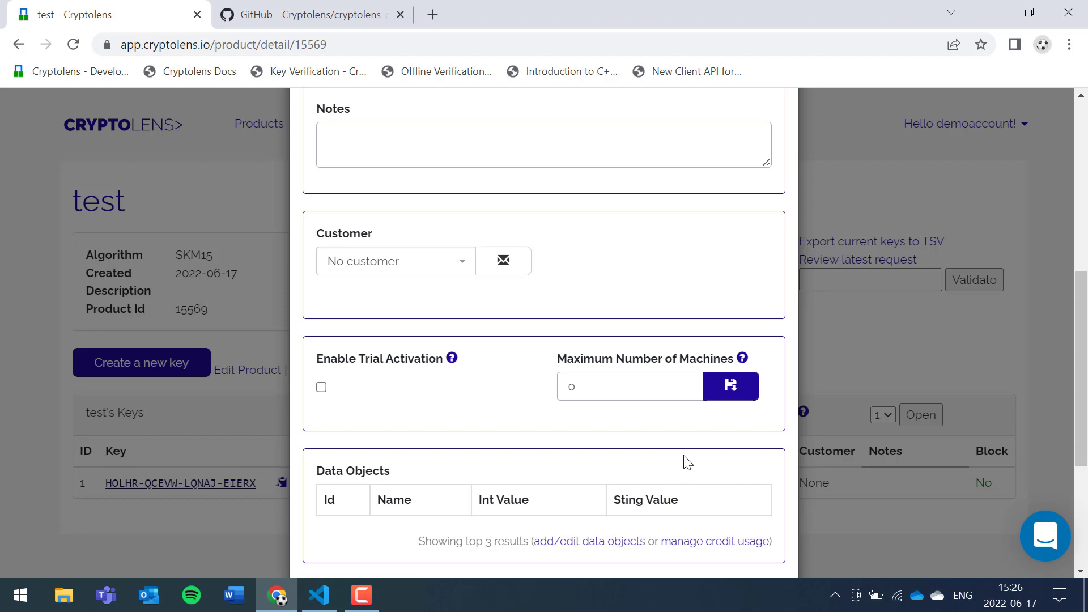
mouse_move(636, 423)
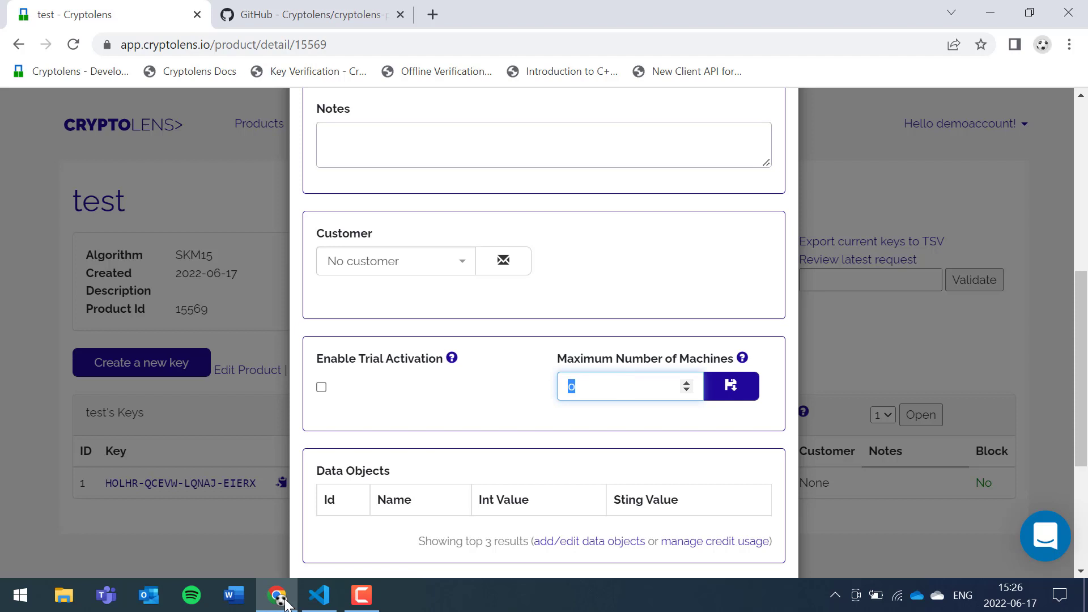
Append 'or not Helpers.IsOnRightMachine(result[0])' to line 13, save, and rerun test.py, which fails
left_click(318, 595)
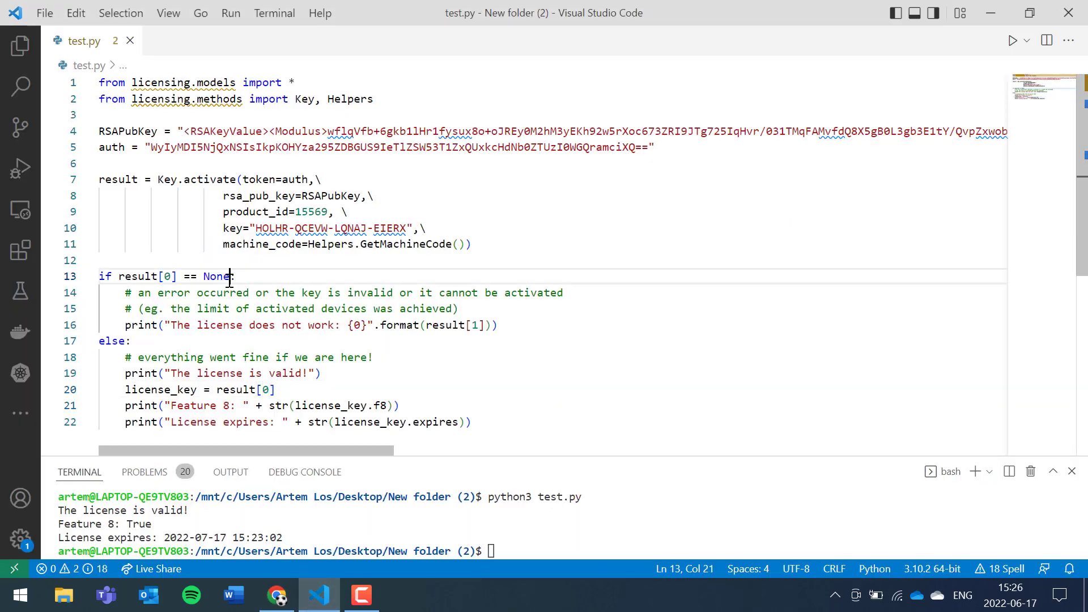
type("or not Helpers.IsOnRightMachine(result[0])")
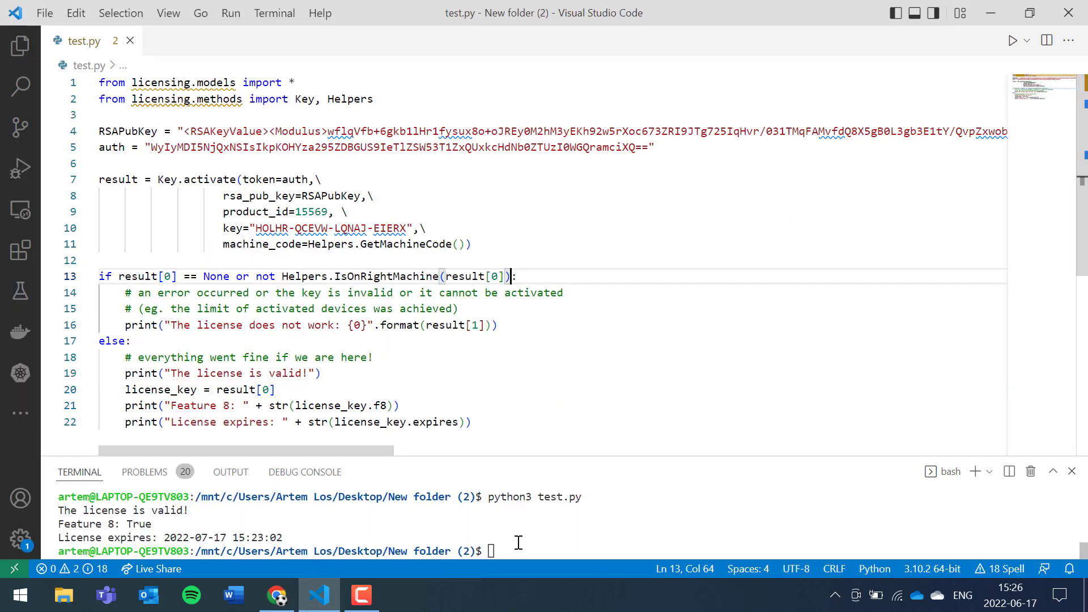
key("Return")
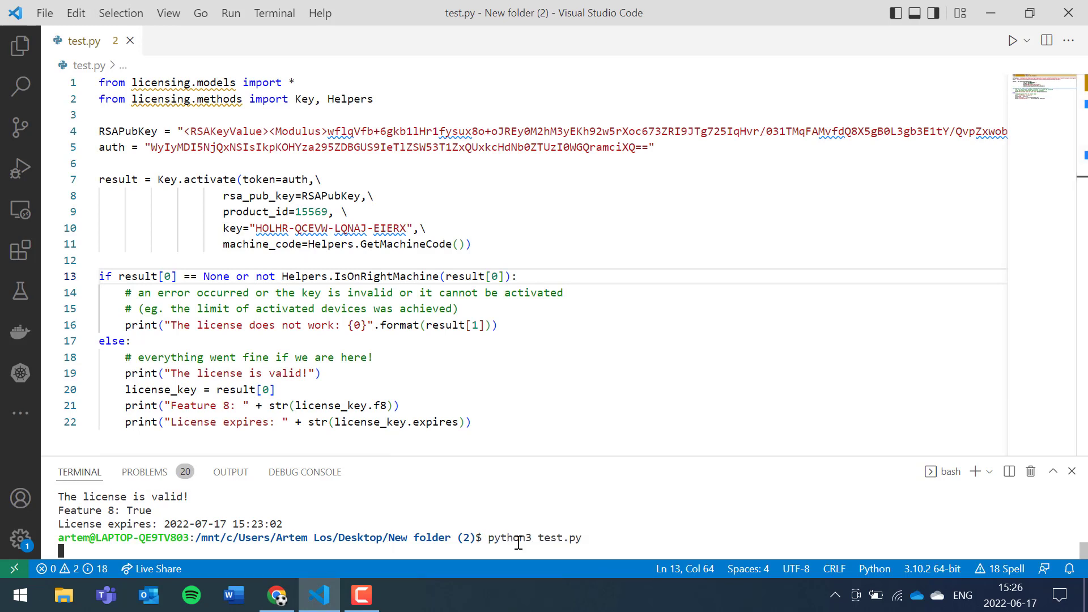
key("Return")
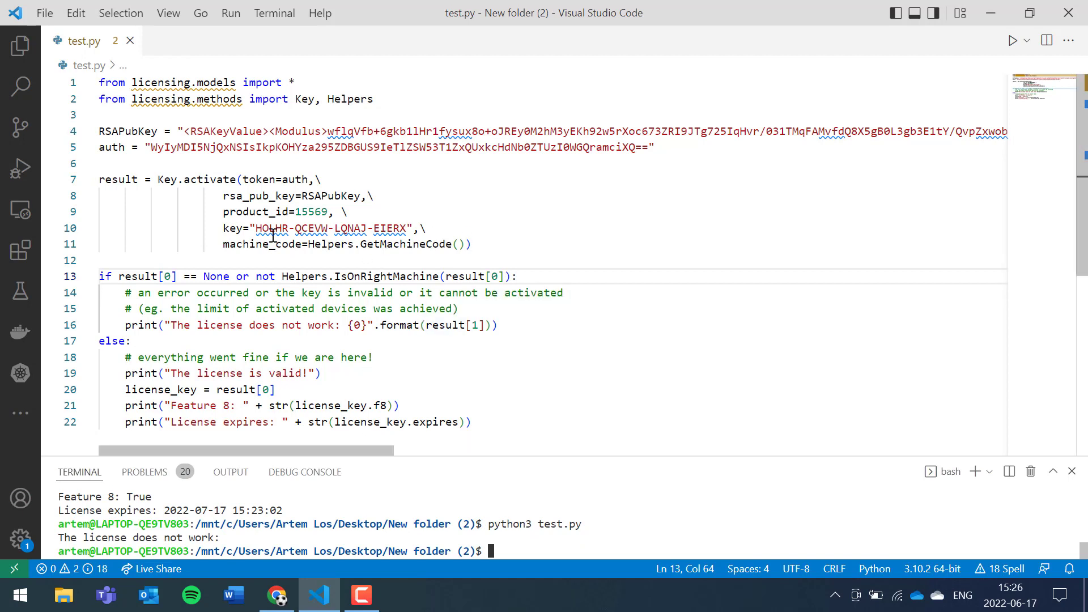
left_click(275, 594)
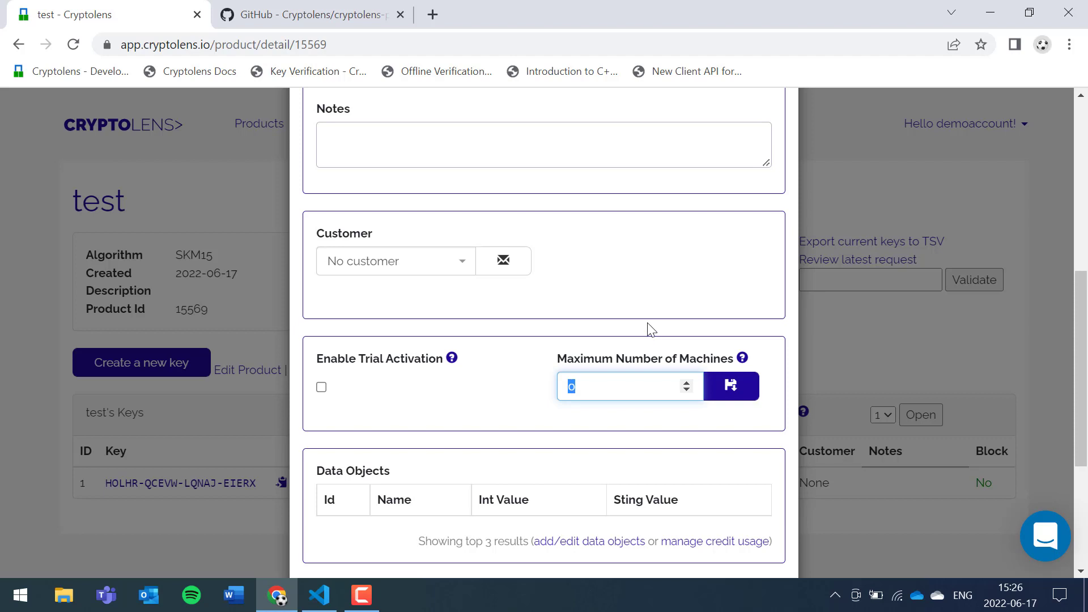
Set Maximum Number of Machines to 5, save it, and rerun test.py in VS Code
left_click(618, 385)
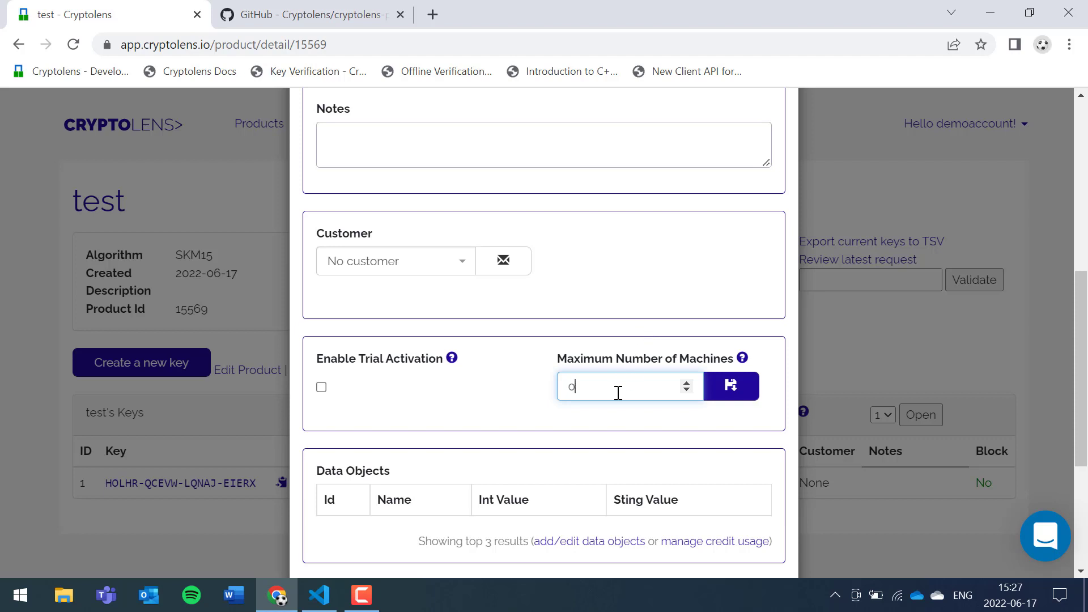
type("5")
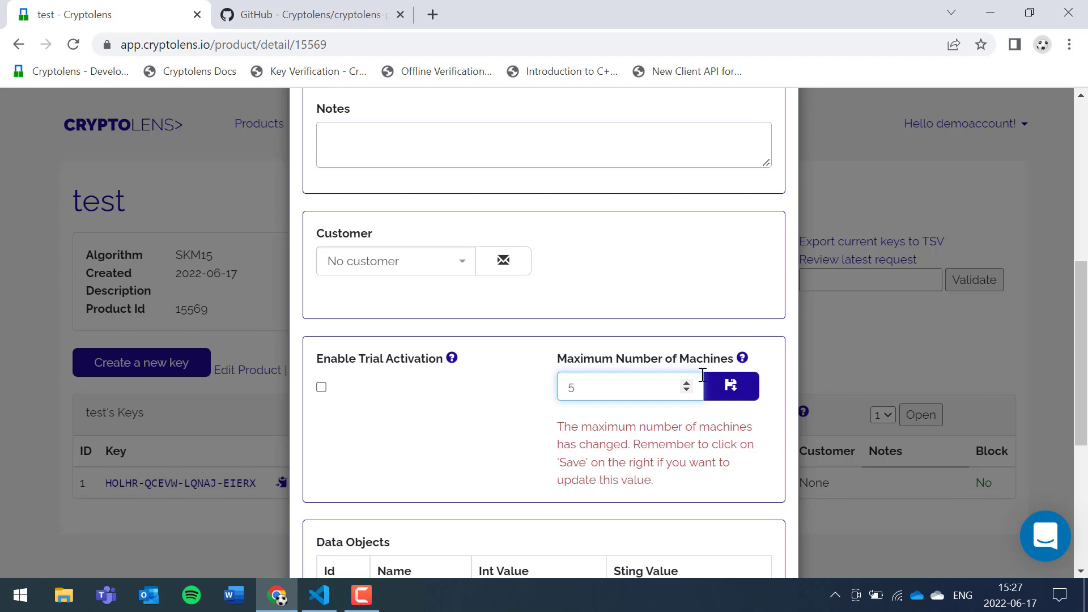
left_click(729, 386)
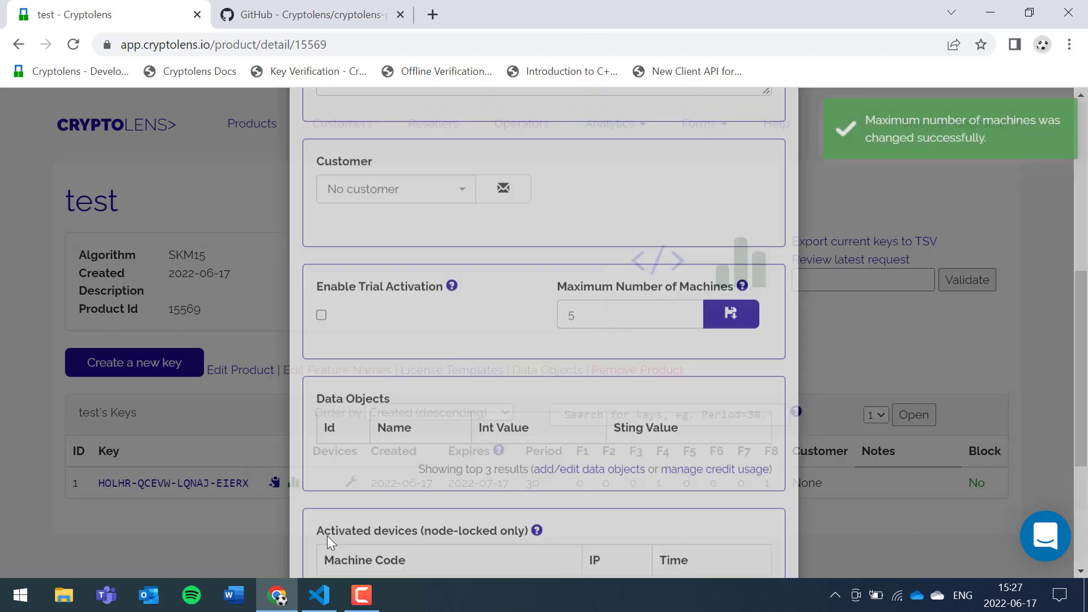
left_click(318, 594)
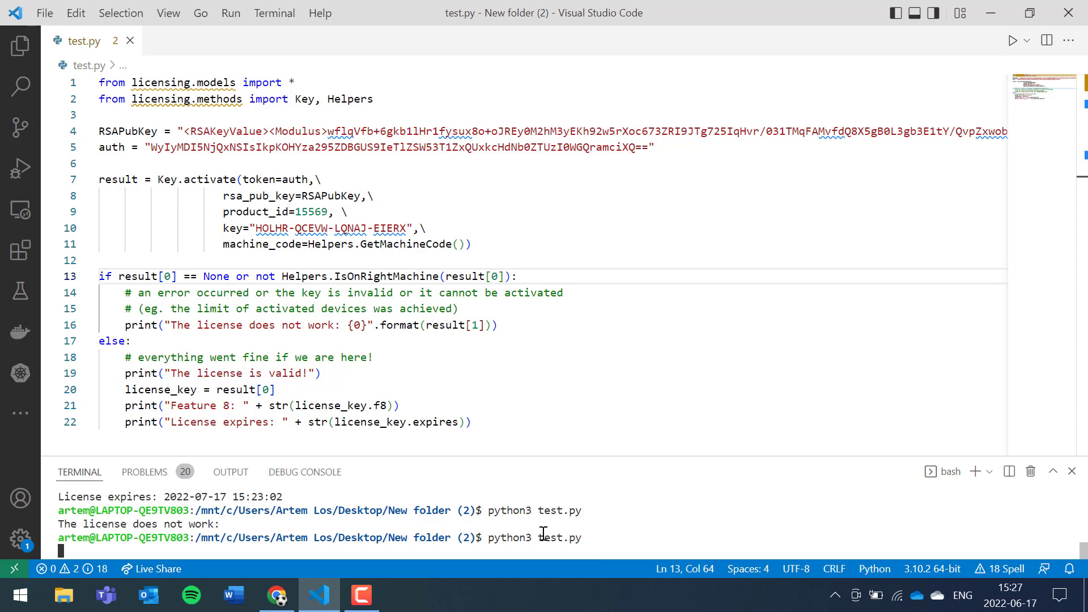
key("Return")
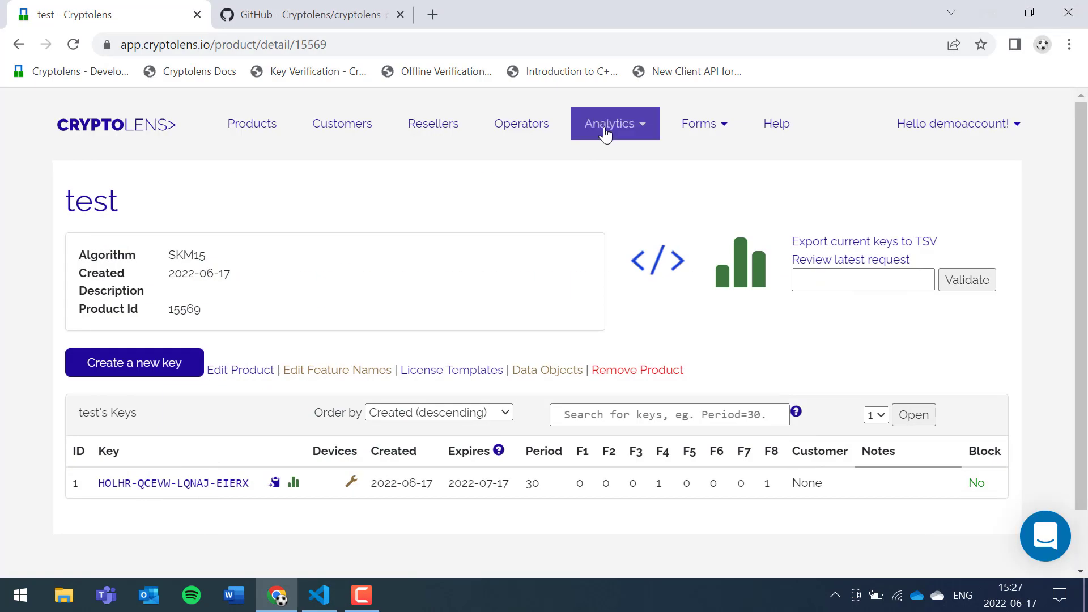
mouse_move(350, 482)
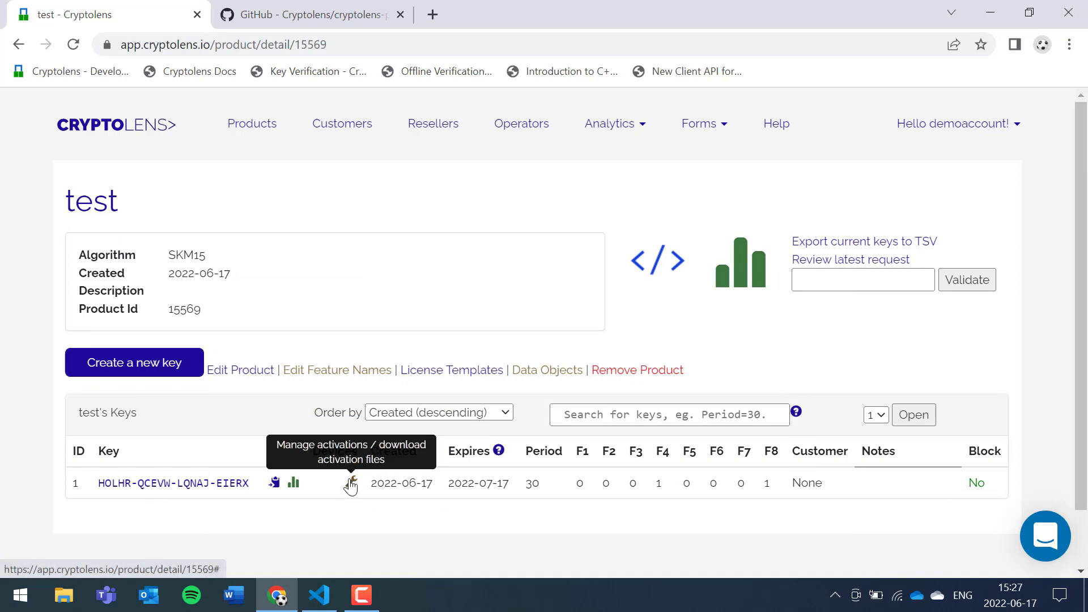
mouse_move(326, 483)
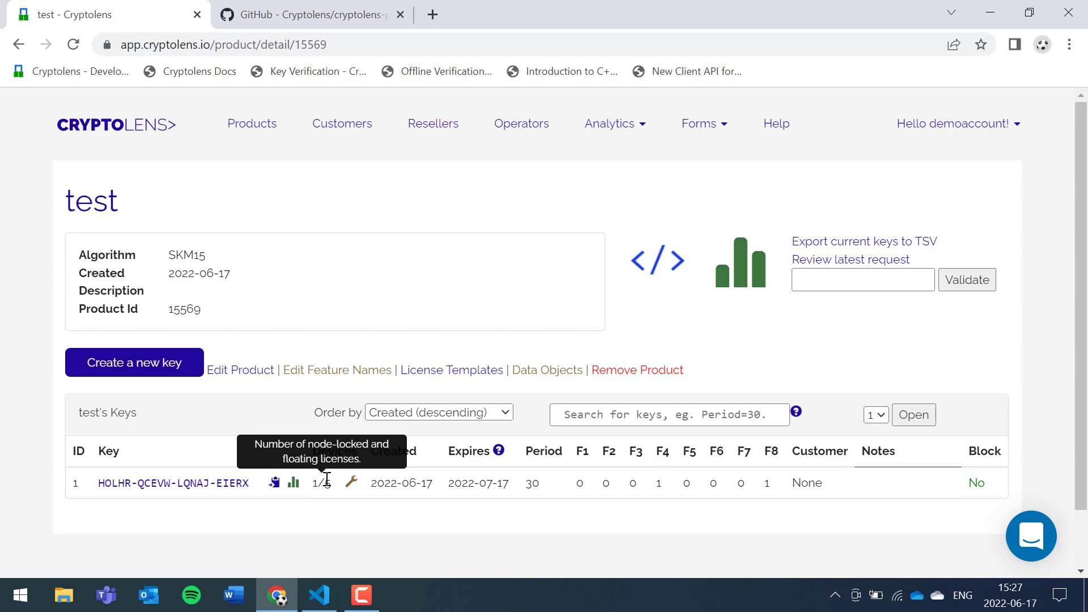
mouse_move(239, 488)
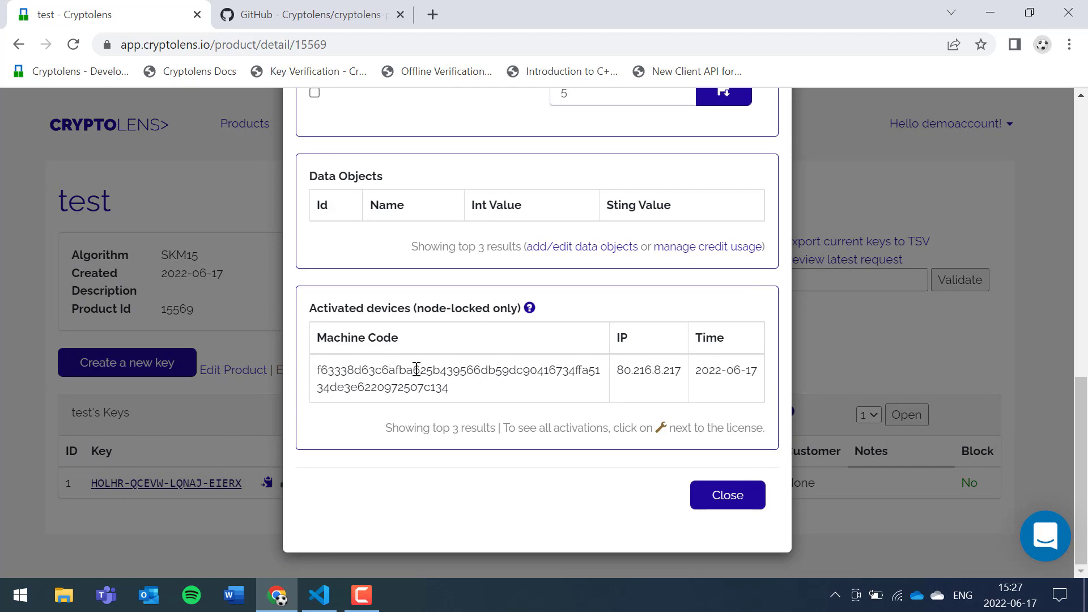
left_click(726, 494)
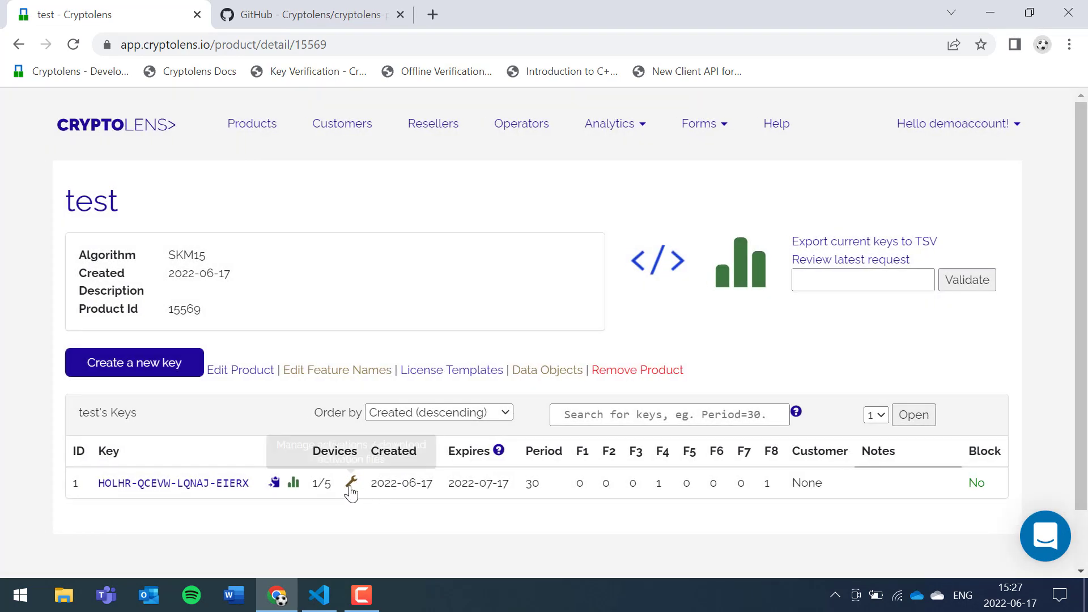
left_click(351, 482)
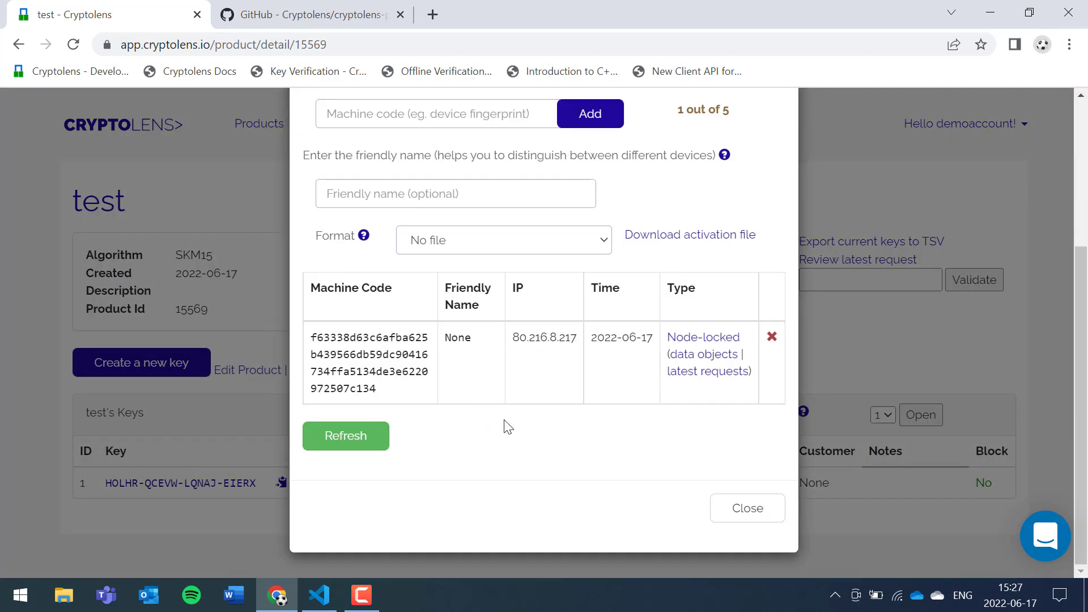
mouse_move(378, 396)
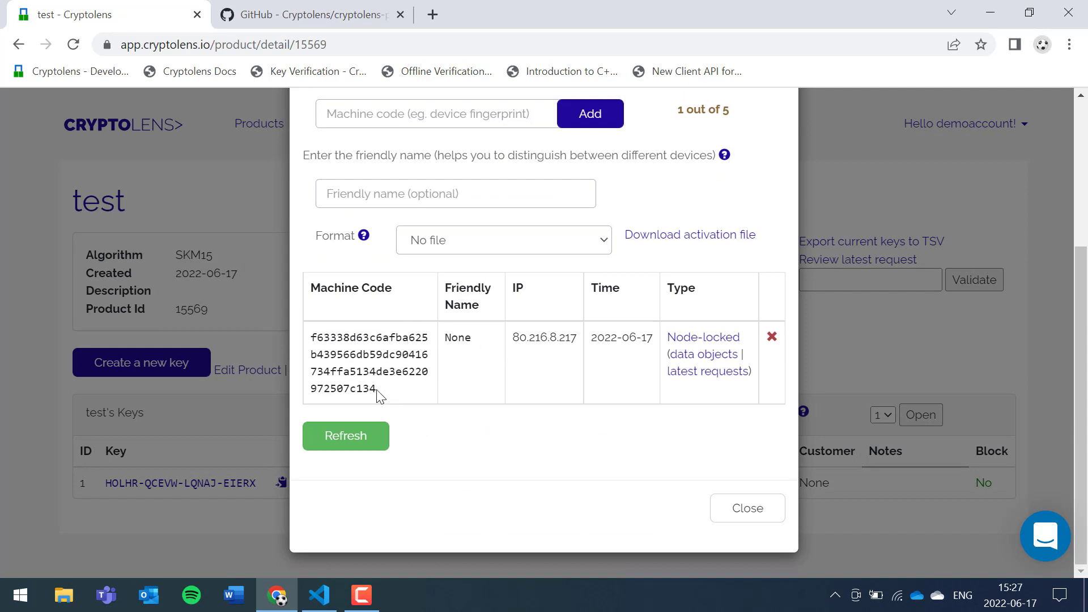
mouse_move(714, 334)
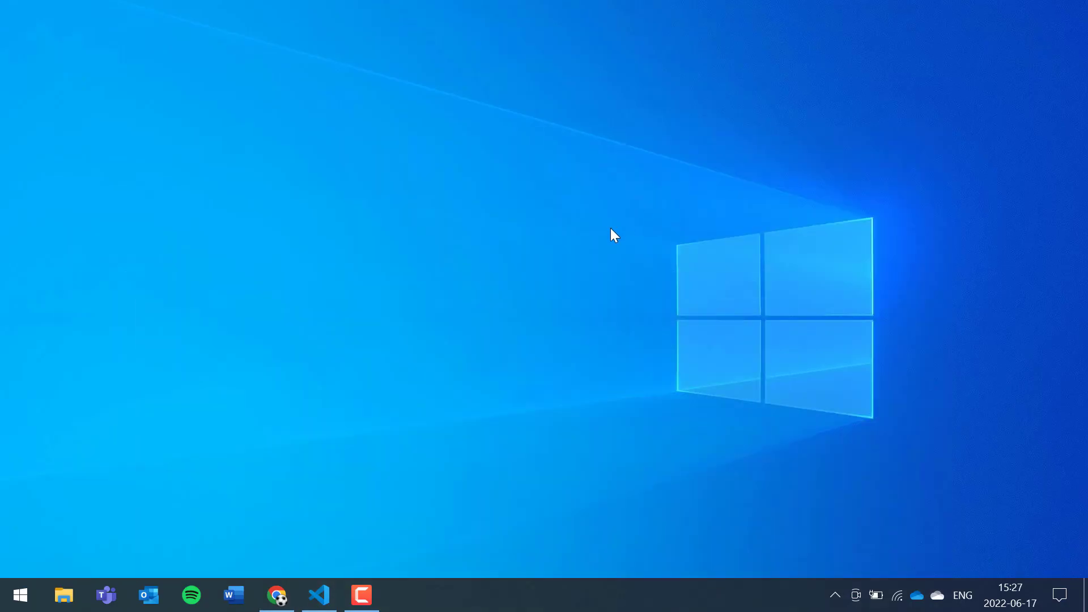
Bring test.py forward and highlight RSAPubKey and parts of its modulus string
left_click(319, 594)
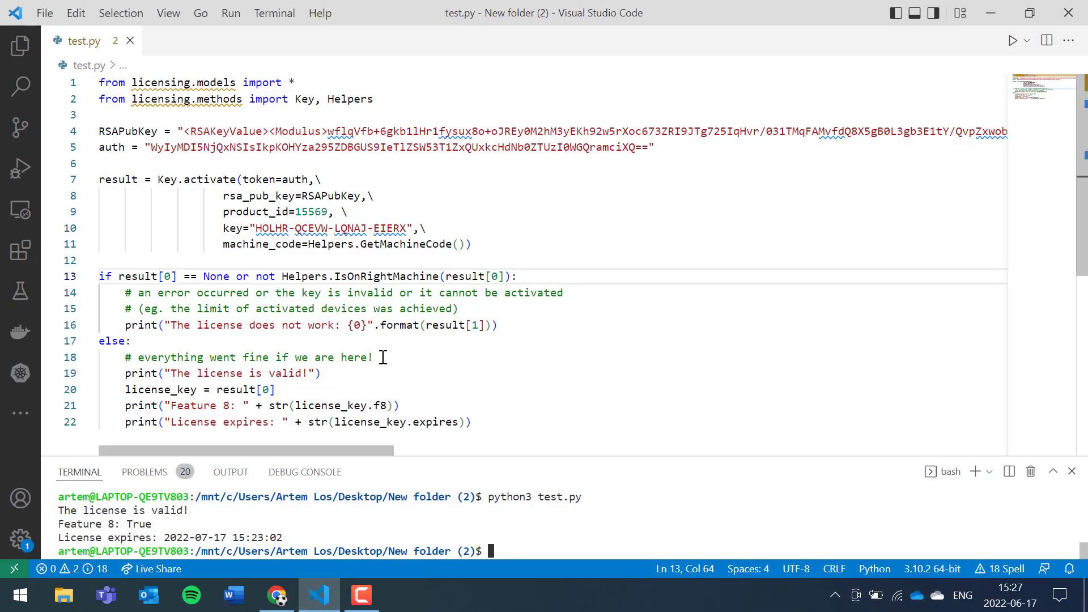
mouse_move(395, 334)
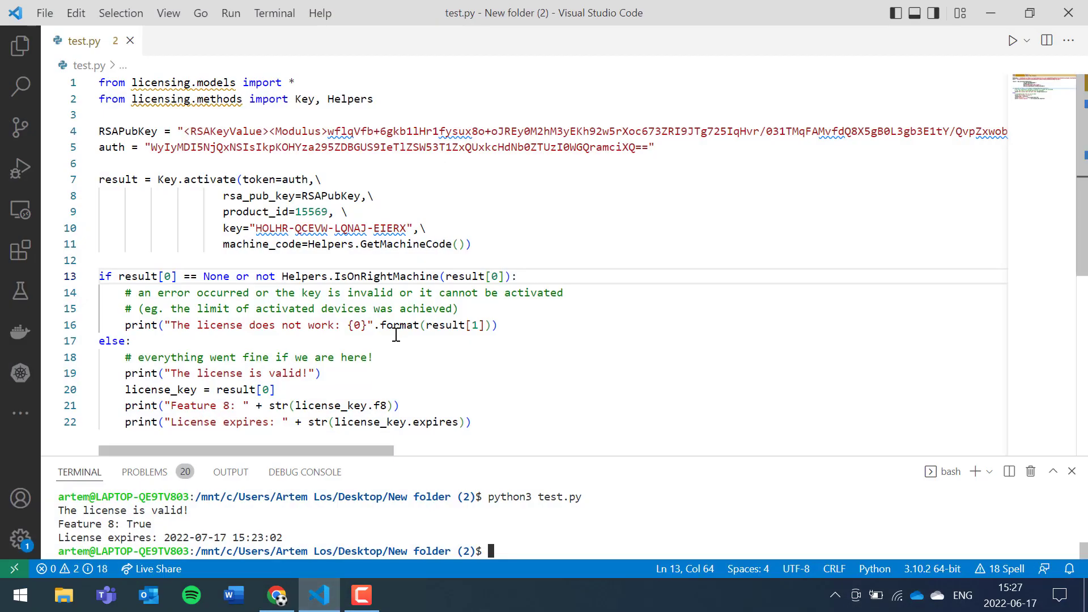
mouse_move(336, 251)
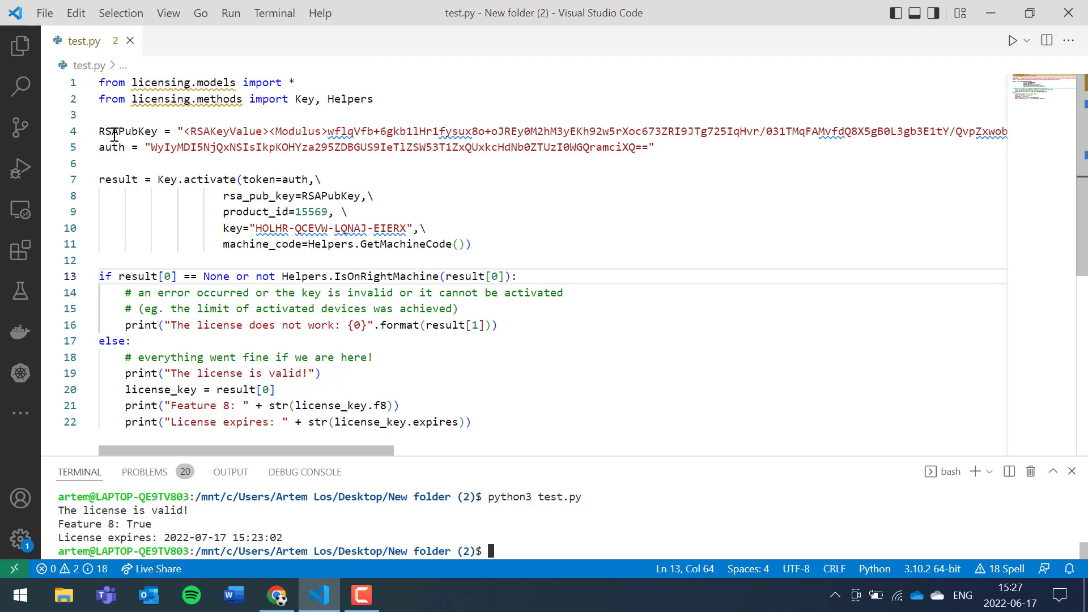
double_click(127, 130)
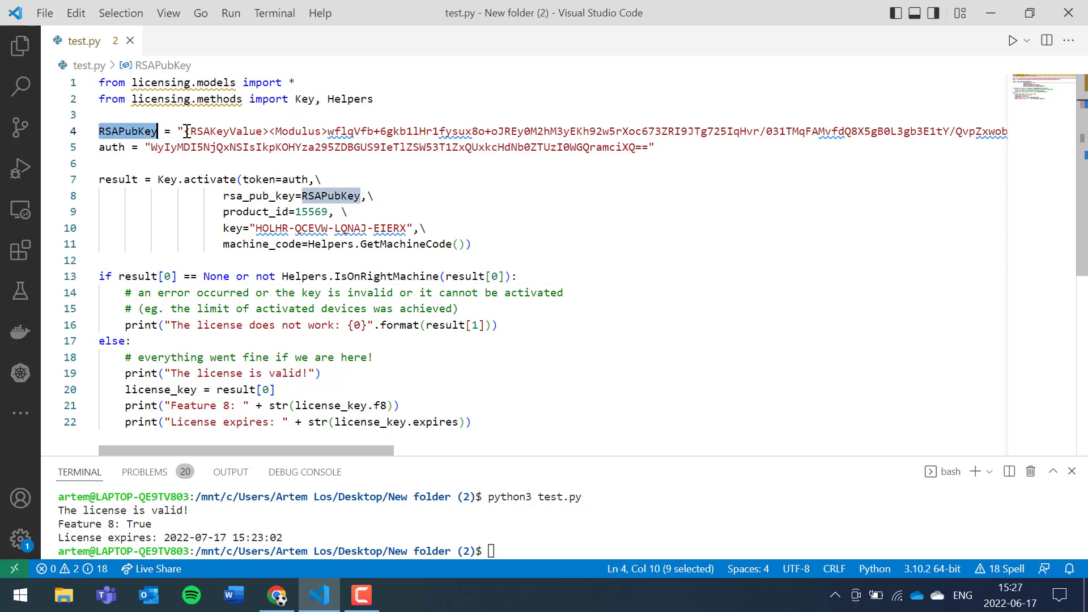
left_click(788, 131)
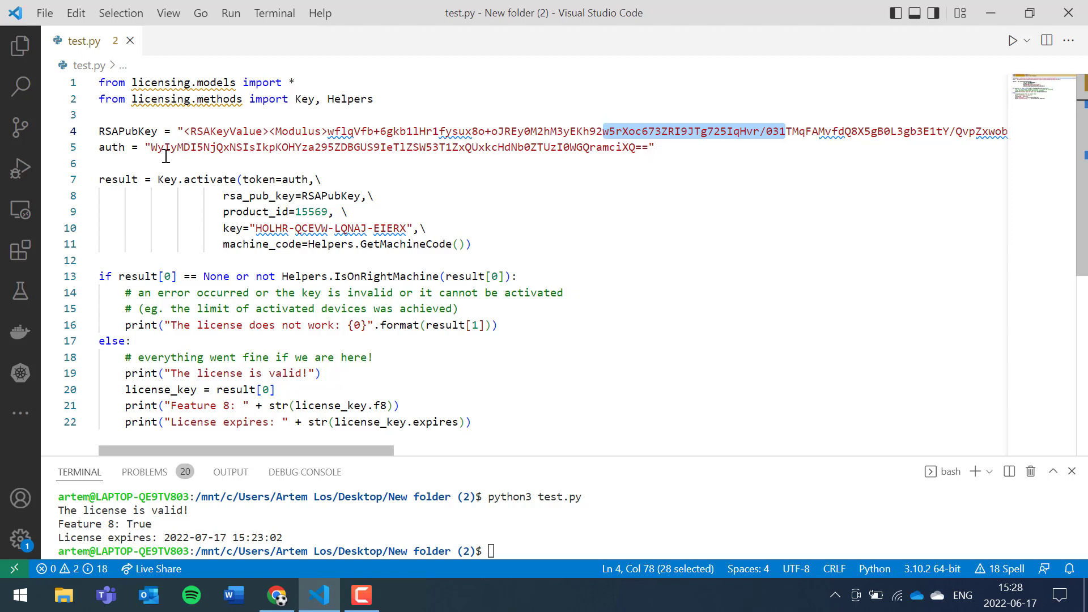
mouse_move(377, 195)
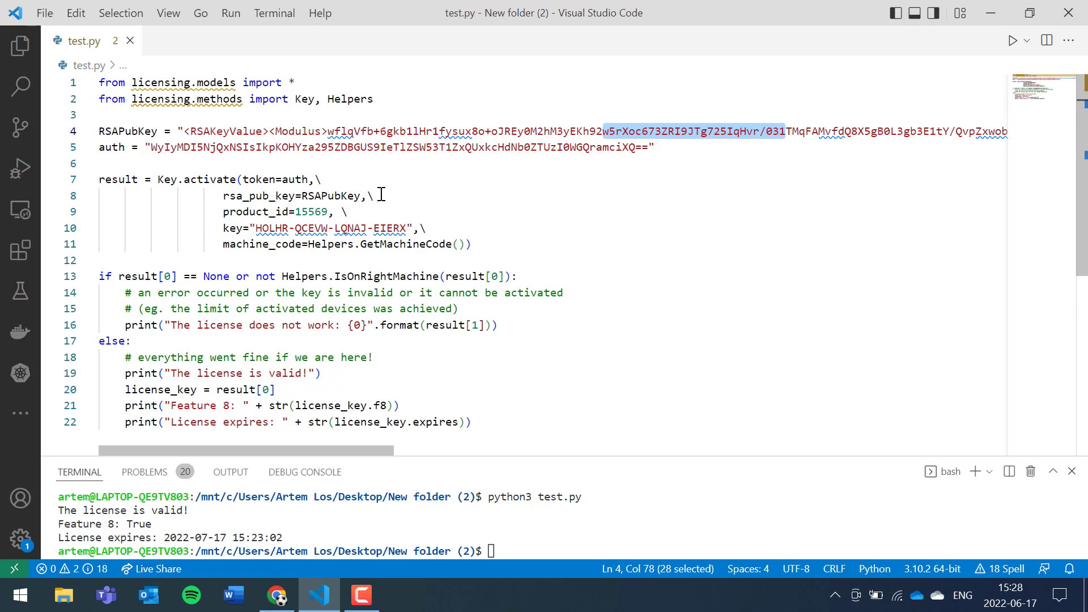
double_click(311, 211)
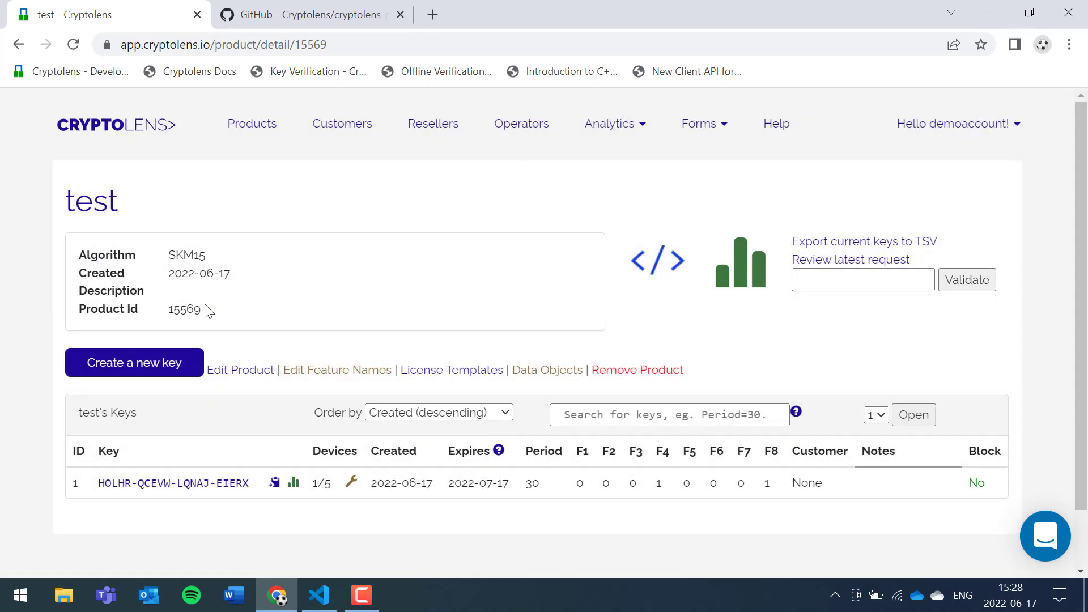
mouse_move(121, 325)
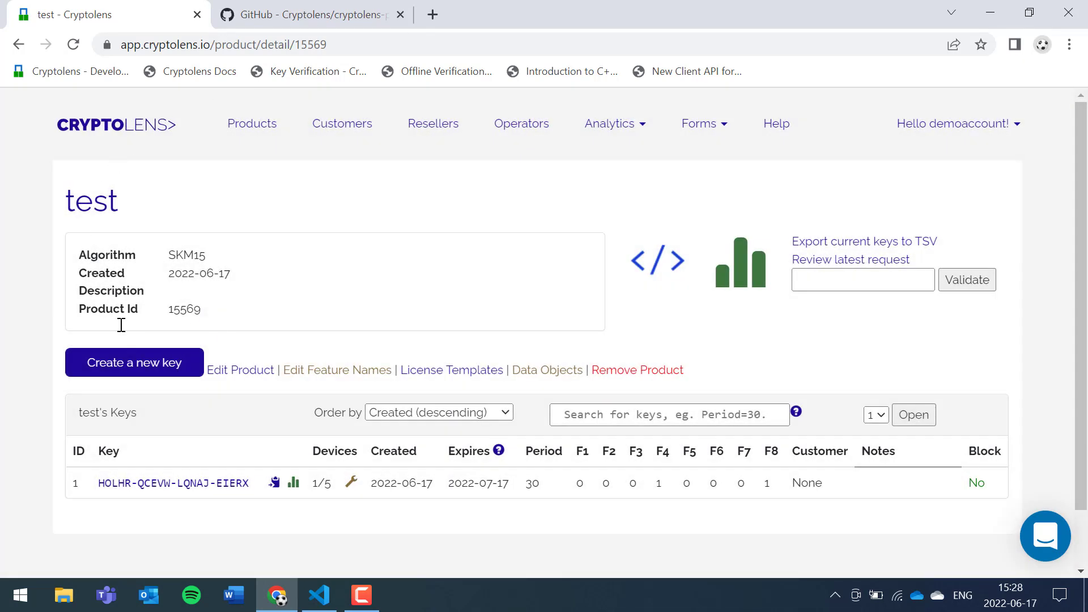
double_click(183, 308)
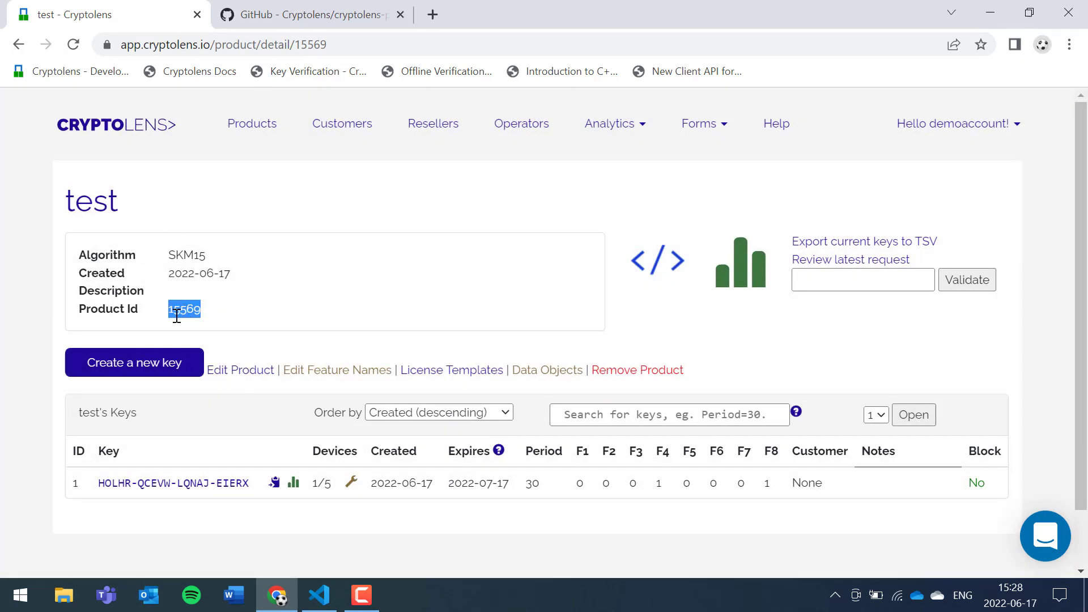
left_click(318, 595)
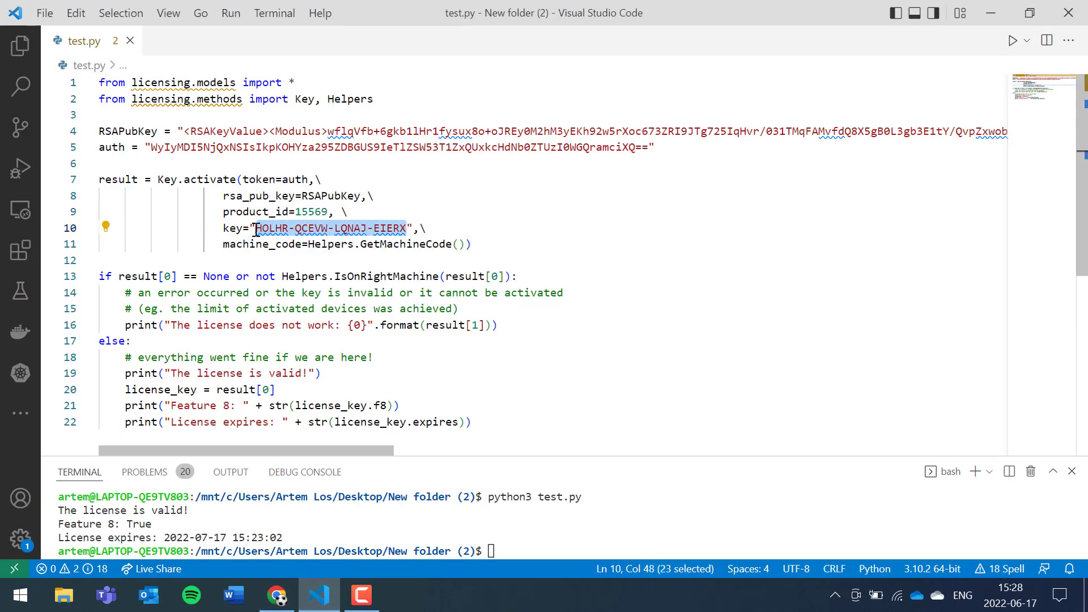
mouse_move(277, 594)
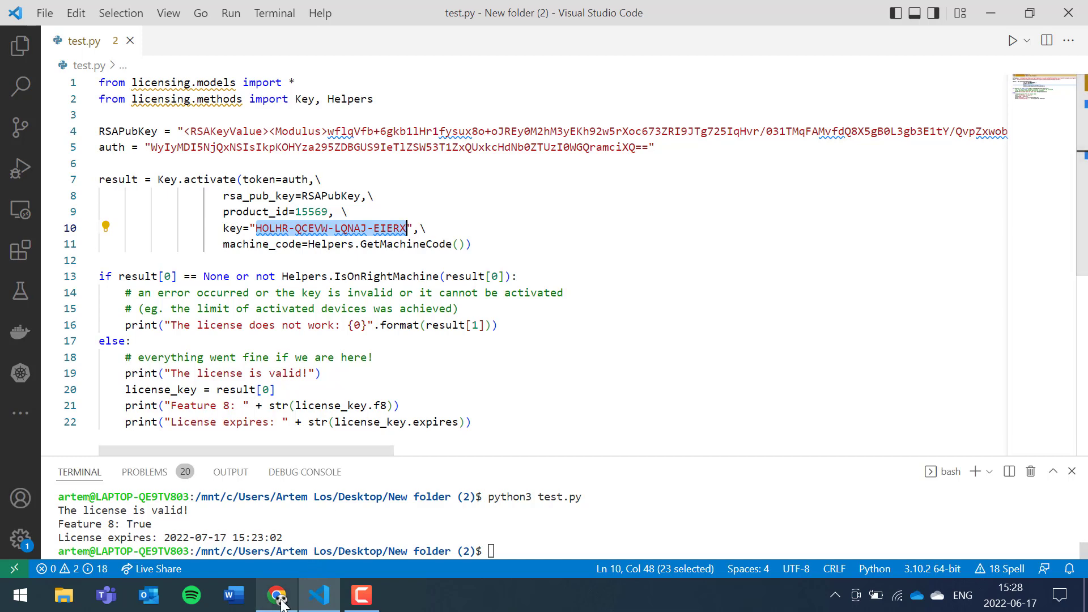
left_click(277, 595)
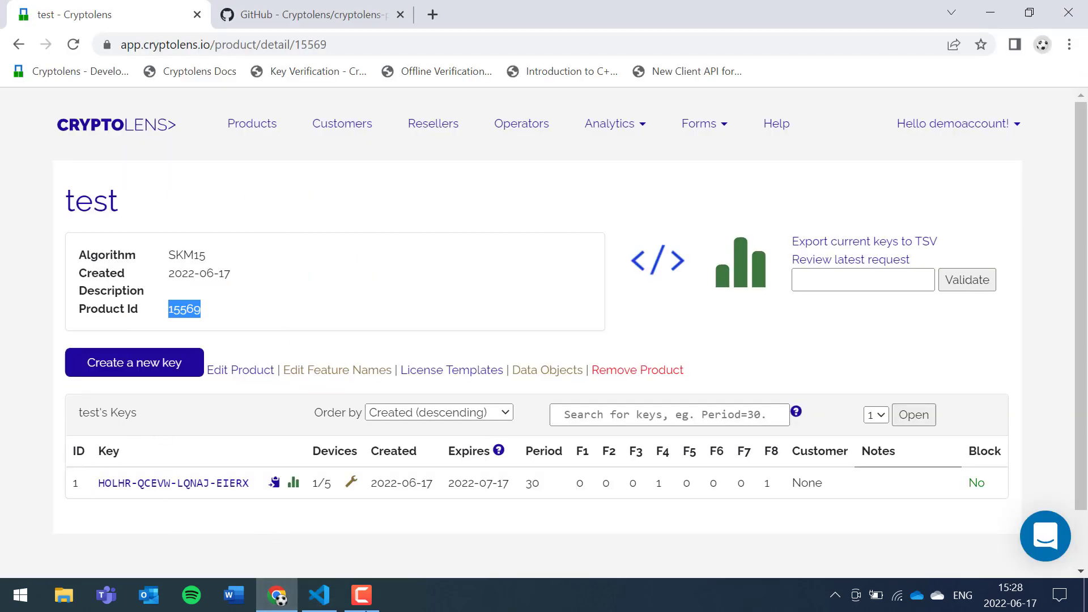
left_click(318, 594)
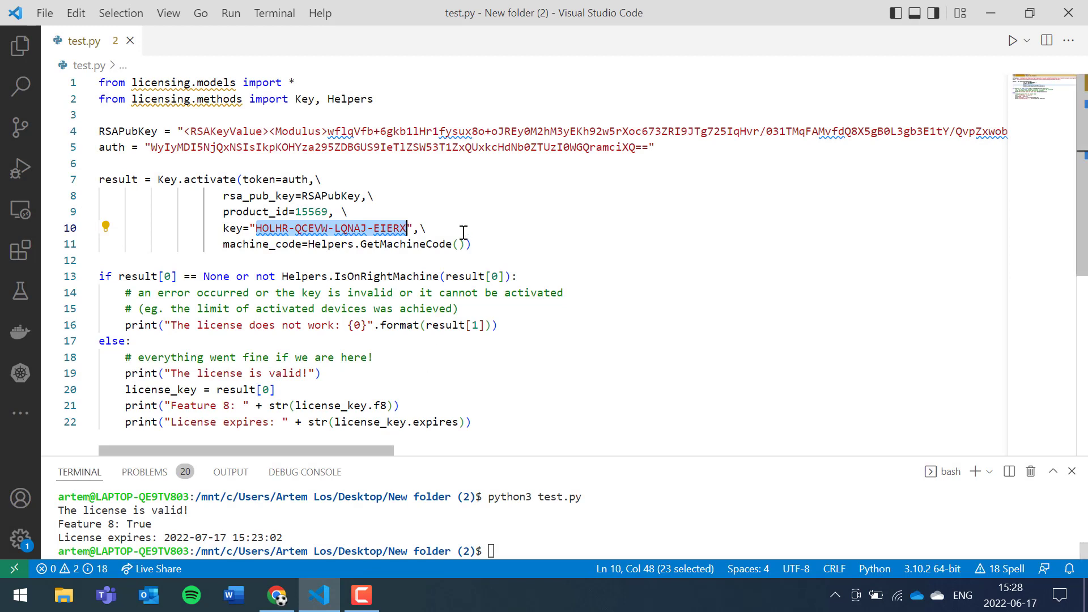
mouse_move(476, 235)
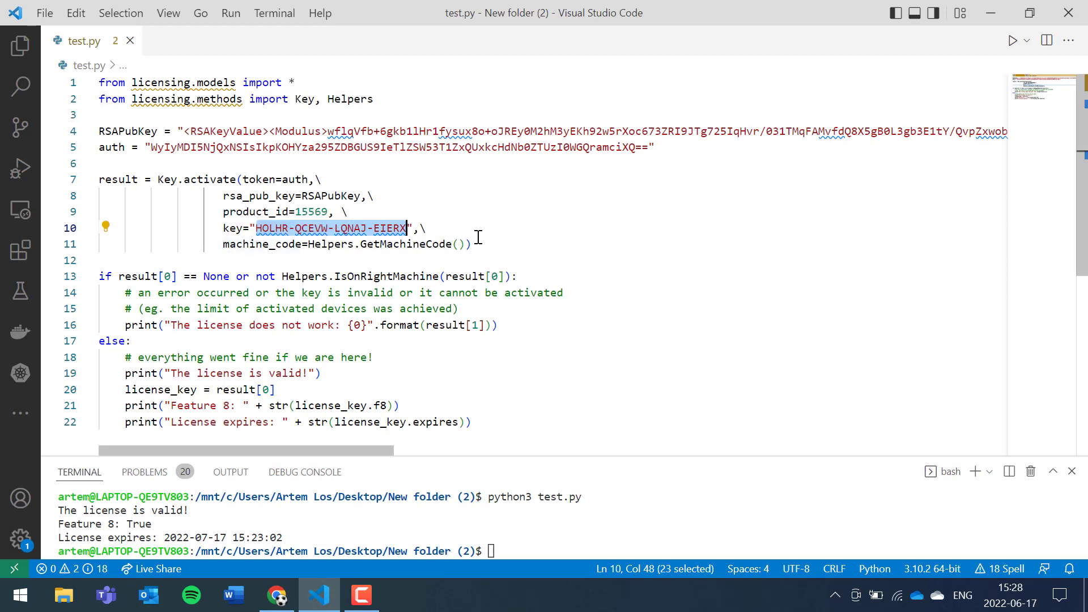
mouse_move(469, 245)
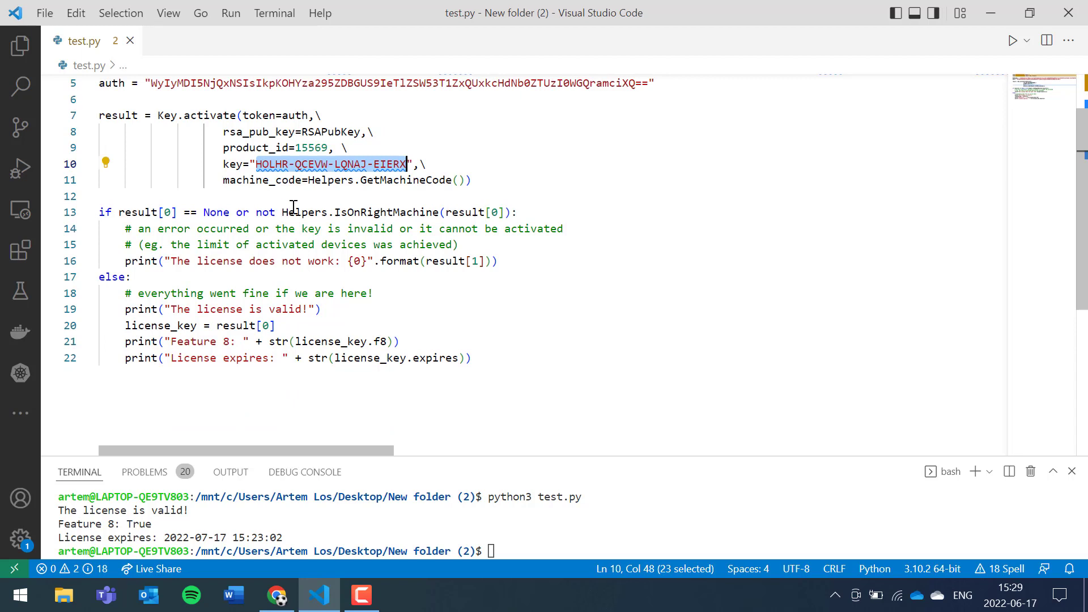
mouse_move(526, 212)
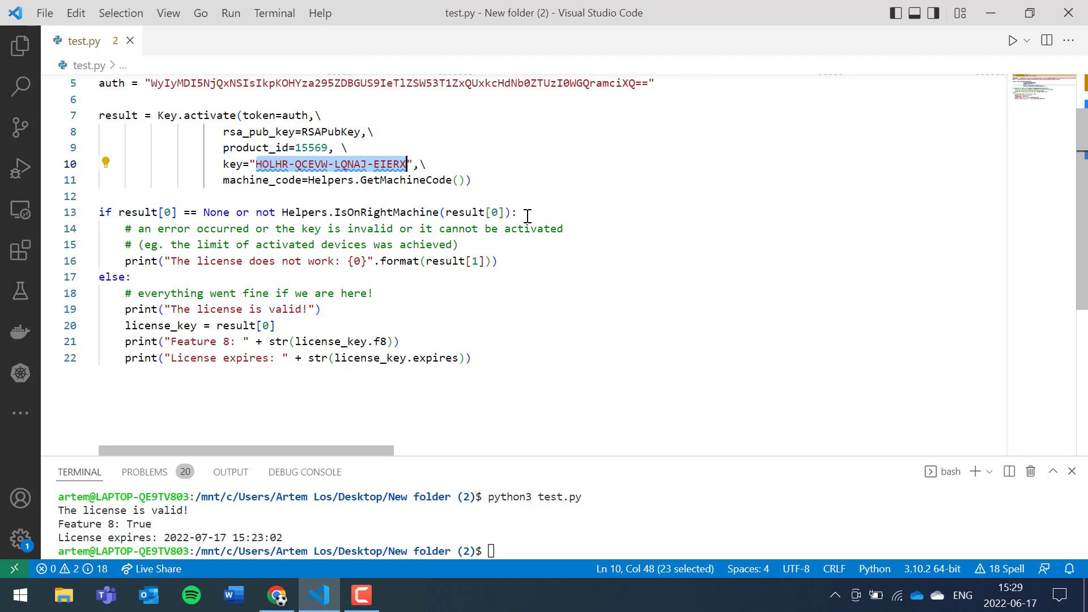
mouse_move(488, 212)
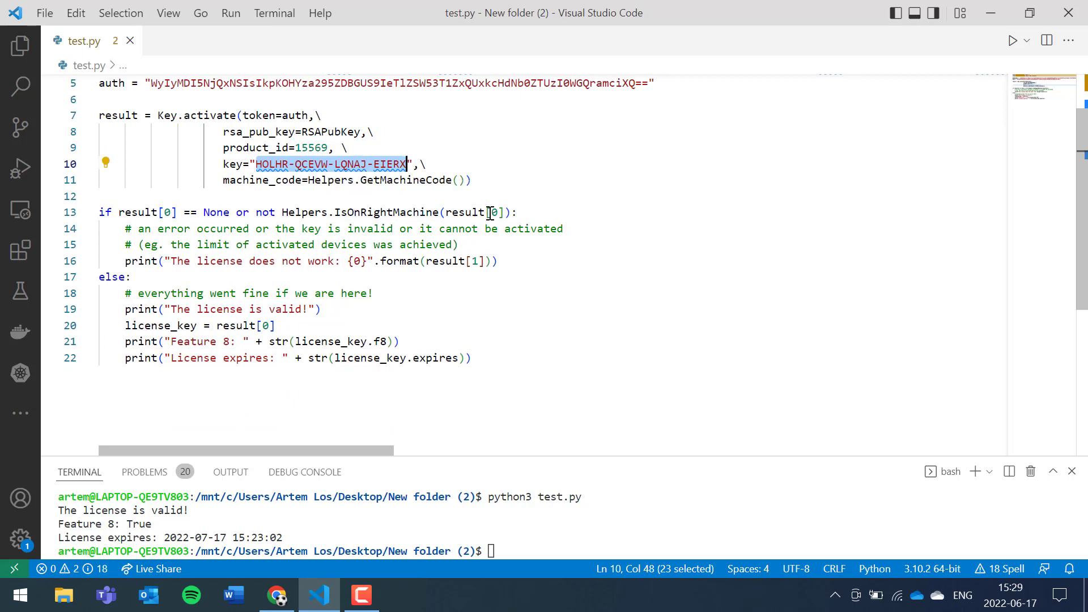
left_click(276, 594)
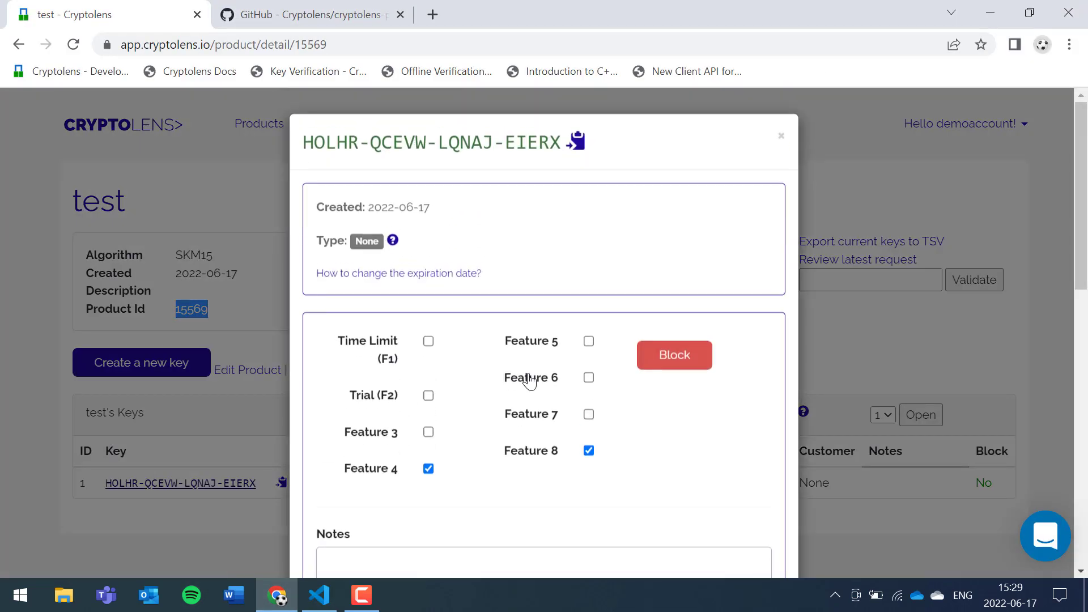
scroll("down", 3)
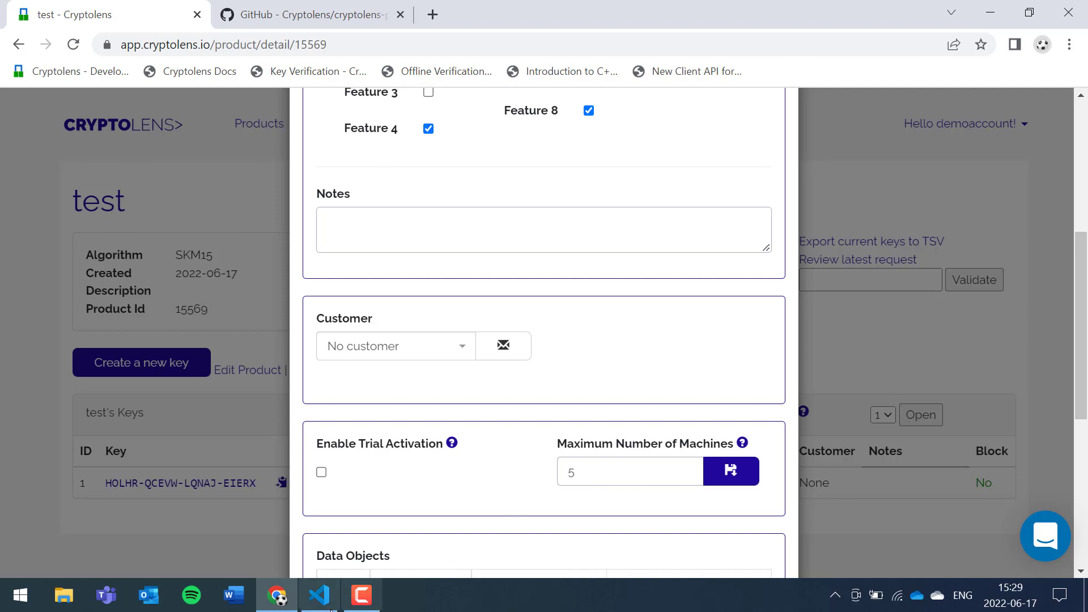
left_click(318, 596)
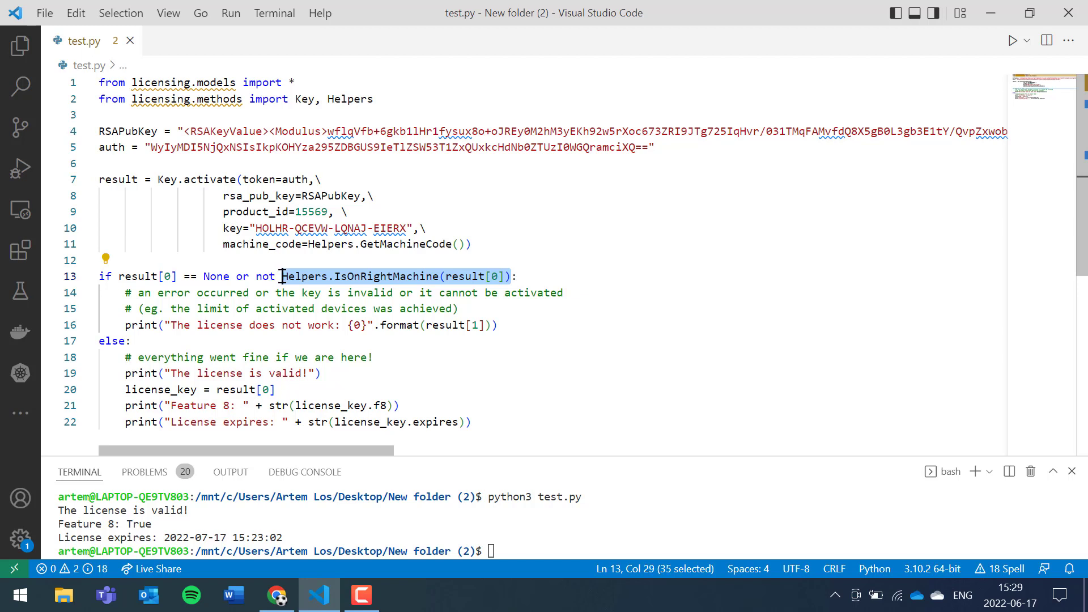
mouse_move(331, 243)
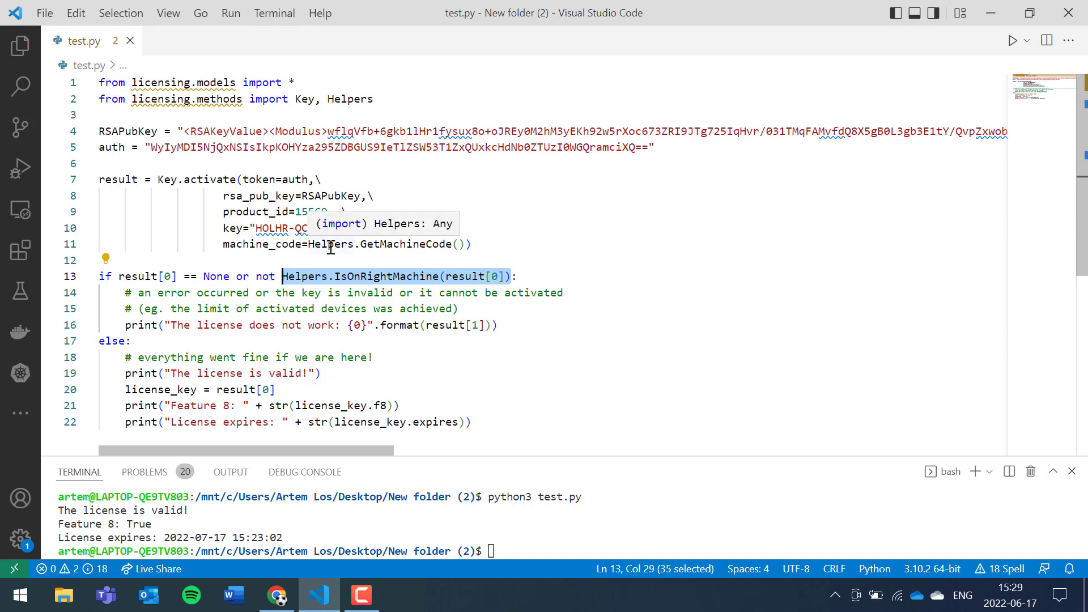
mouse_move(440, 341)
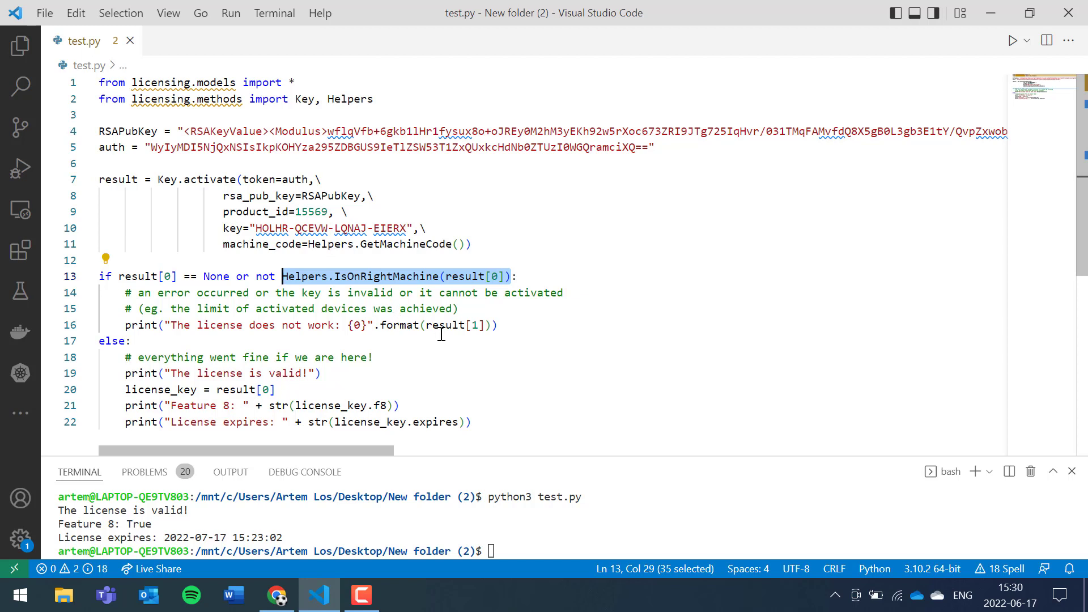
Bring up the cryptolens-python README on GitHub and scroll to its key verification example
left_click(275, 594)
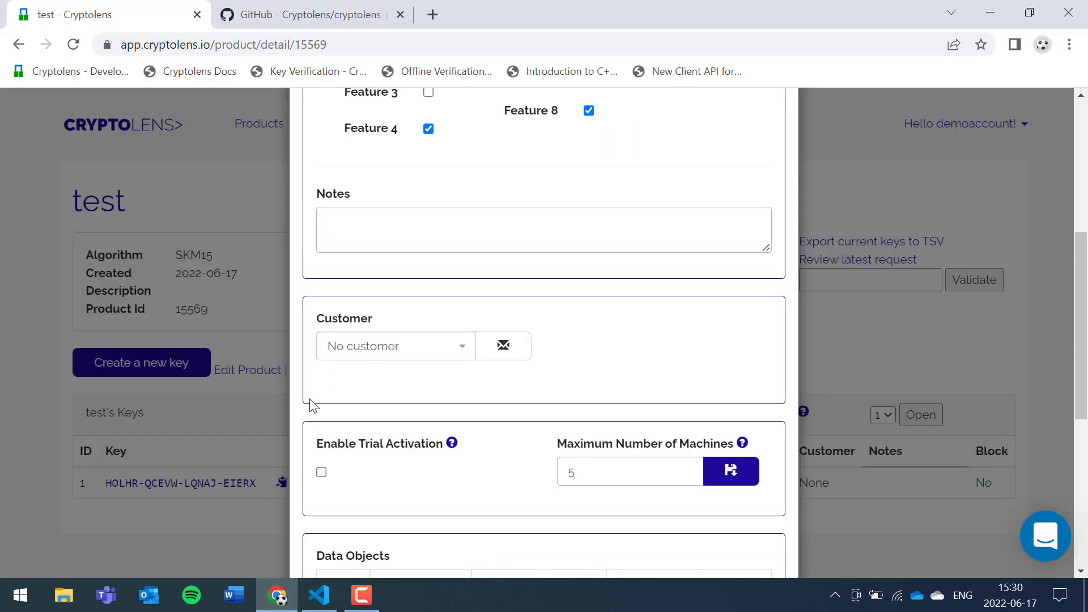
left_click(306, 13)
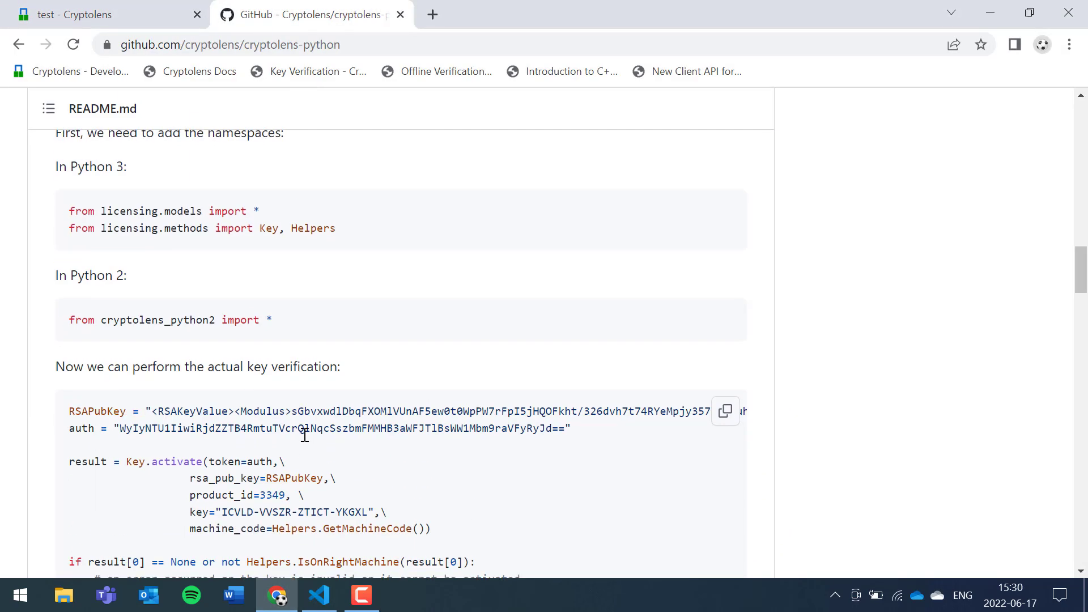
scroll("down", 3)
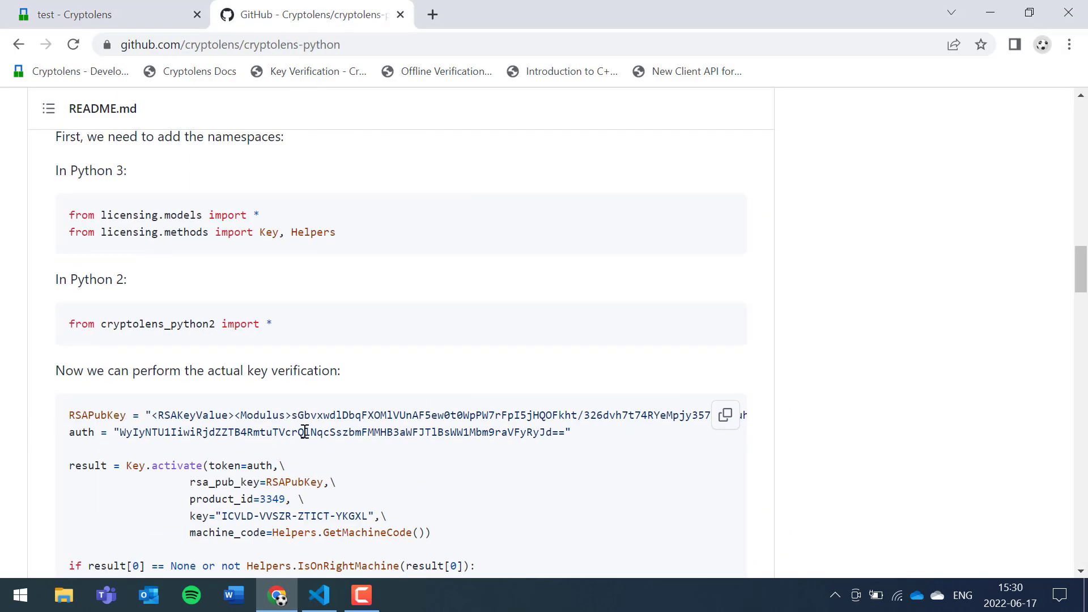